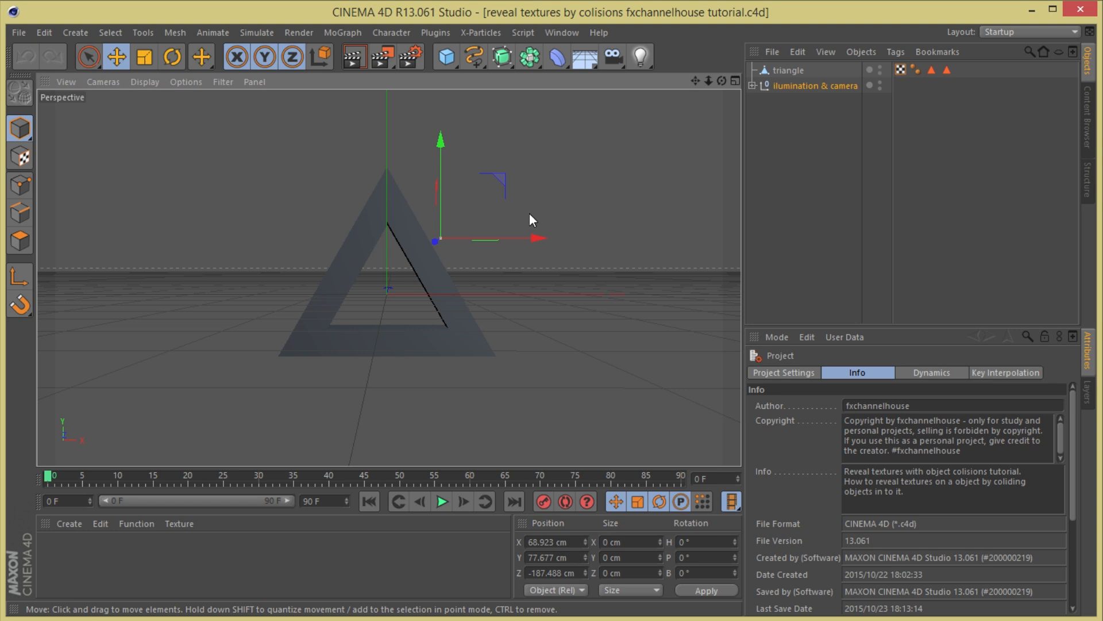
{"action": "mouse_move", "coordinate": [538, 221]}
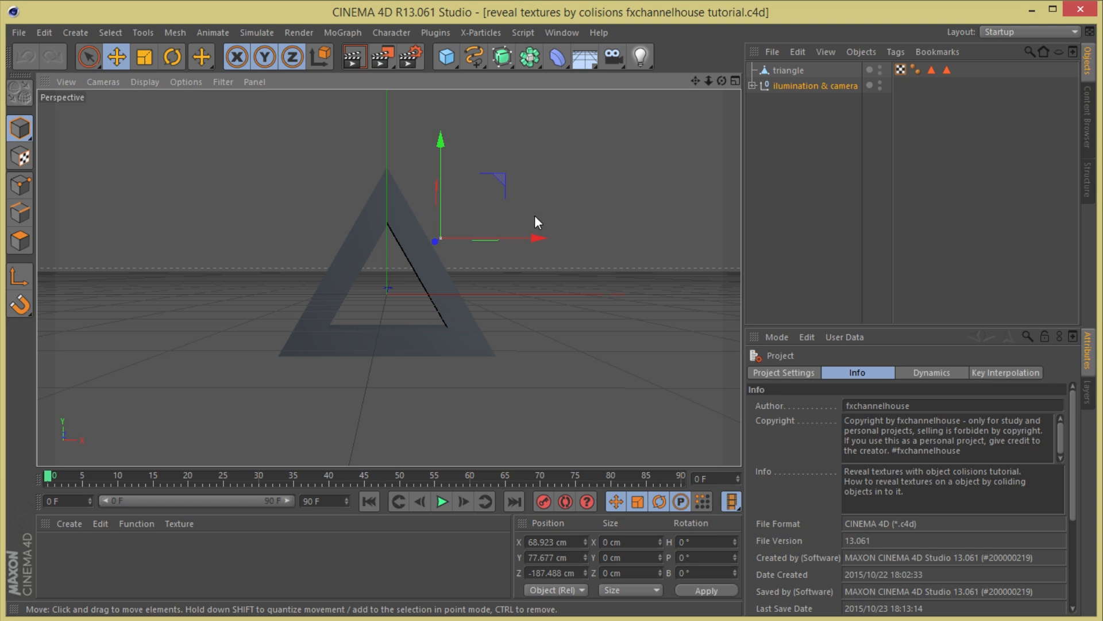
{"action": "mouse_move", "coordinate": [572, 231]}
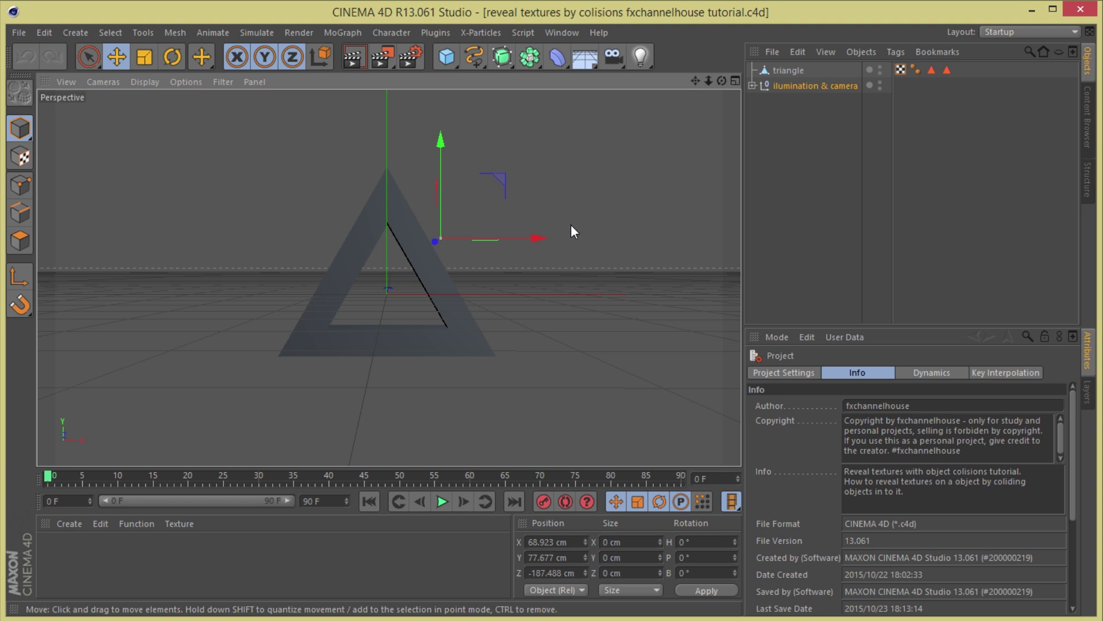
{"action": "mouse_move", "coordinate": [447, 328]}
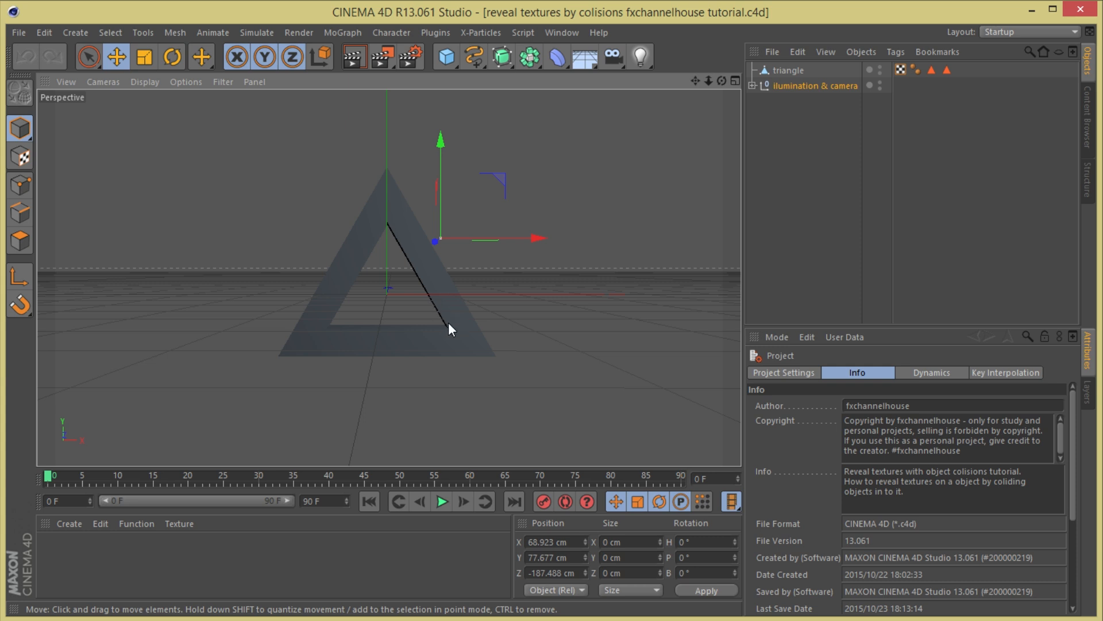
{"action": "mouse_move", "coordinate": [464, 336]}
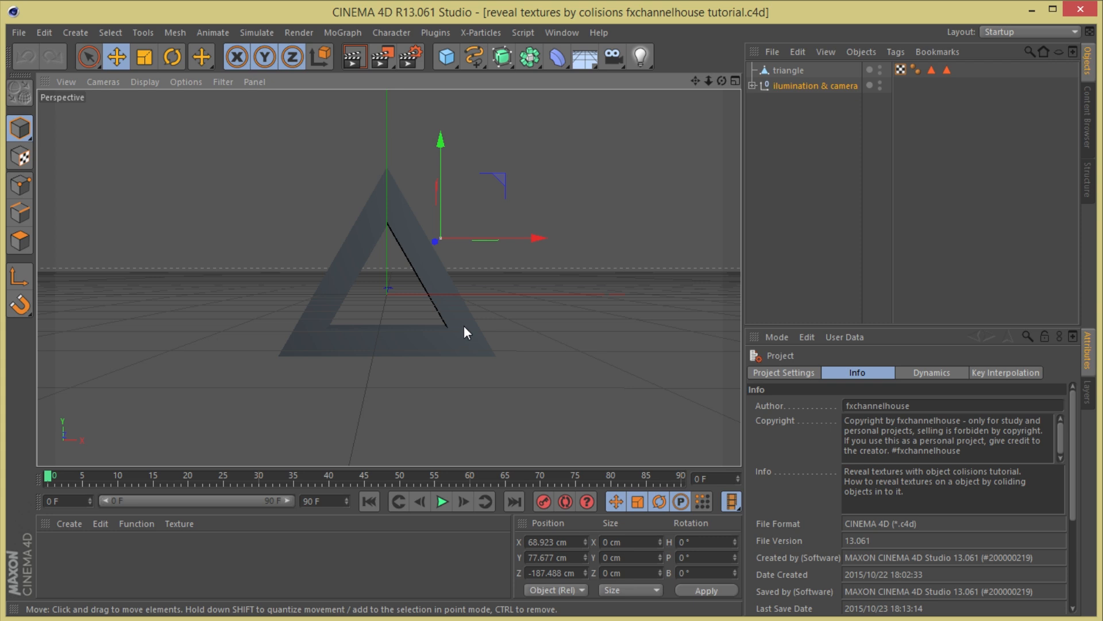
- Select the illumination & camera null, then the triangle object to show its basic properties
{"action": "left_click", "coordinate": [816, 85]}
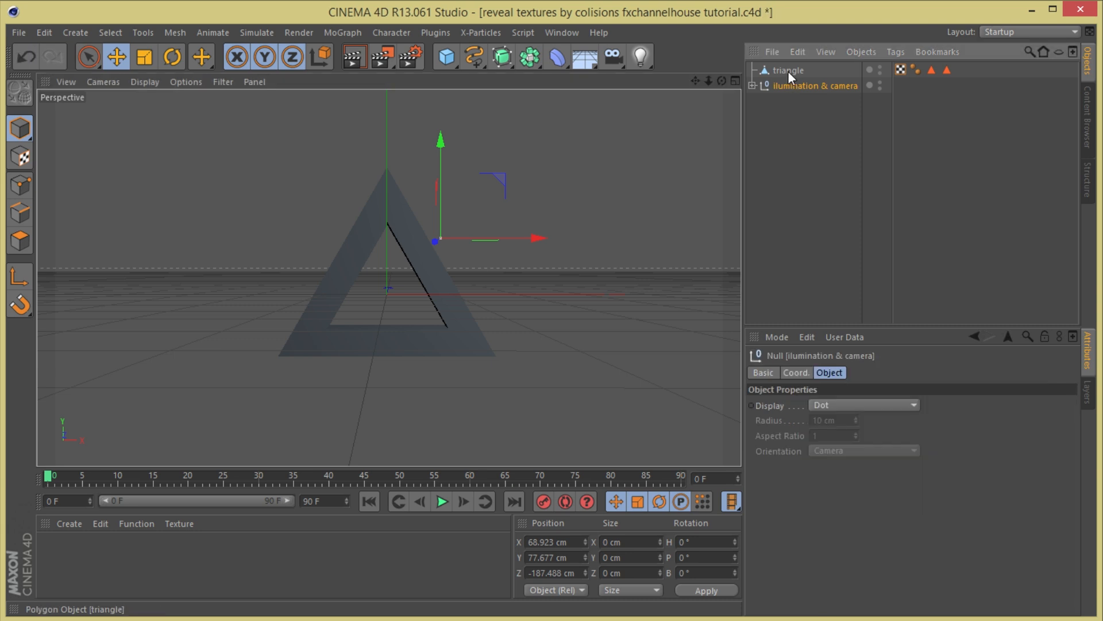
{"action": "left_click", "coordinate": [788, 70]}
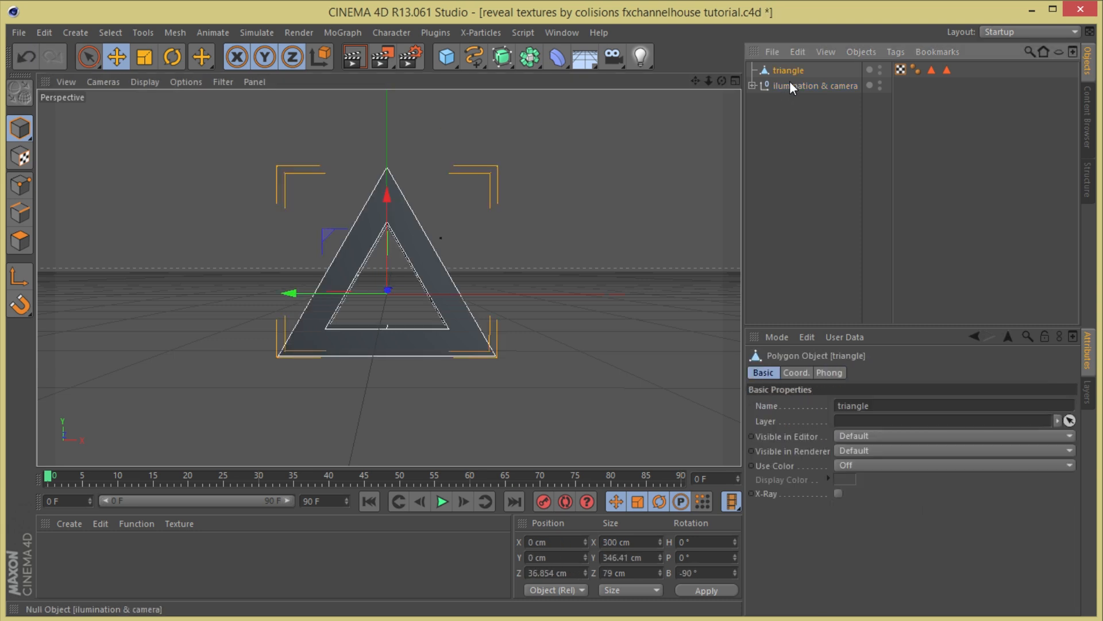
{"action": "mouse_move", "coordinate": [792, 90]}
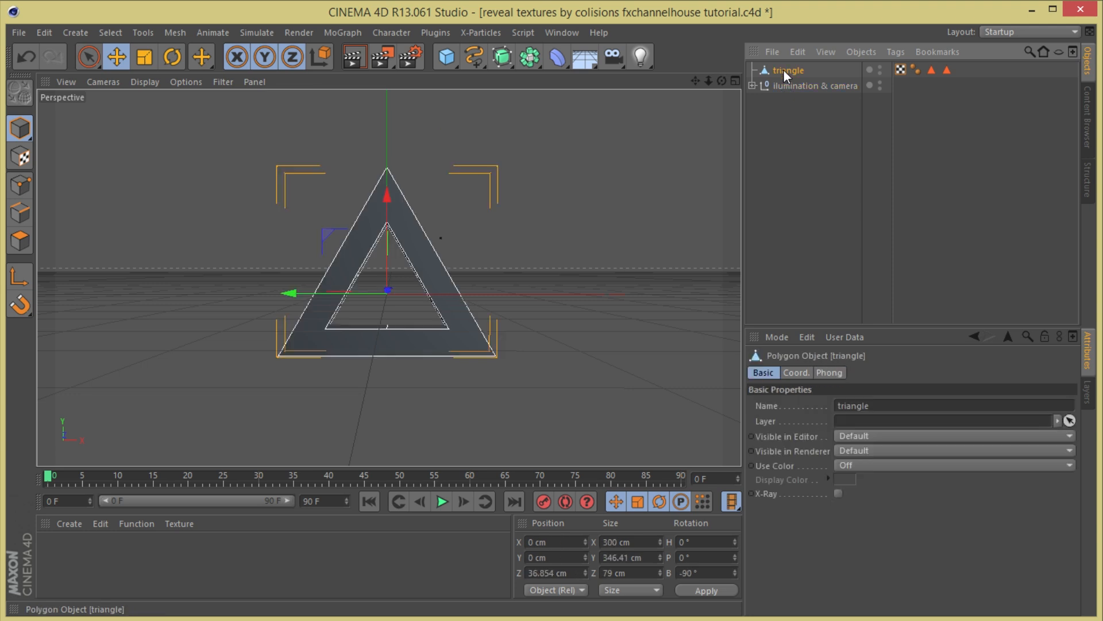
- Add an X-Particles emitter, generator and child cube, link the emitter, and preview playback
{"action": "left_click", "coordinate": [480, 32]}
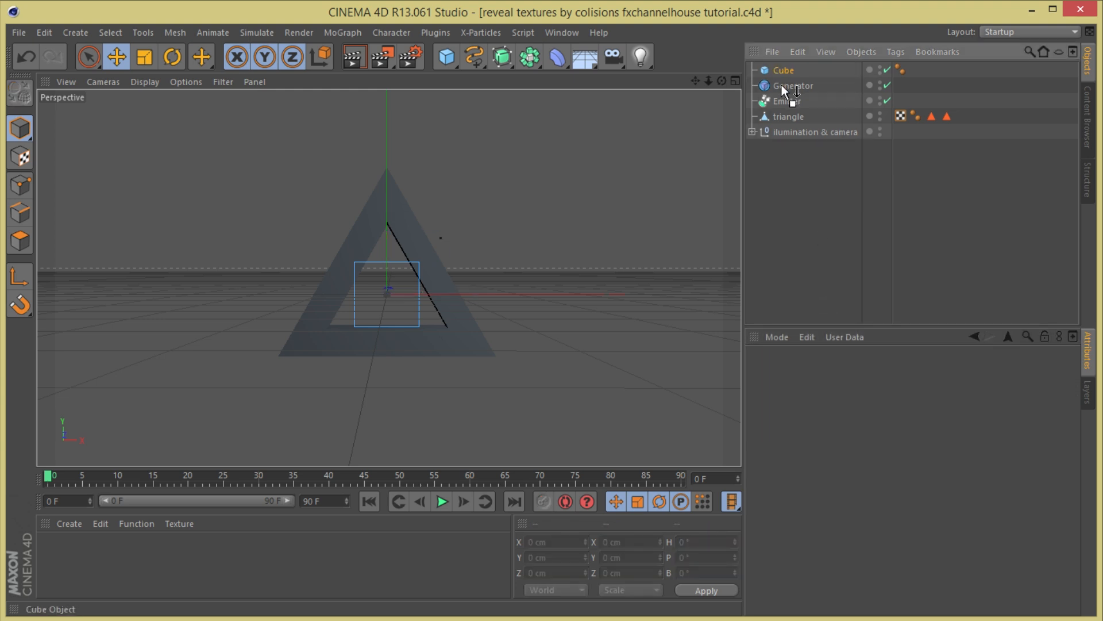
{"action": "left_click", "coordinate": [793, 85]}
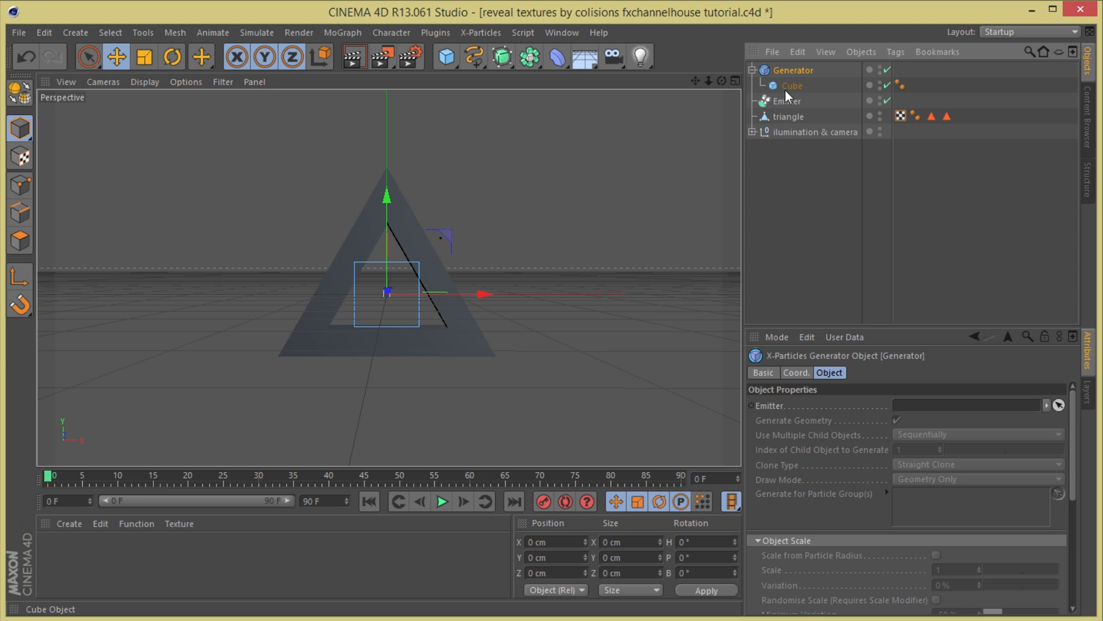
{"action": "mouse_move", "coordinate": [789, 89]}
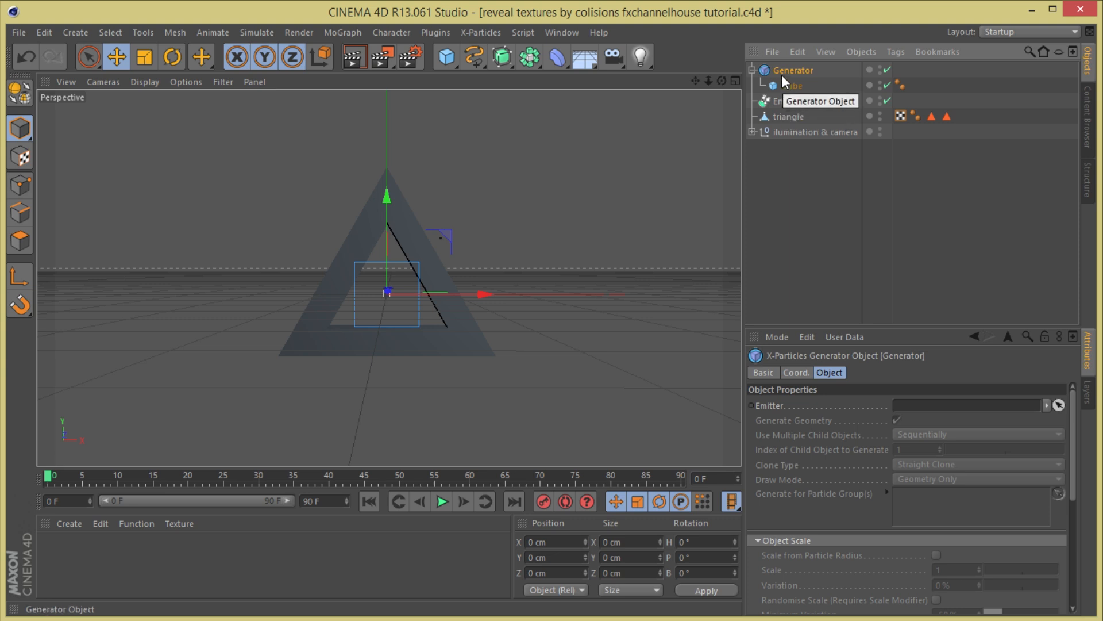
{"action": "mouse_move", "coordinate": [788, 104]}
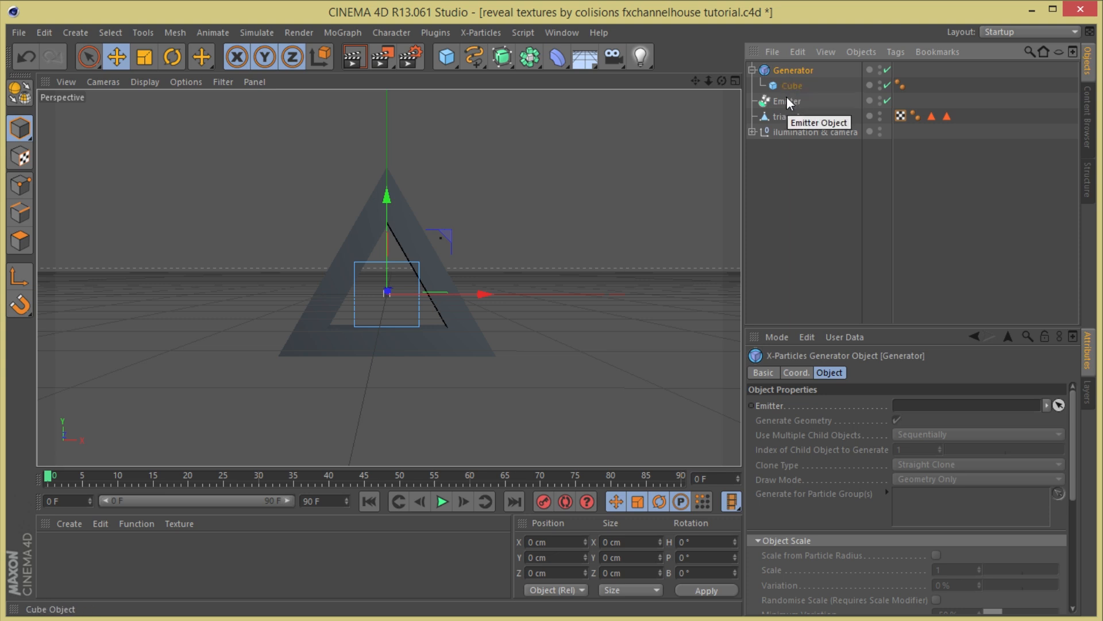
{"action": "left_click_drag", "start_coordinate": [784, 101], "coordinate": [964, 405]}
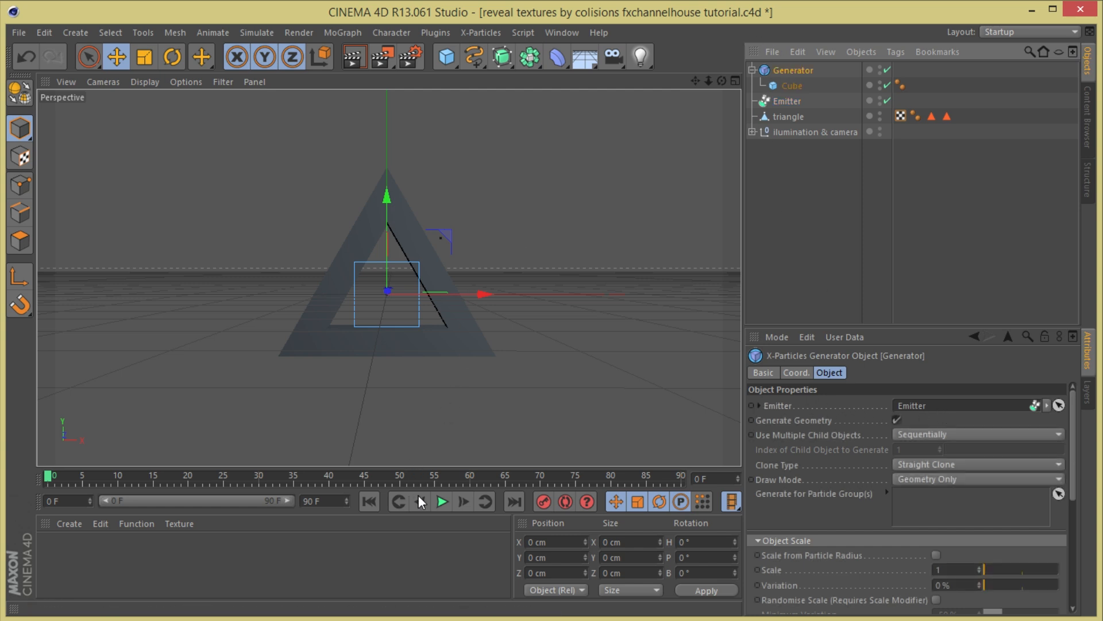
{"action": "left_click", "coordinate": [441, 502]}
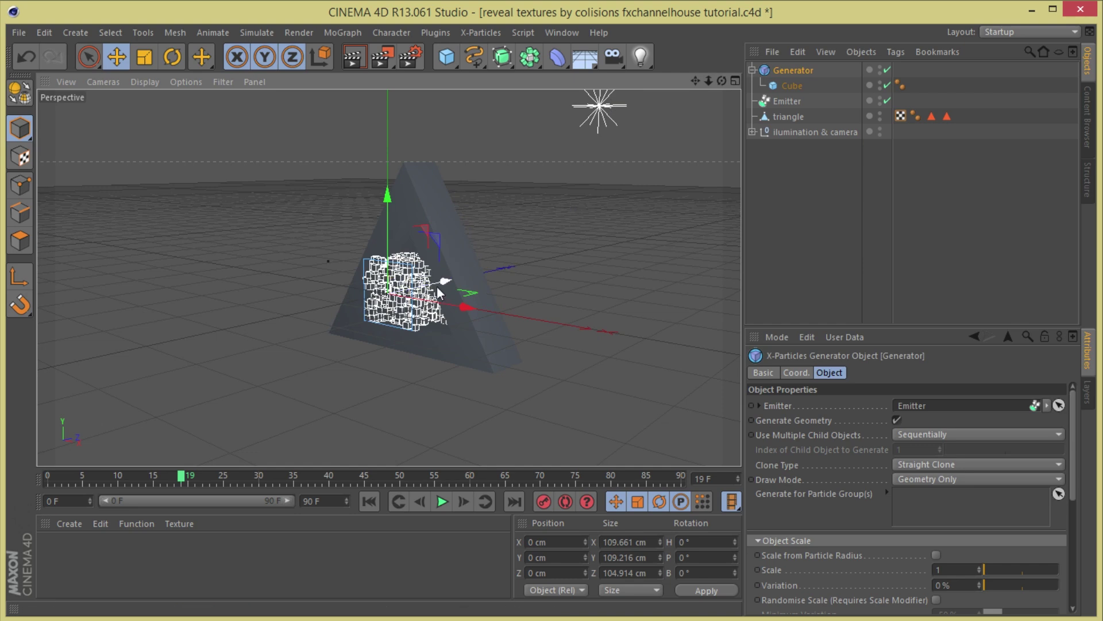
{"action": "mouse_move", "coordinate": [784, 87]}
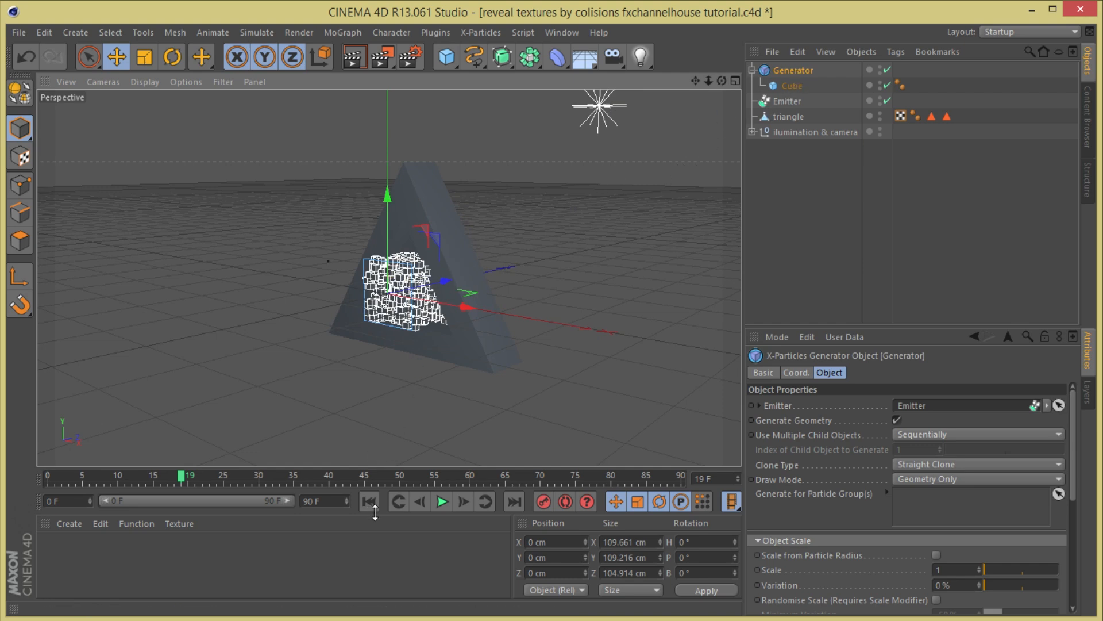
{"action": "left_click", "coordinate": [368, 501]}
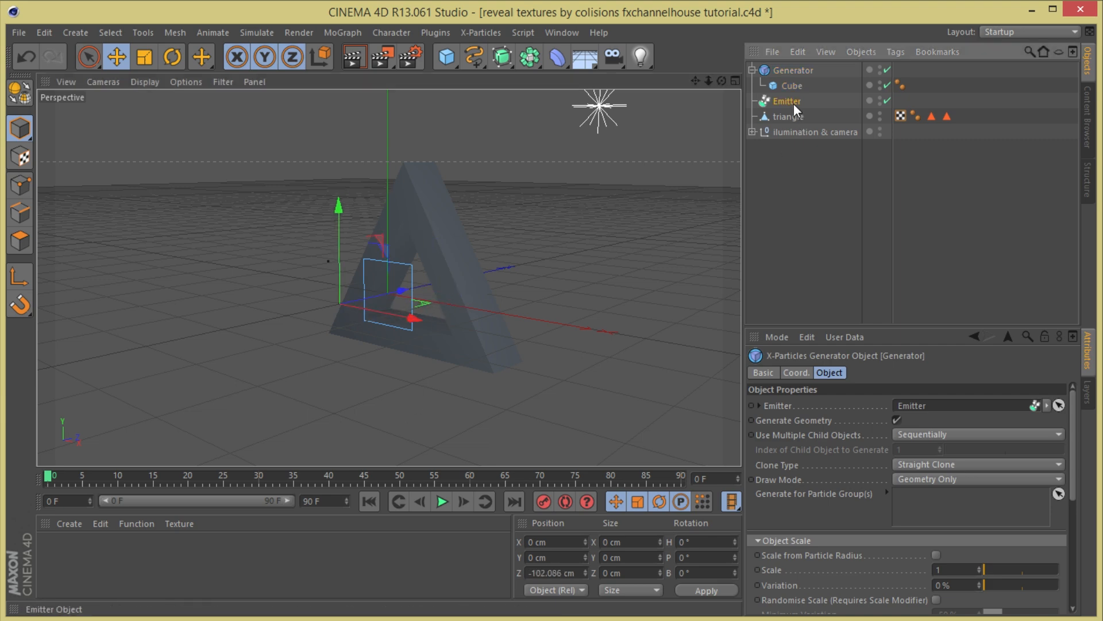
- Give the generator's cubes scale variation and random H, P, B rotation, then preview playback
{"action": "left_click", "coordinate": [786, 100]}
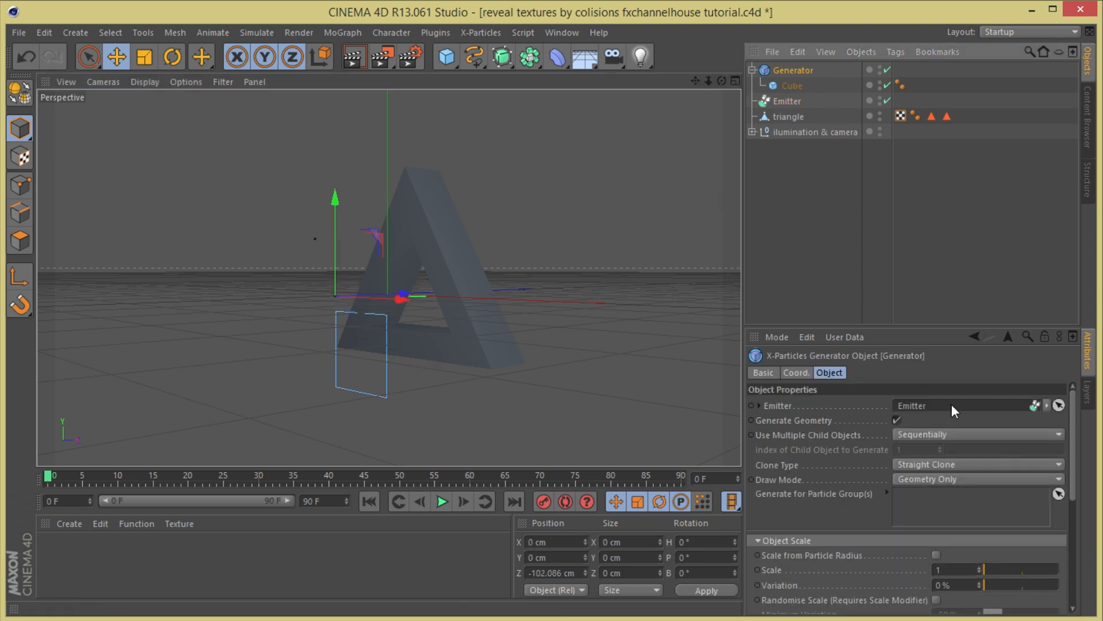
{"action": "scroll", "scroll_direction": "down", "scroll_amount": 3}
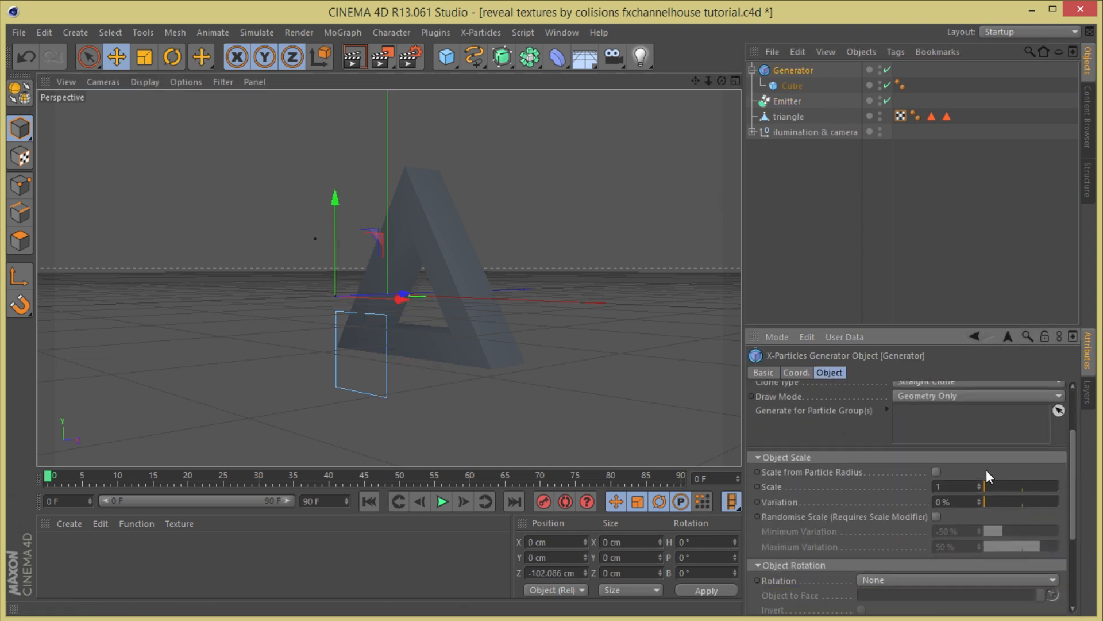
{"action": "left_click", "coordinate": [936, 473]}
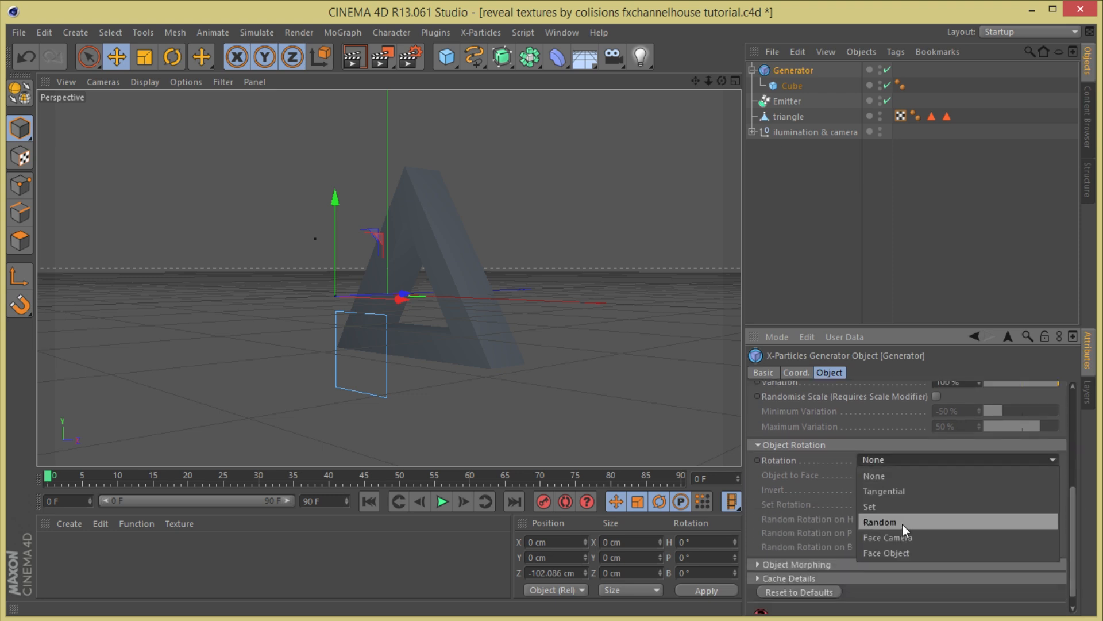
{"action": "left_click", "coordinate": [879, 522]}
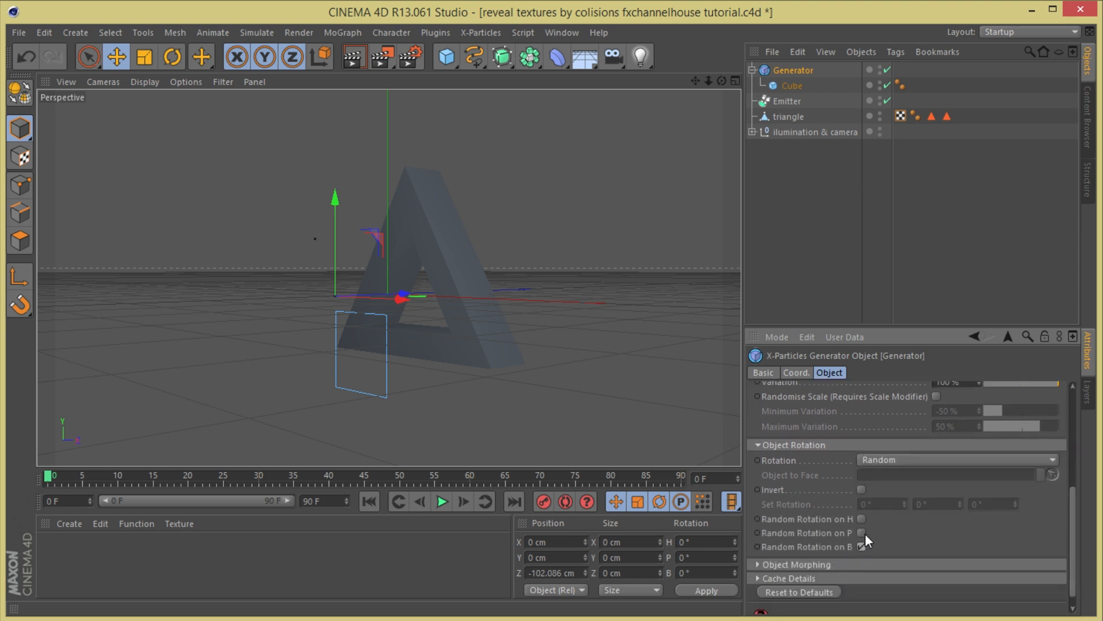
{"action": "left_click", "coordinate": [862, 533]}
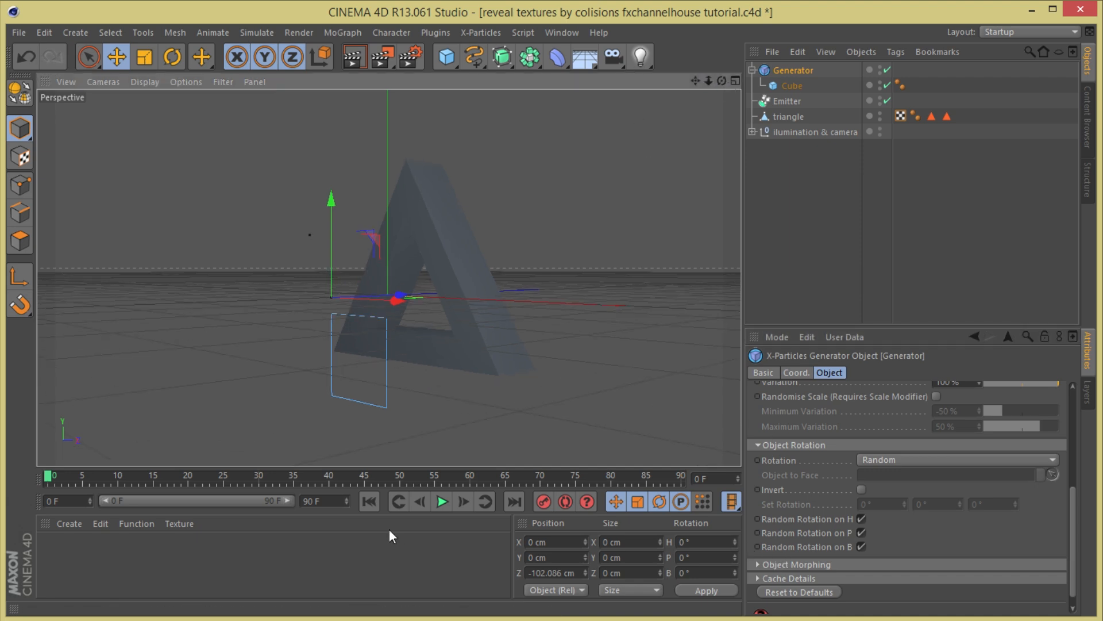
{"action": "left_click", "coordinate": [442, 502]}
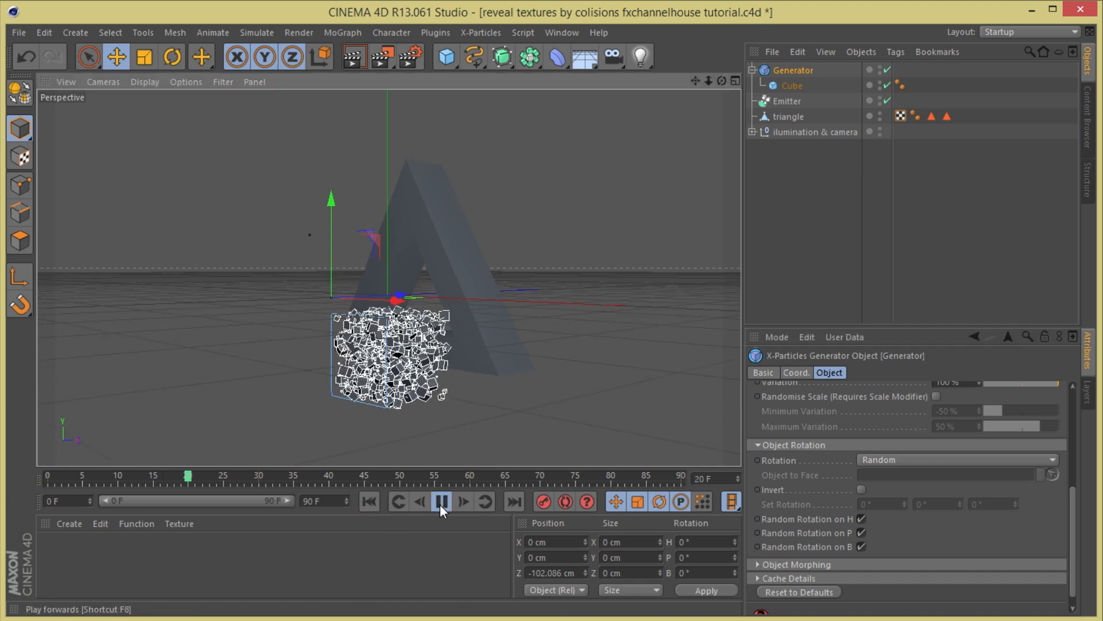
{"action": "left_click", "coordinate": [442, 502]}
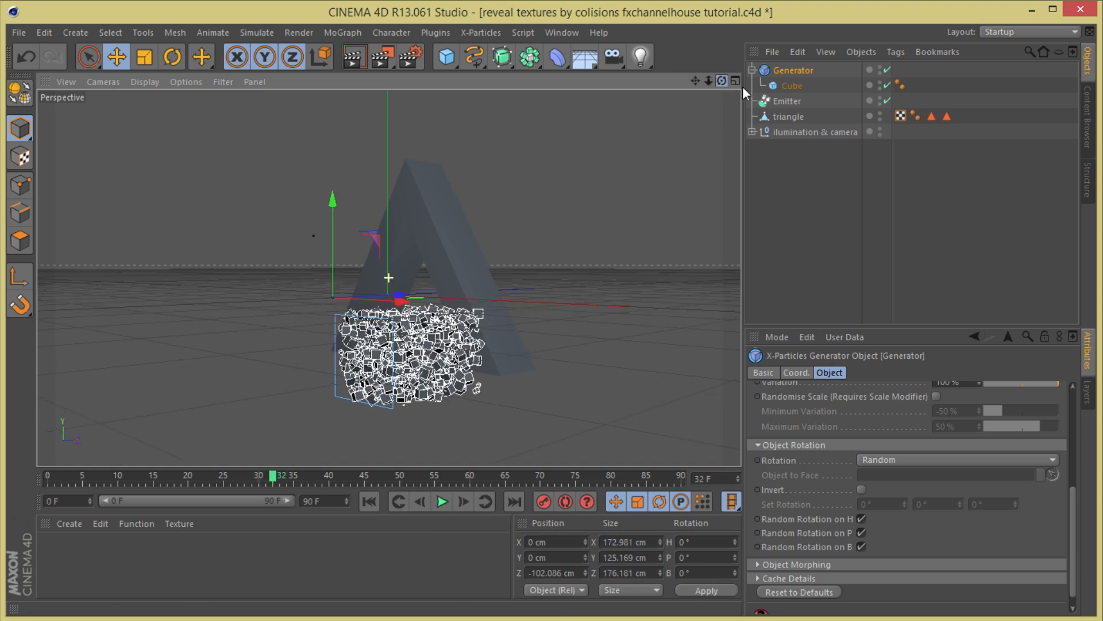
{"action": "left_click", "coordinate": [786, 100]}
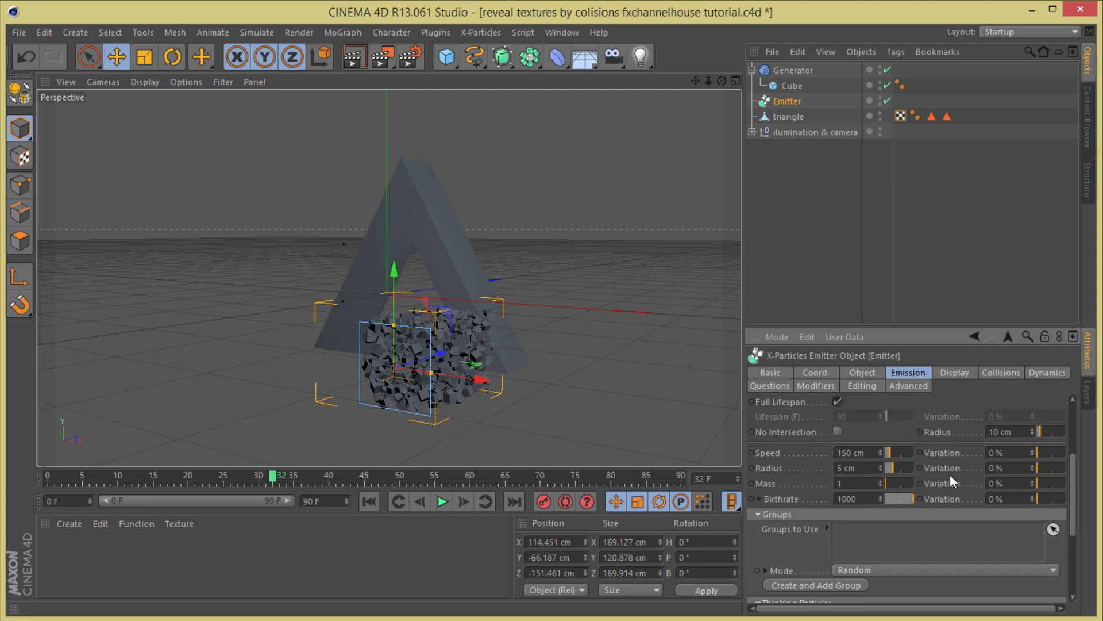
- Set the emitter birthrate to 44 and speed to 321 cm, then preview the stream
{"action": "left_click_drag", "start_coordinate": [900, 498], "coordinate": [897, 506]}
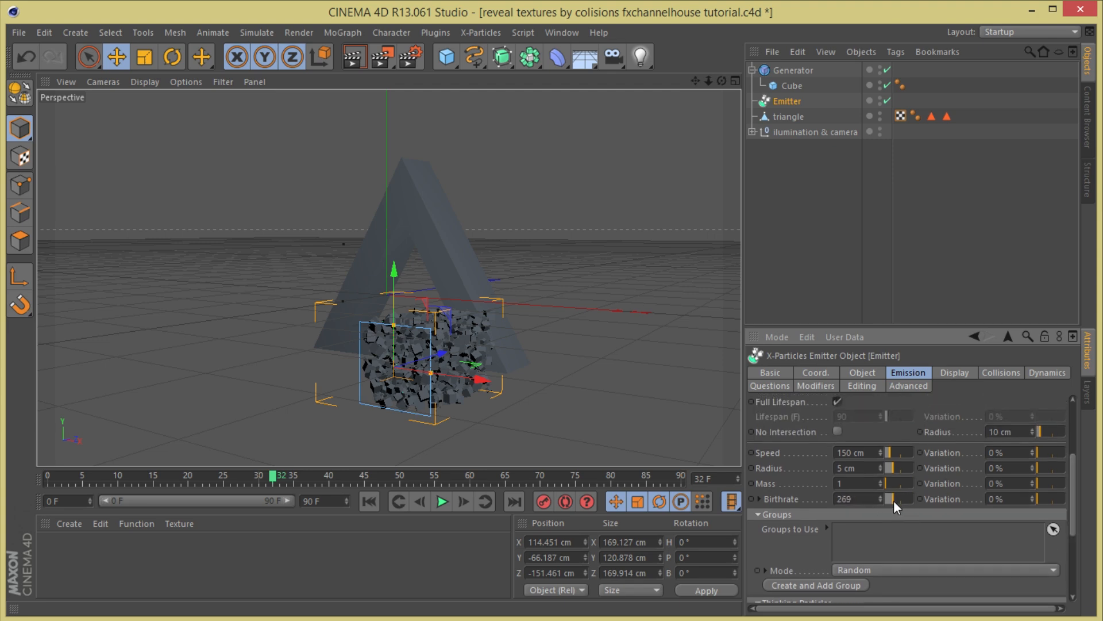
{"action": "left_click_drag", "start_coordinate": [897, 498], "coordinate": [892, 498]}
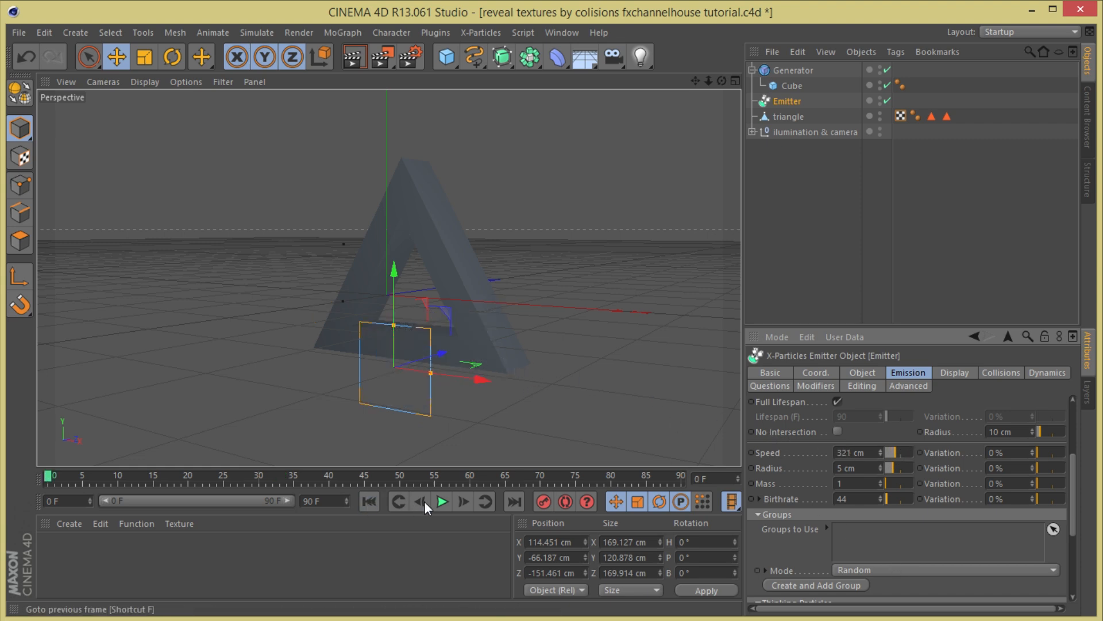
{"action": "left_click", "coordinate": [442, 501]}
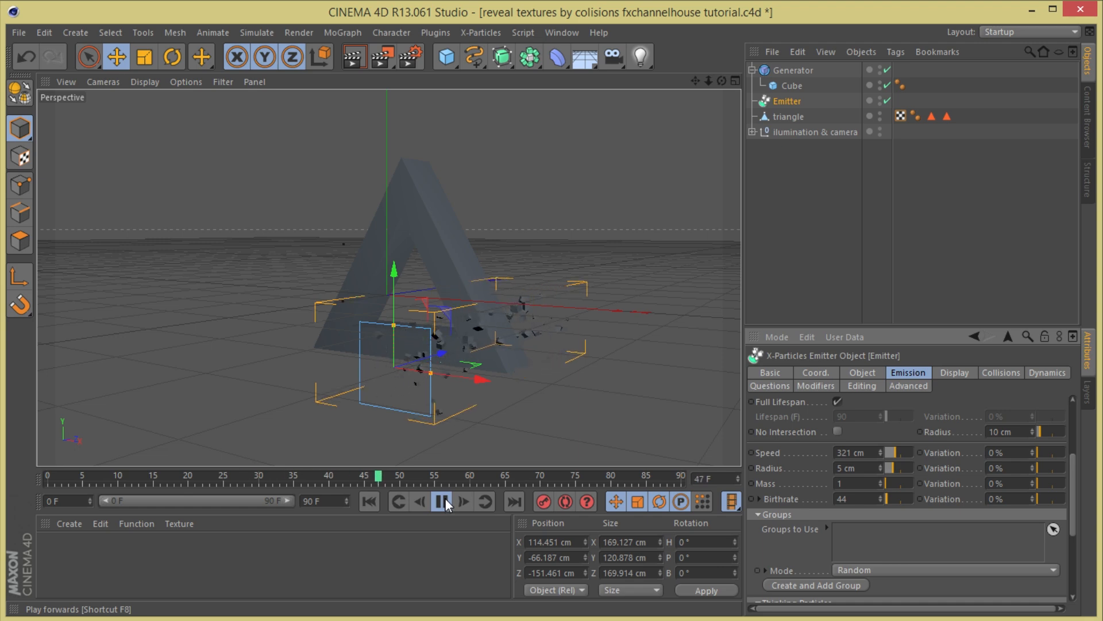
{"action": "left_click", "coordinate": [441, 501]}
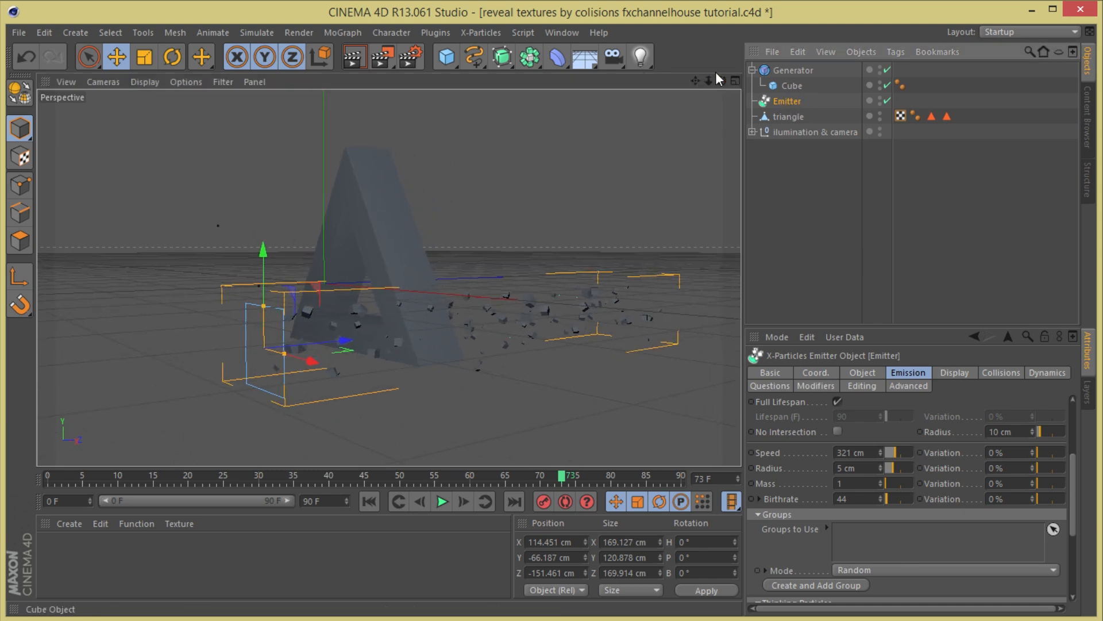
- Add a Turbulence modifier with strength 9 and preview the scattering cubes
{"action": "left_click", "coordinate": [480, 32]}
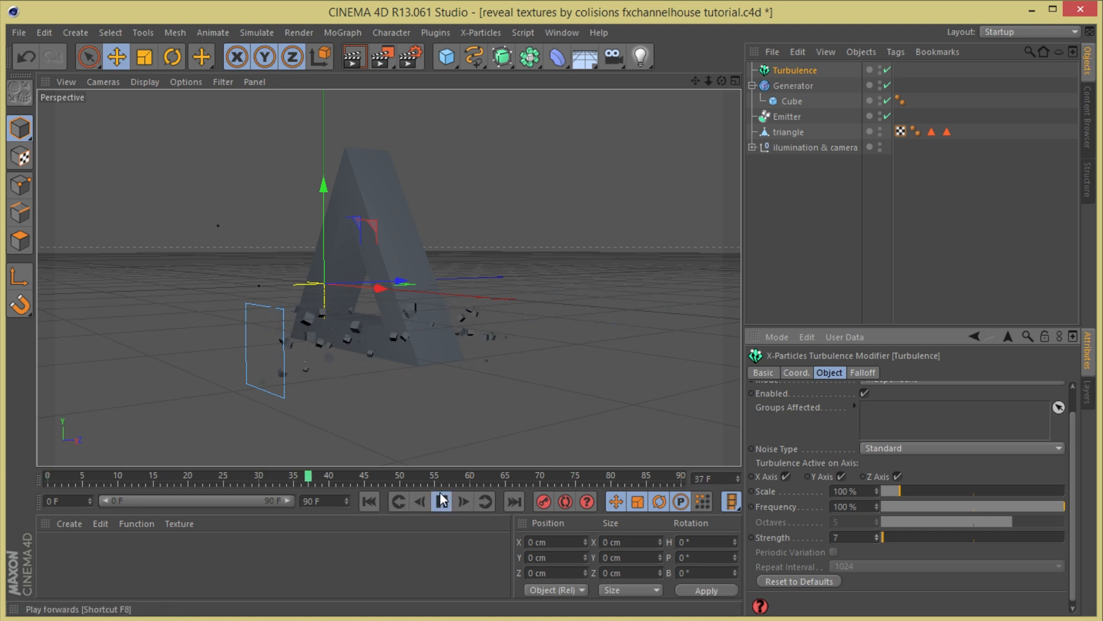
{"action": "left_click", "coordinate": [441, 501]}
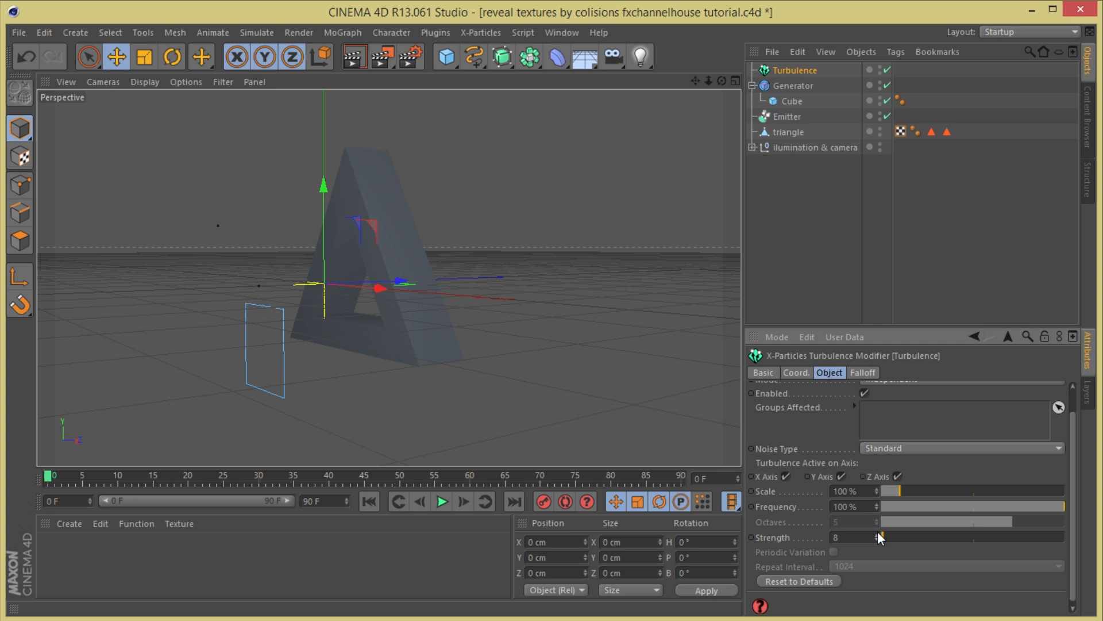
{"action": "left_click", "coordinate": [442, 501]}
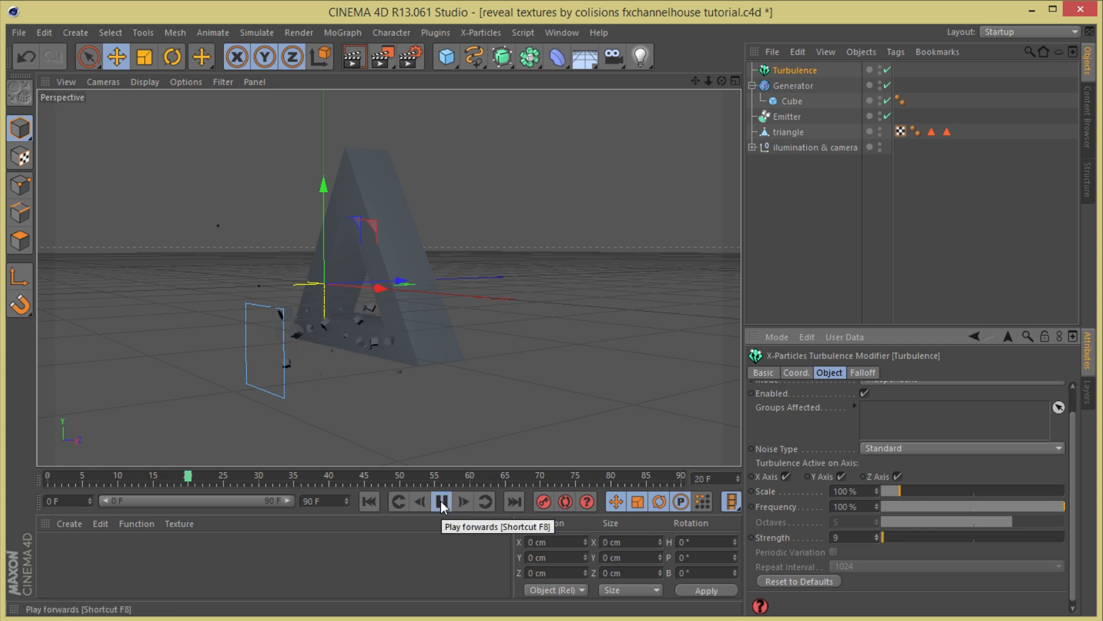
{"action": "left_click", "coordinate": [442, 501]}
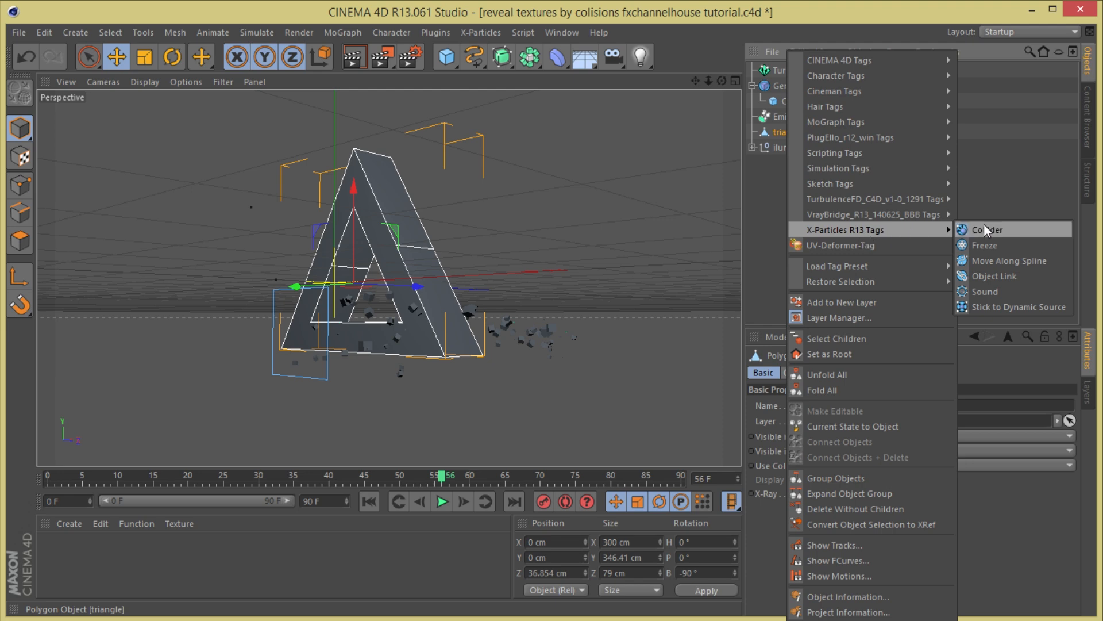
- Tag the triangle with an X-Particles collider set to 24% bounce
{"action": "left_click", "coordinate": [987, 229]}
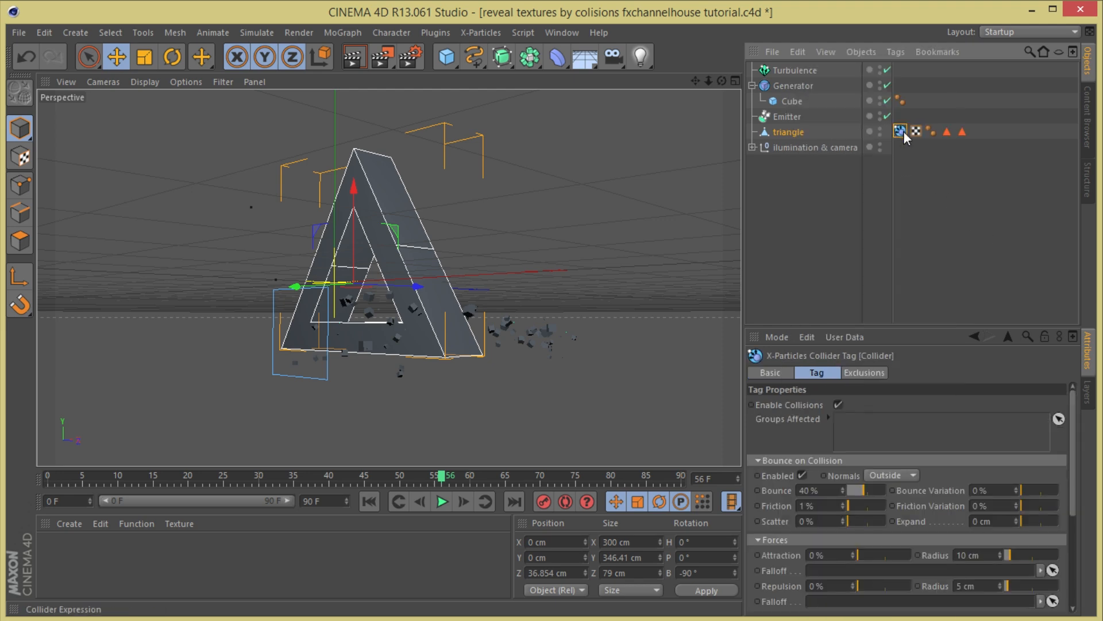
{"action": "left_click_drag", "start_coordinate": [862, 489], "coordinate": [869, 489]}
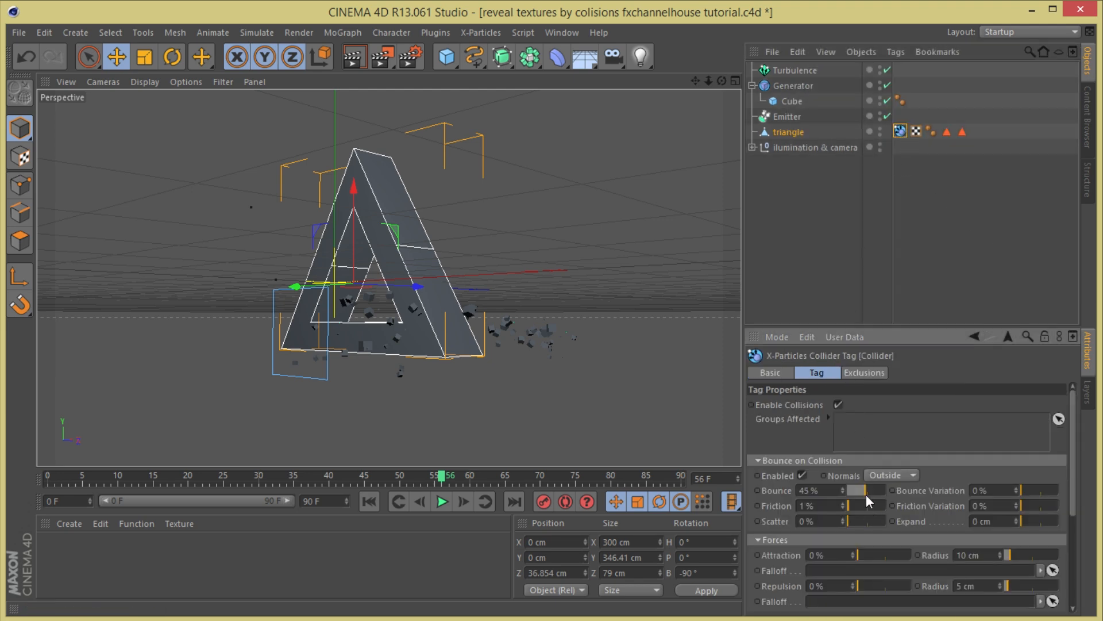
{"action": "left_click_drag", "start_coordinate": [879, 489], "coordinate": [851, 505]}
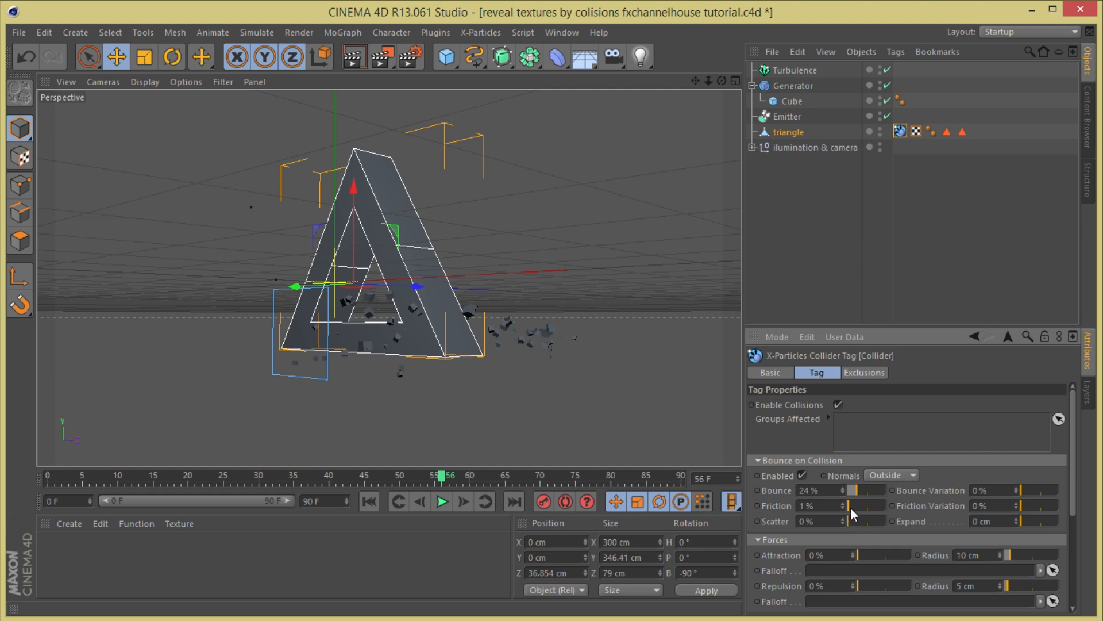
{"action": "left_click_drag", "start_coordinate": [831, 505], "coordinate": [862, 505]}
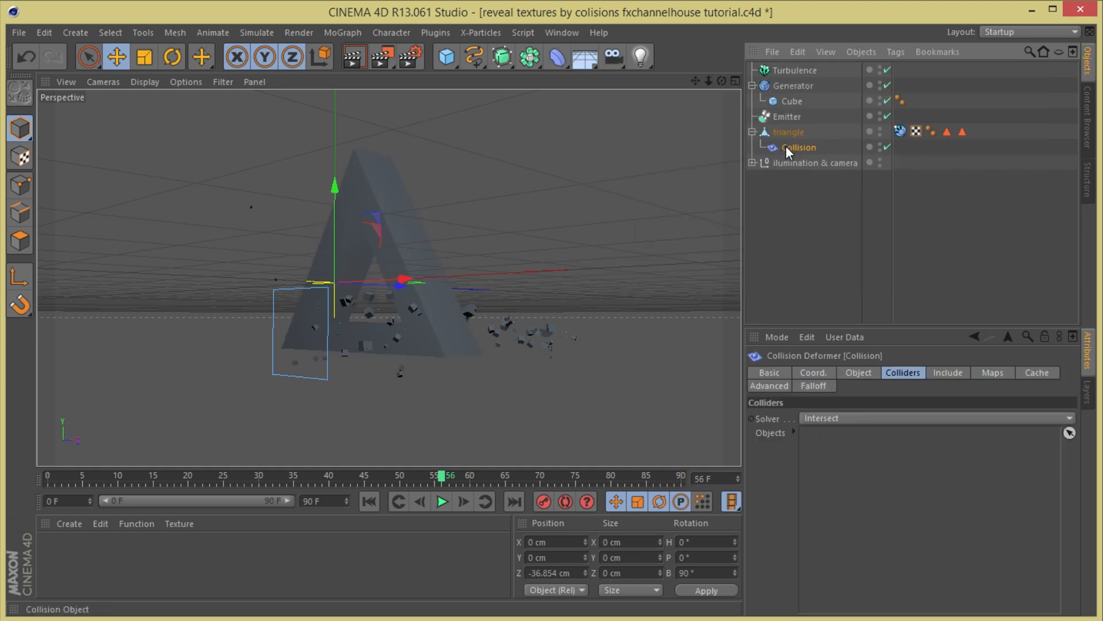
- Nest a Collision deformer under the triangle and preview the collisions from frame one
{"action": "left_click", "coordinate": [789, 132]}
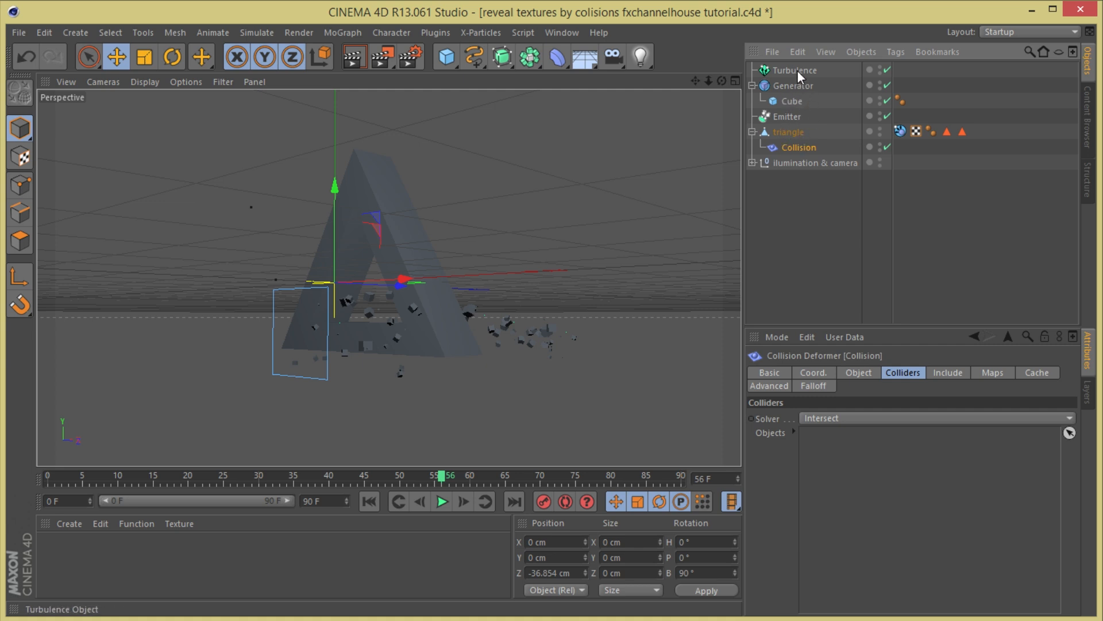
{"action": "mouse_move", "coordinate": [798, 124]}
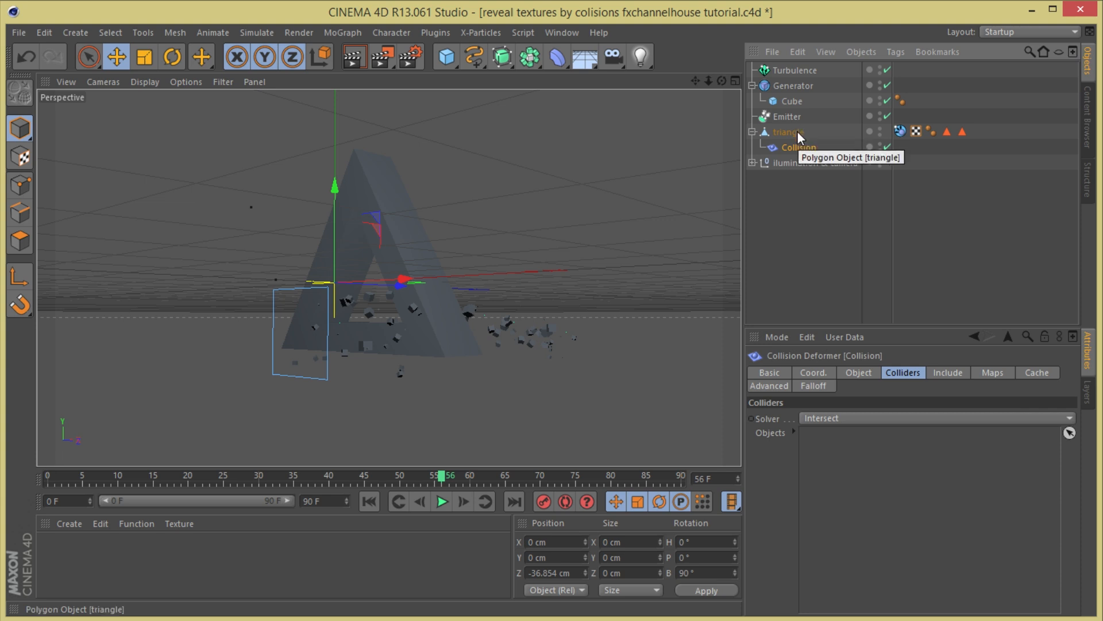
{"action": "mouse_move", "coordinate": [791, 117]}
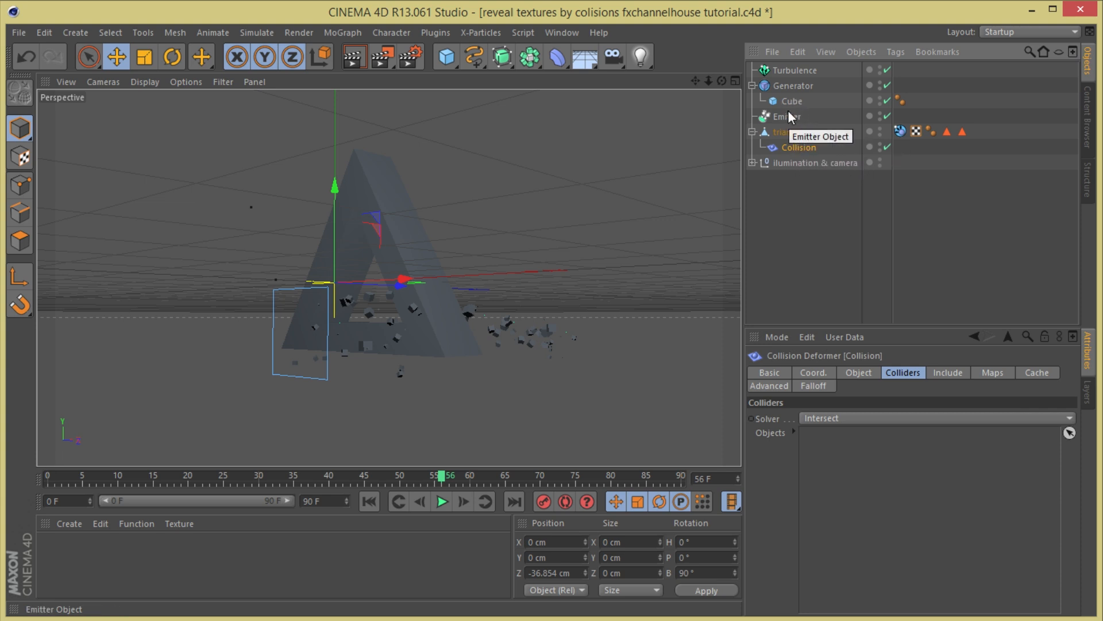
{"action": "mouse_move", "coordinate": [790, 104]}
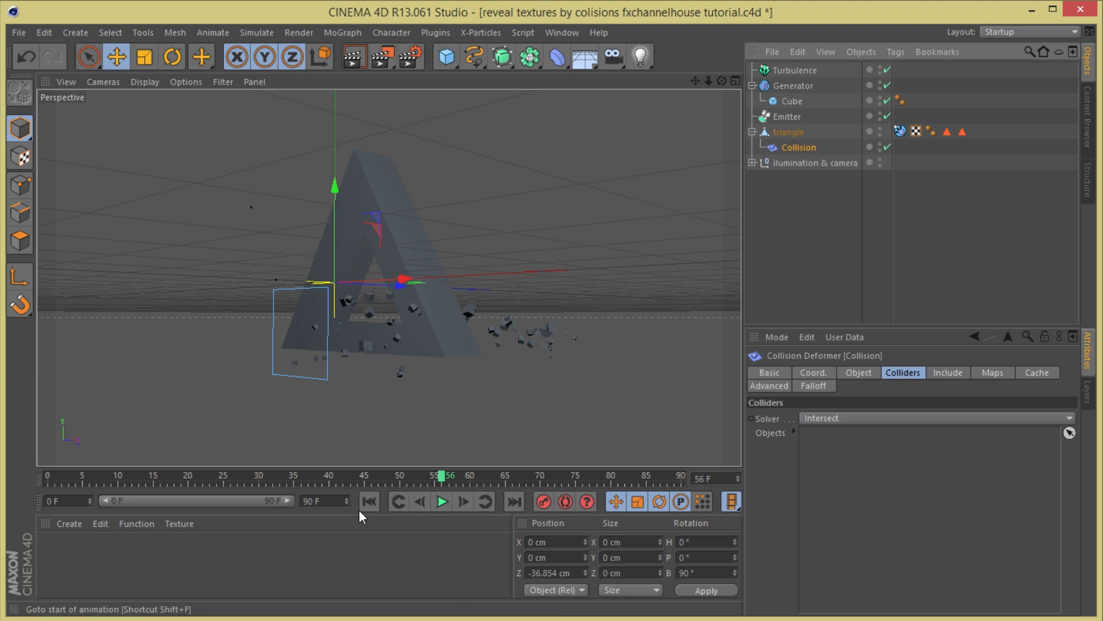
{"action": "left_click", "coordinate": [442, 502]}
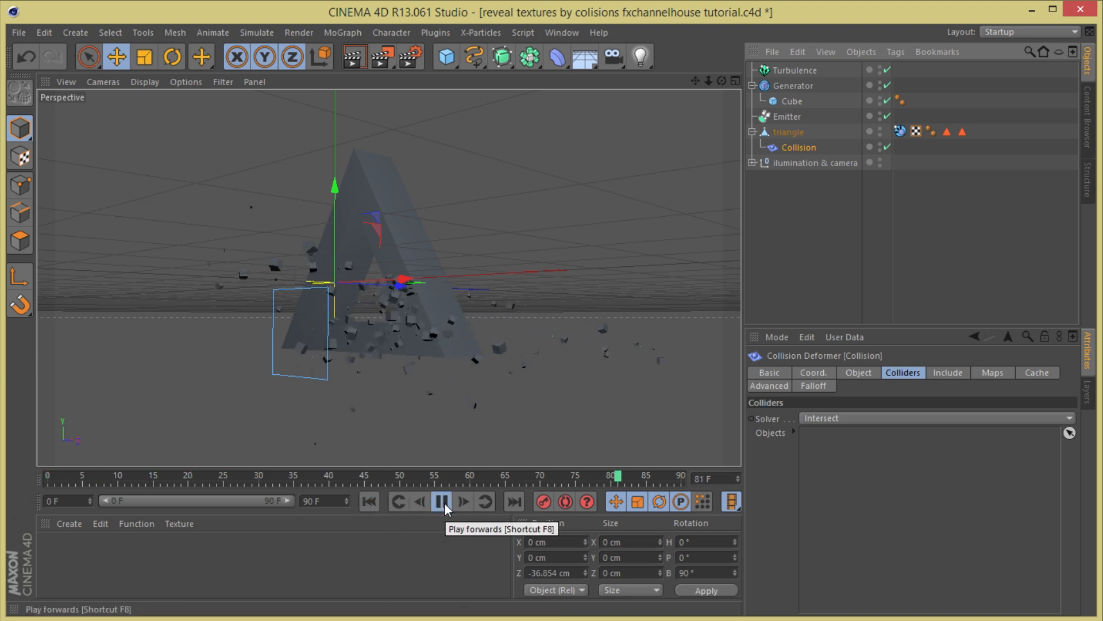
{"action": "left_click", "coordinate": [441, 502]}
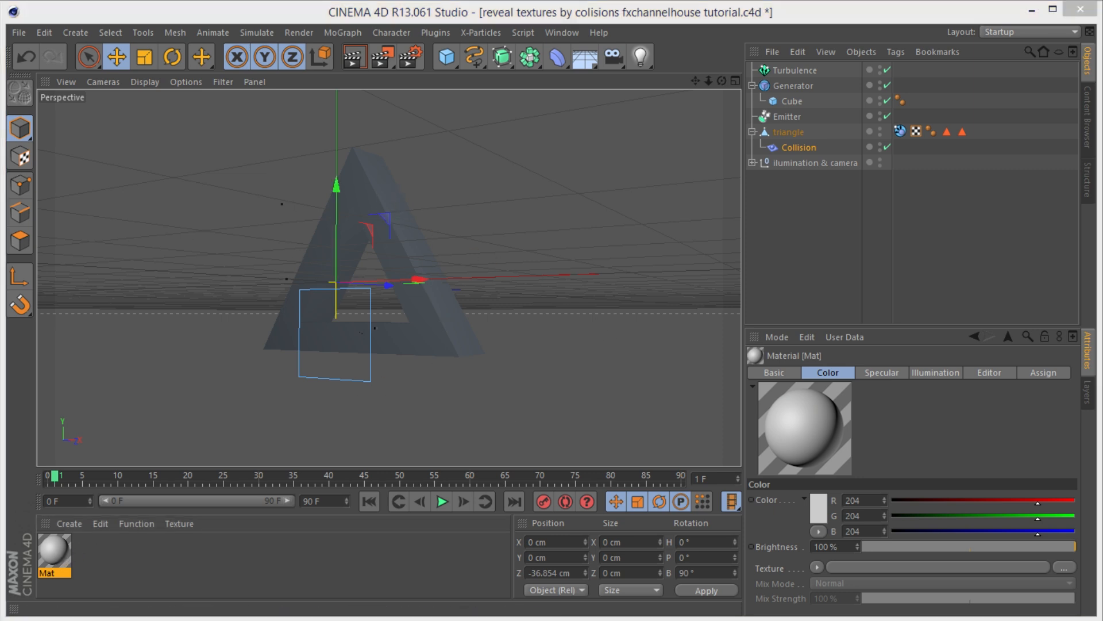
- Make Mat orange with Fresnel reflection: 18% brightness, 44% mix strength, 24% blurriness
{"action": "double_click", "coordinate": [54, 561]}
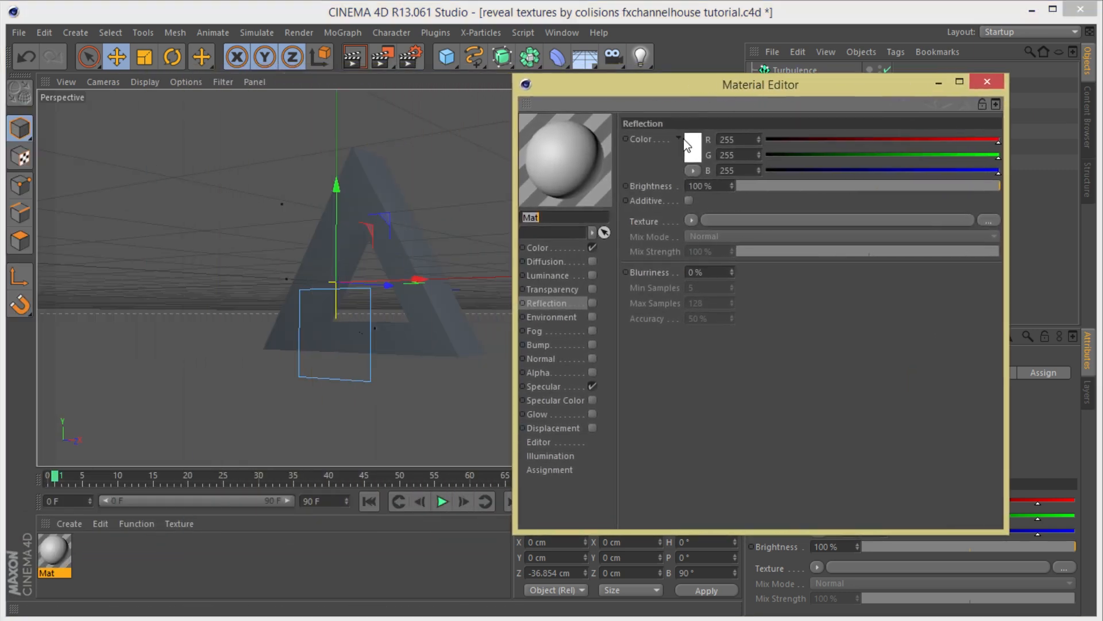
{"action": "left_click", "coordinate": [699, 147]}
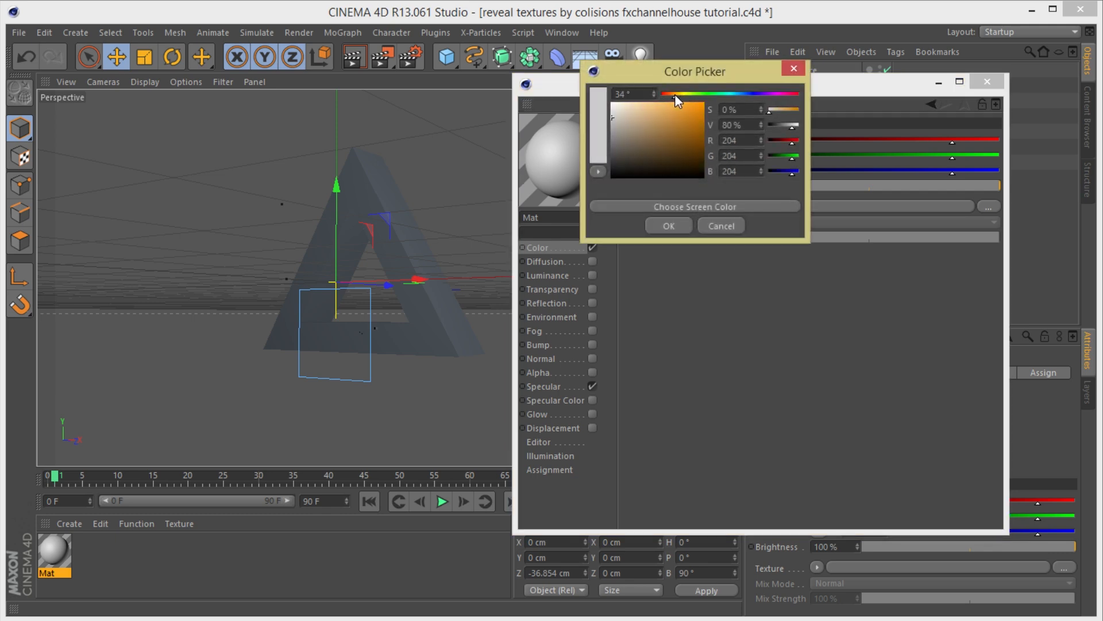
{"action": "left_click", "coordinate": [669, 225]}
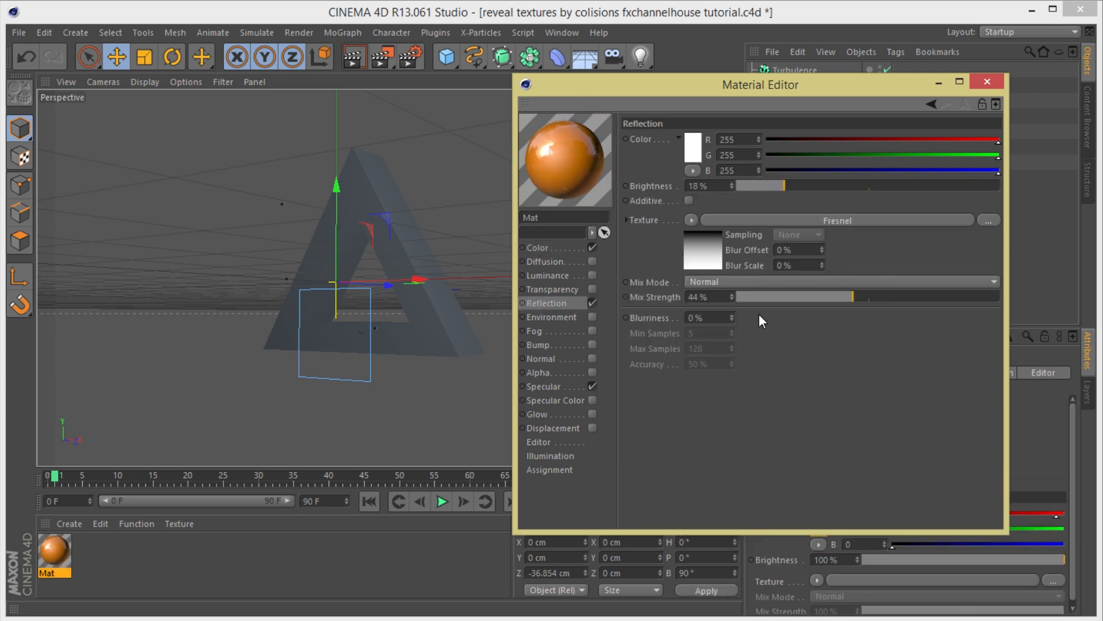
{"action": "left_click_drag", "start_coordinate": [703, 317], "coordinate": [731, 317]}
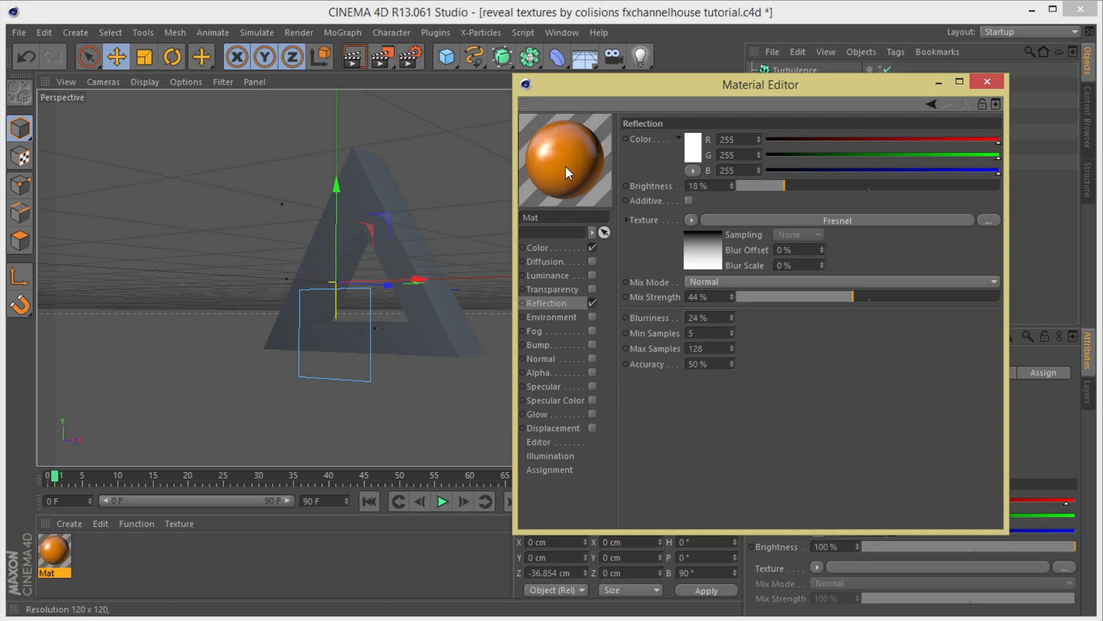
{"action": "left_click", "coordinate": [986, 82]}
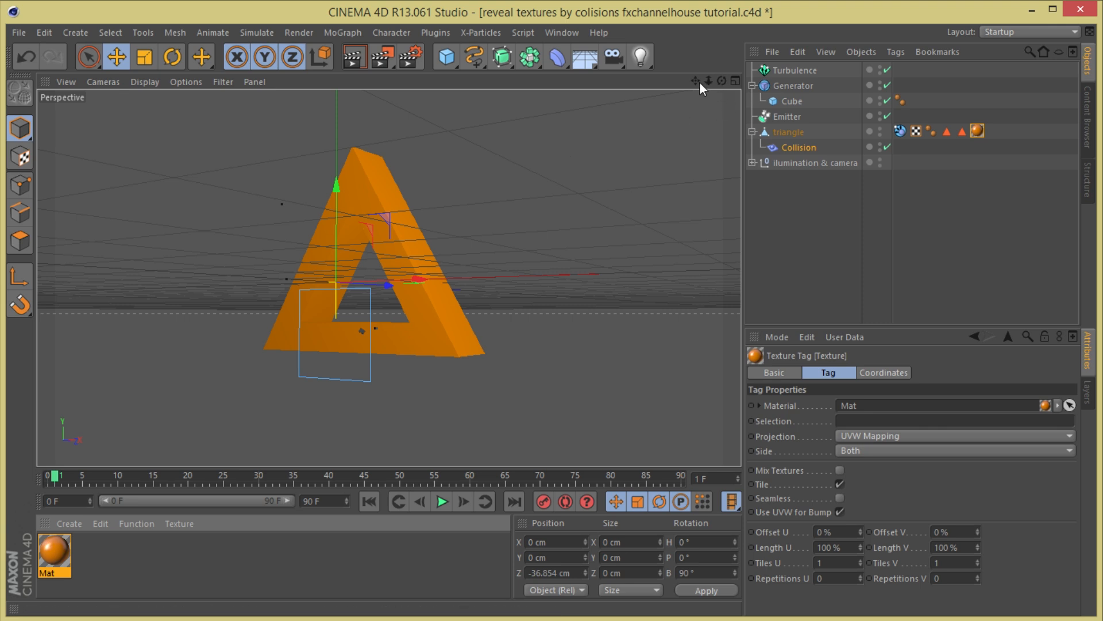
- Create Mat.1 and load a black-red-yellow Colorizer shader into its colour channel
{"action": "left_click", "coordinate": [69, 523]}
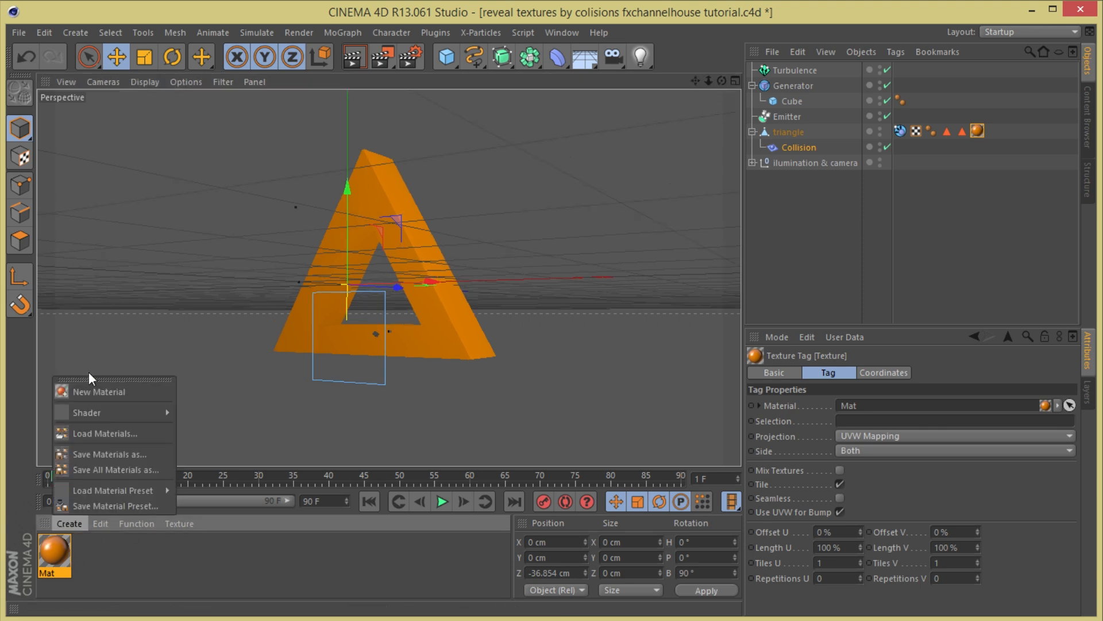
{"action": "left_click", "coordinate": [97, 391]}
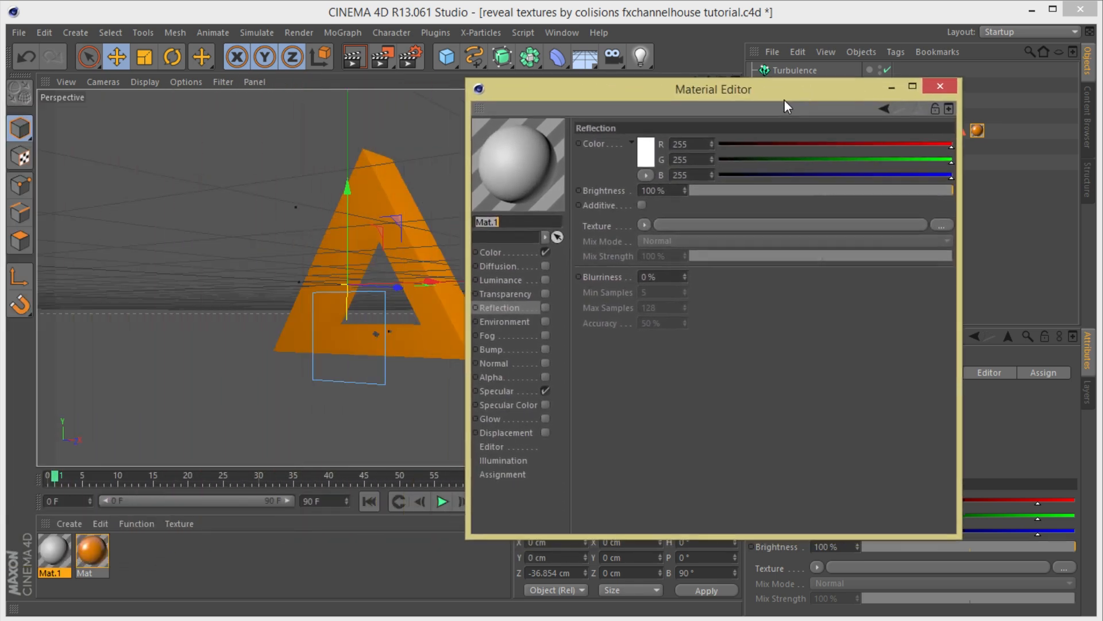
{"action": "left_click", "coordinate": [491, 253]}
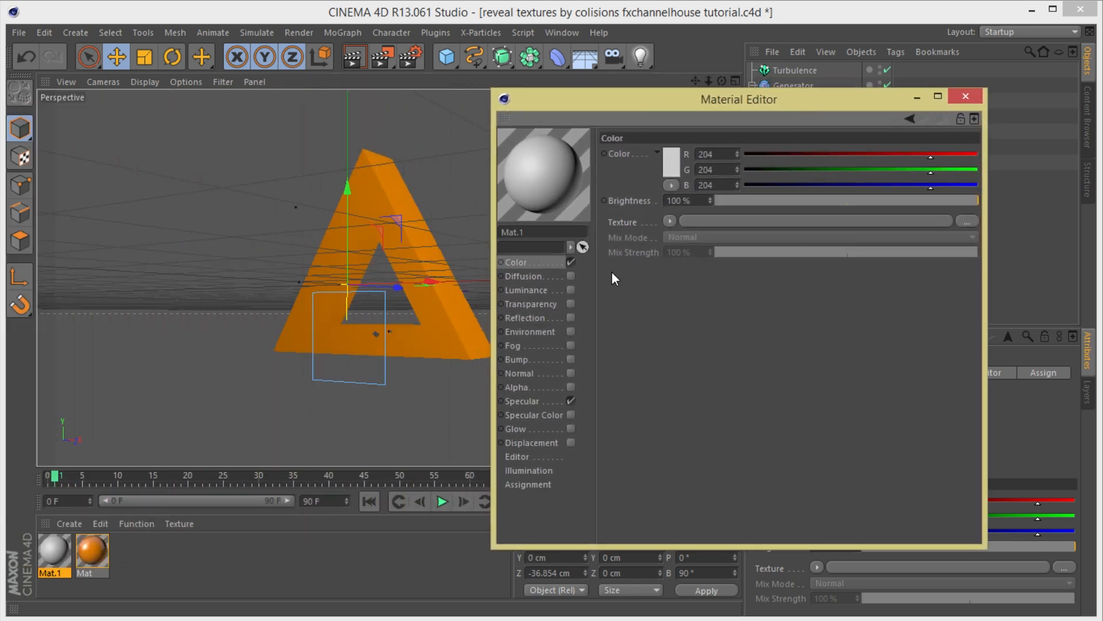
{"action": "mouse_move", "coordinate": [405, 344]}
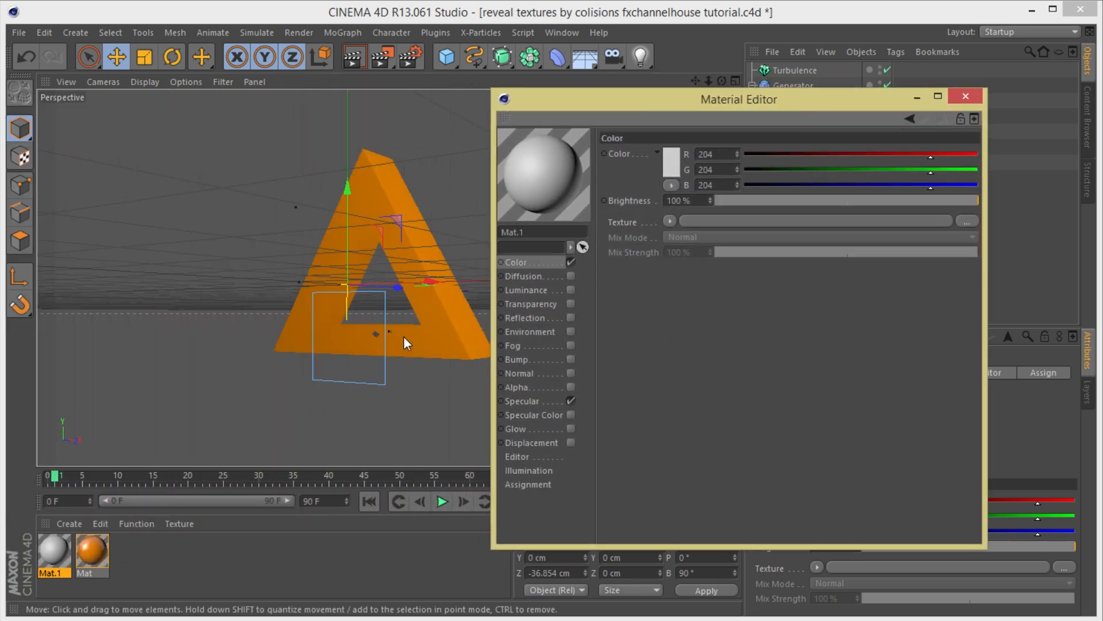
{"action": "mouse_move", "coordinate": [590, 273]}
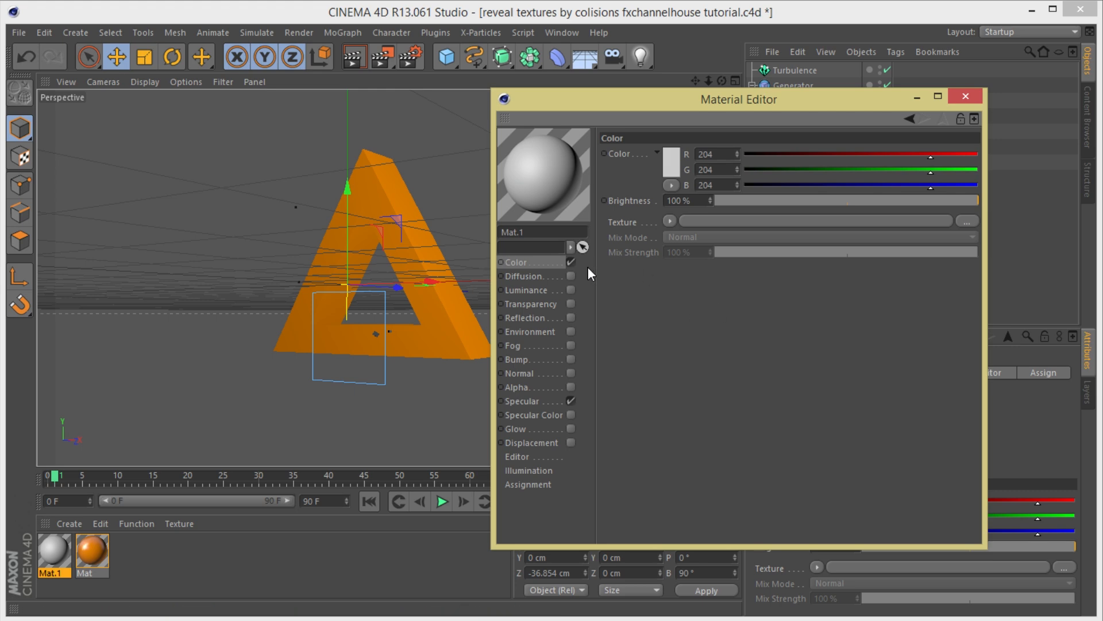
{"action": "mouse_move", "coordinate": [649, 226]}
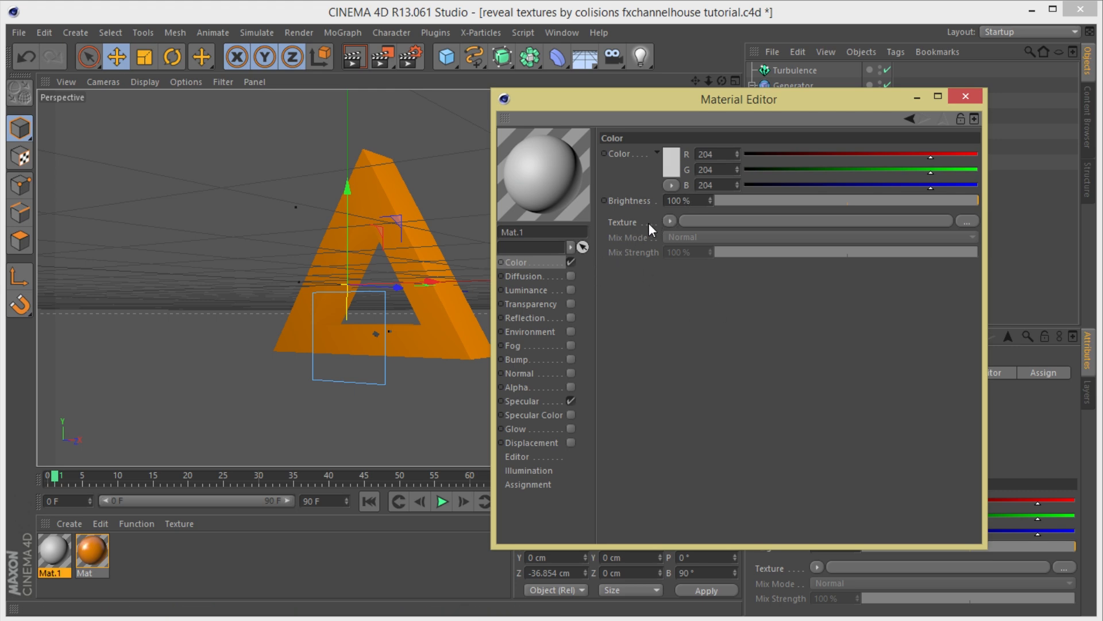
{"action": "left_click", "coordinate": [670, 220]}
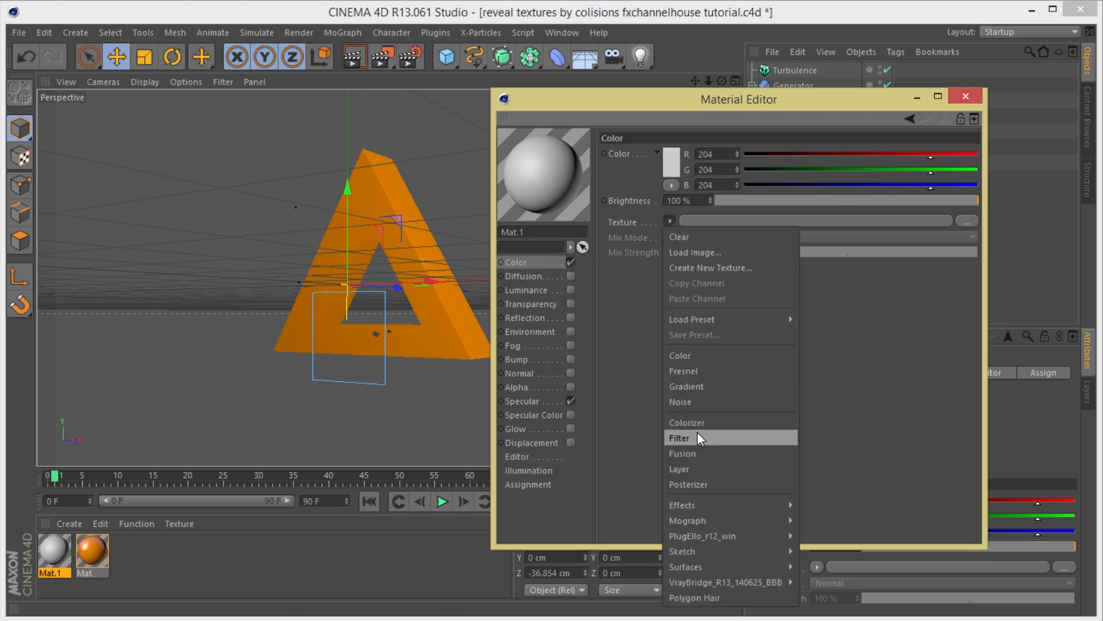
{"action": "left_click", "coordinate": [687, 423]}
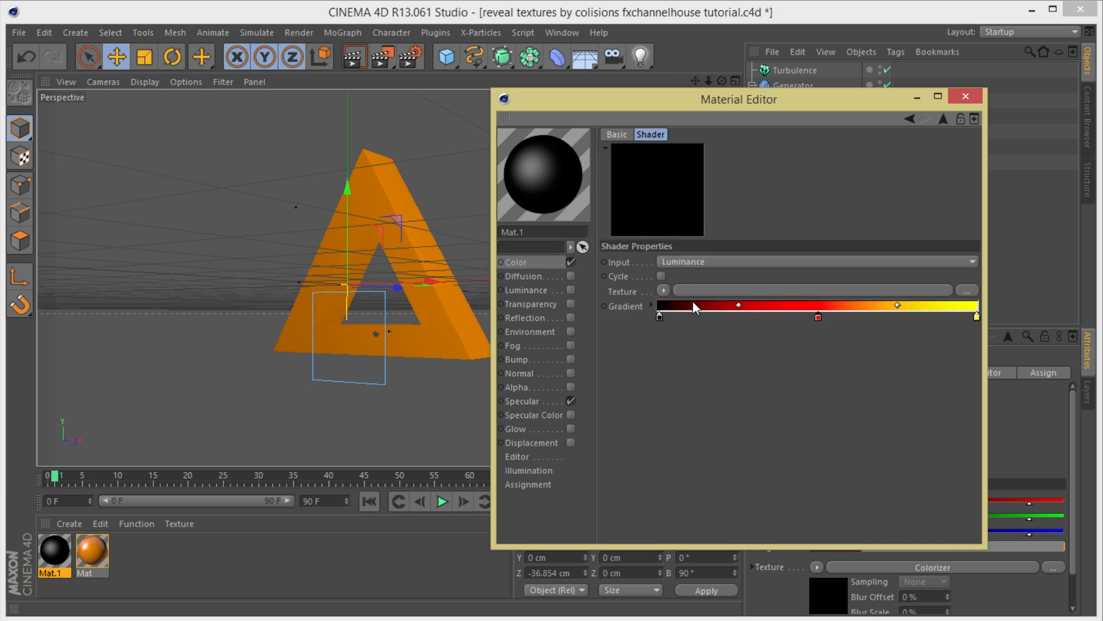
{"action": "mouse_move", "coordinate": [889, 328]}
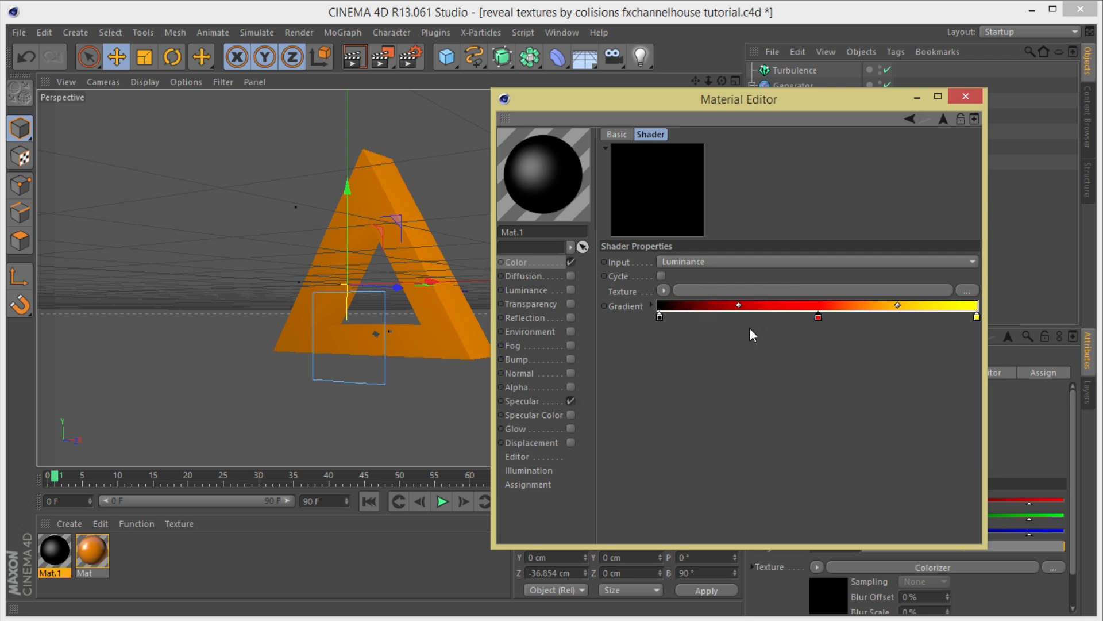
{"action": "mouse_move", "coordinate": [601, 278]}
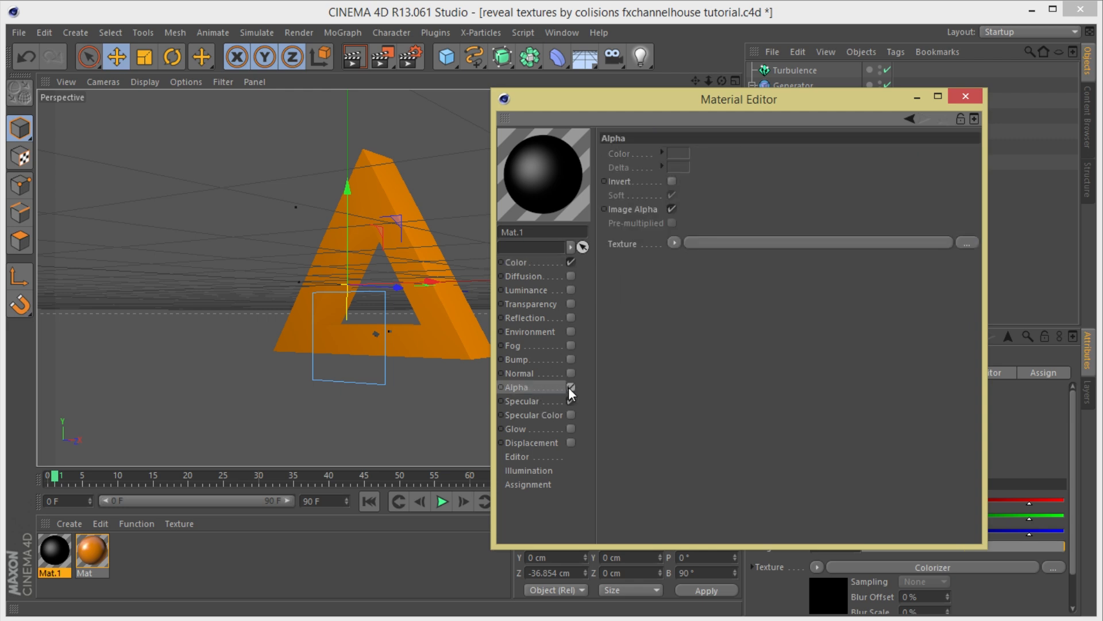
- Enable Mat.1's alpha with a Proximal shader using vertices and edges, start 5%, end 87%
{"action": "left_click", "coordinate": [572, 401]}
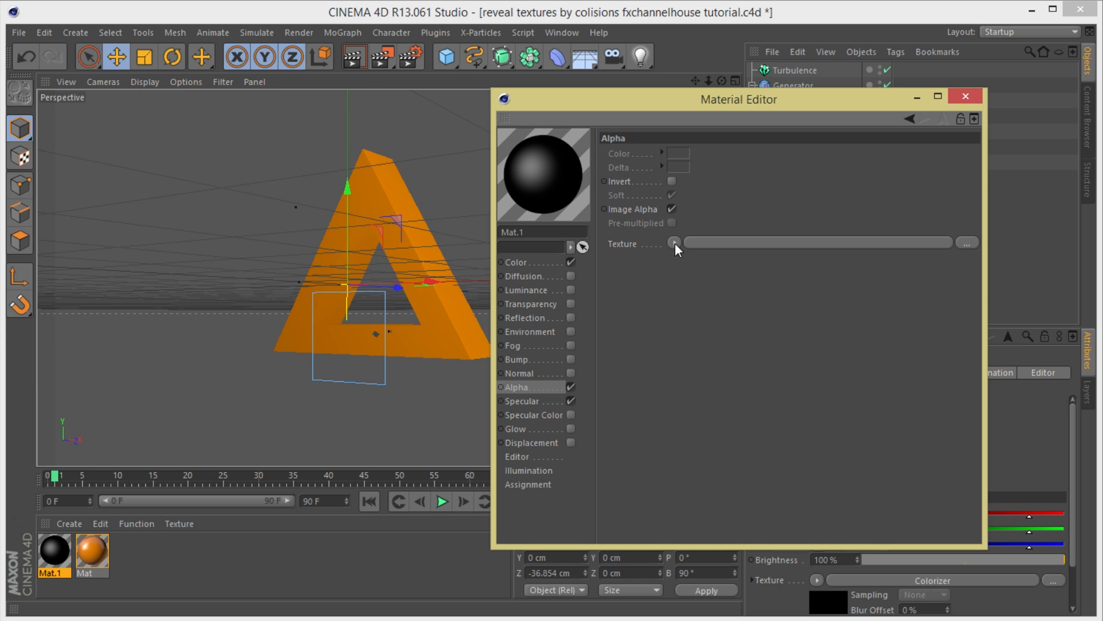
{"action": "left_click", "coordinate": [674, 242]}
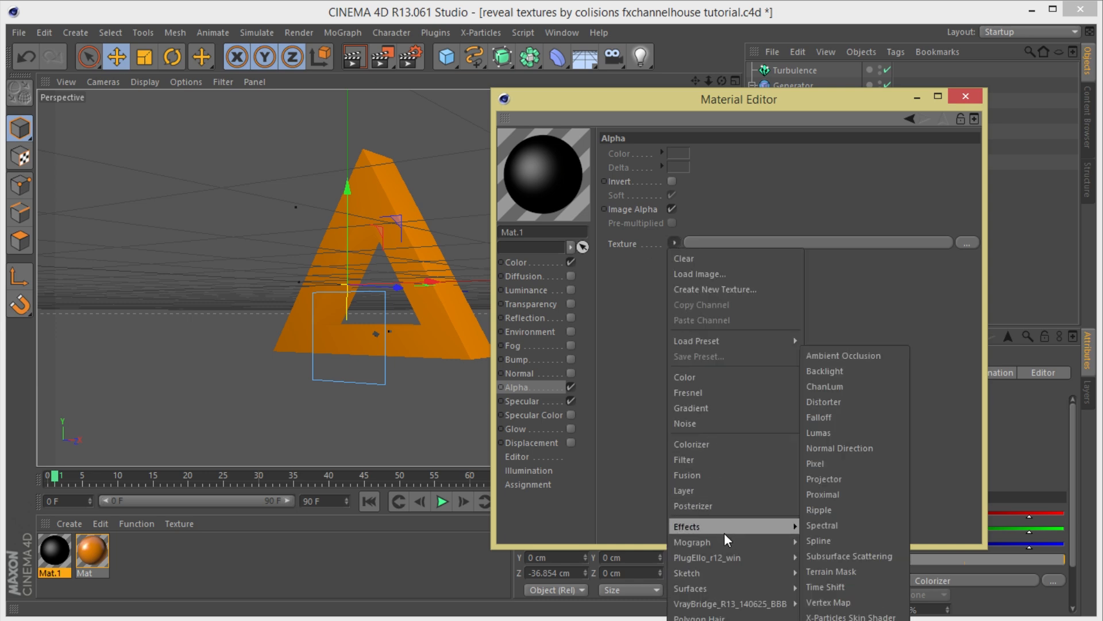
{"action": "left_click", "coordinate": [822, 494]}
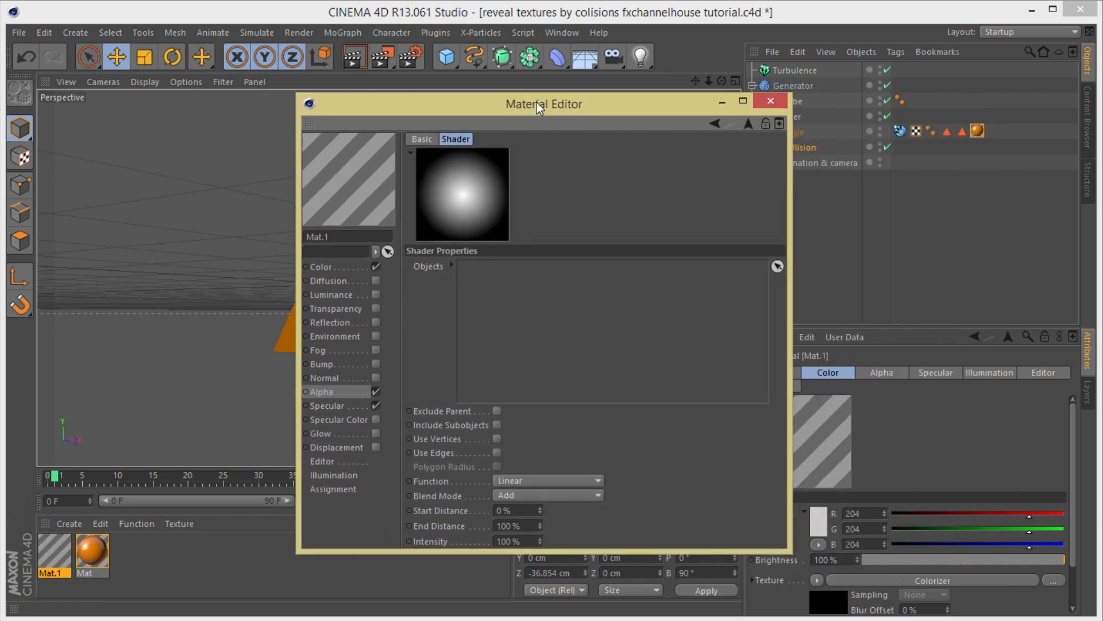
{"action": "left_click_drag", "start_coordinate": [542, 104], "coordinate": [511, 103]}
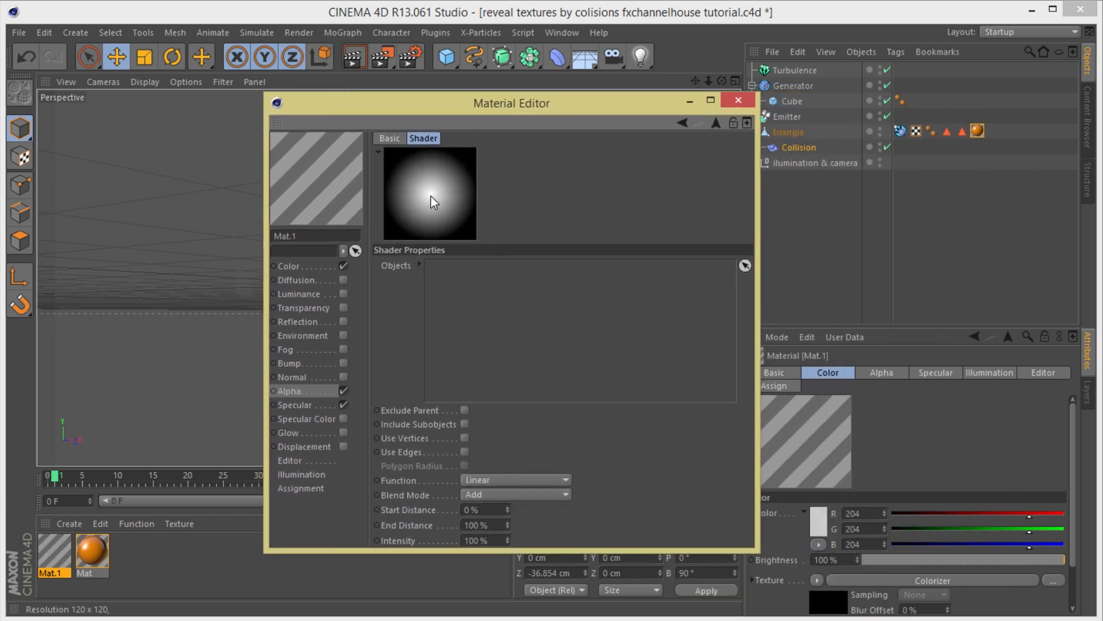
{"action": "mouse_move", "coordinate": [433, 203]}
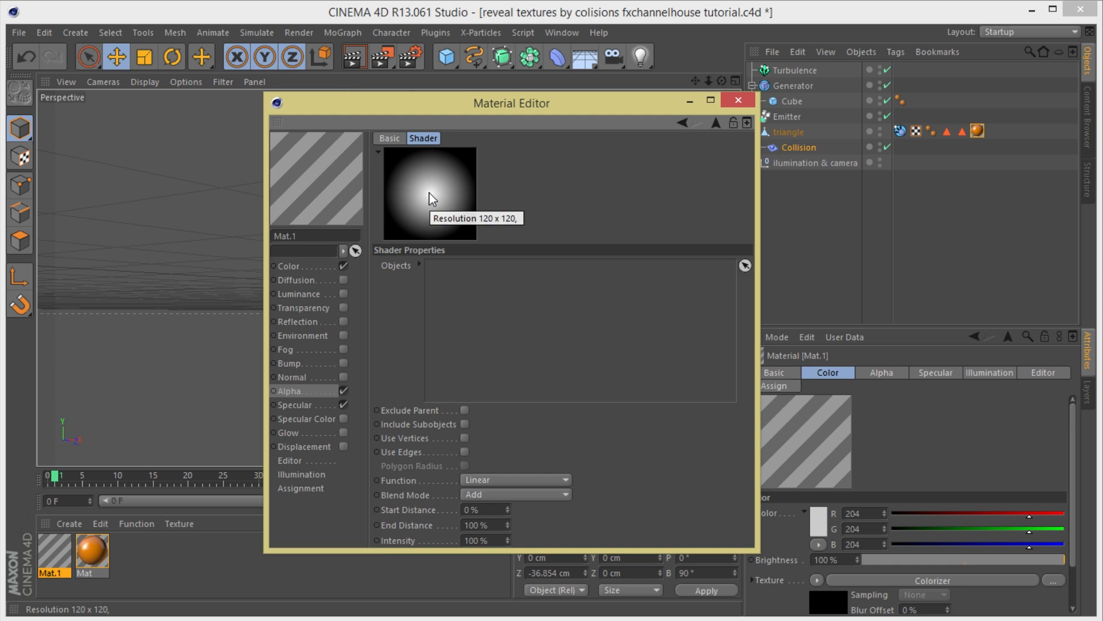
{"action": "mouse_move", "coordinate": [432, 203]}
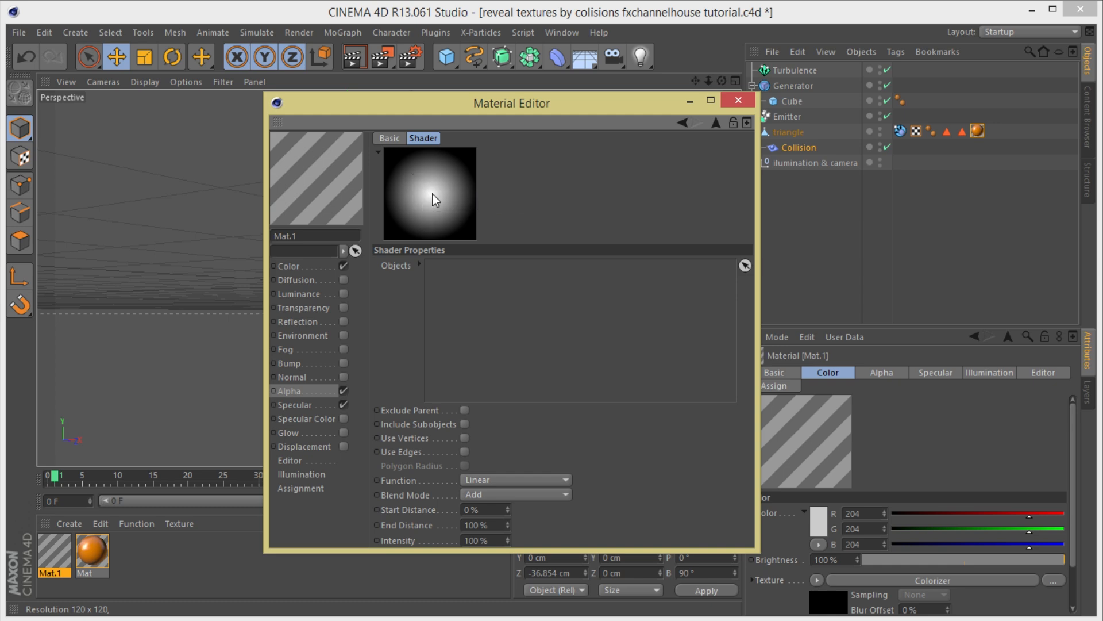
{"action": "mouse_move", "coordinate": [470, 438]}
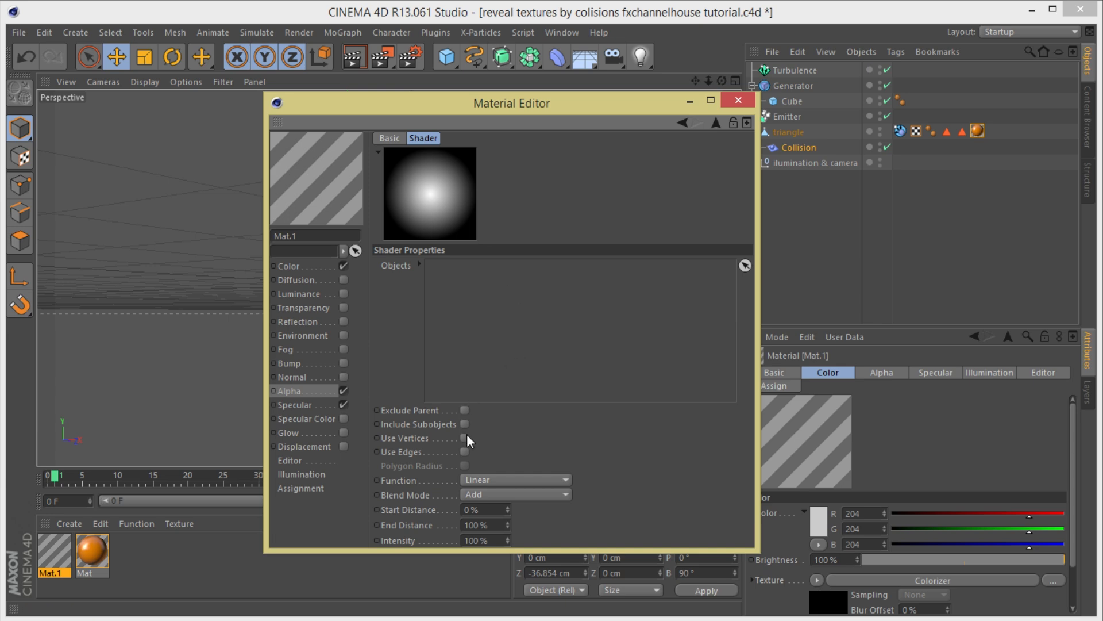
{"action": "left_click", "coordinate": [464, 439]}
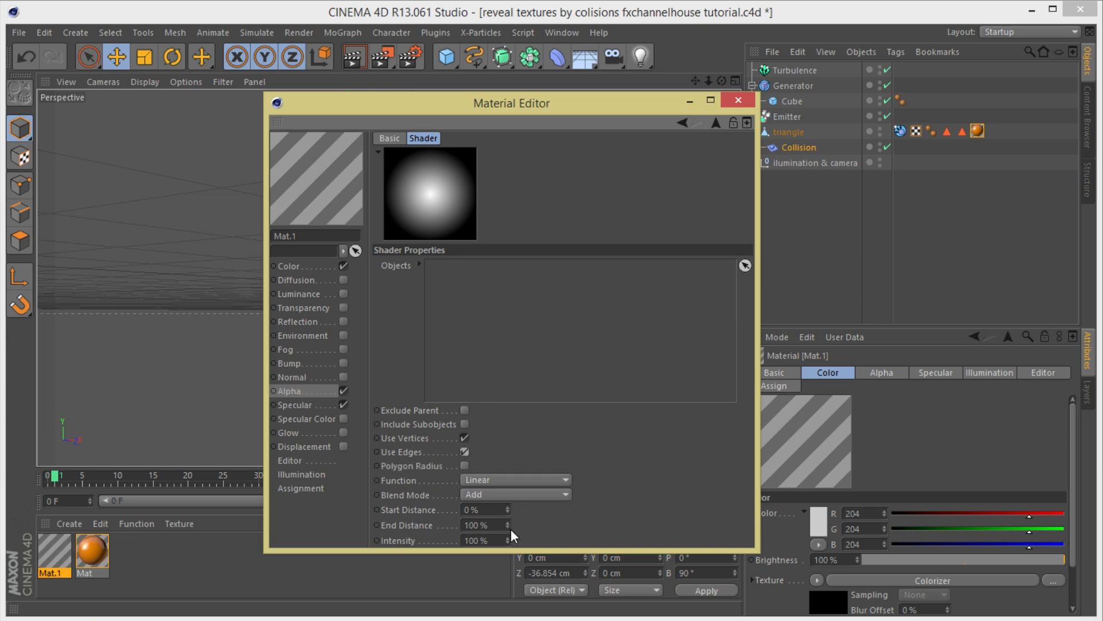
{"action": "left_click_drag", "start_coordinate": [479, 524], "coordinate": [479, 525]}
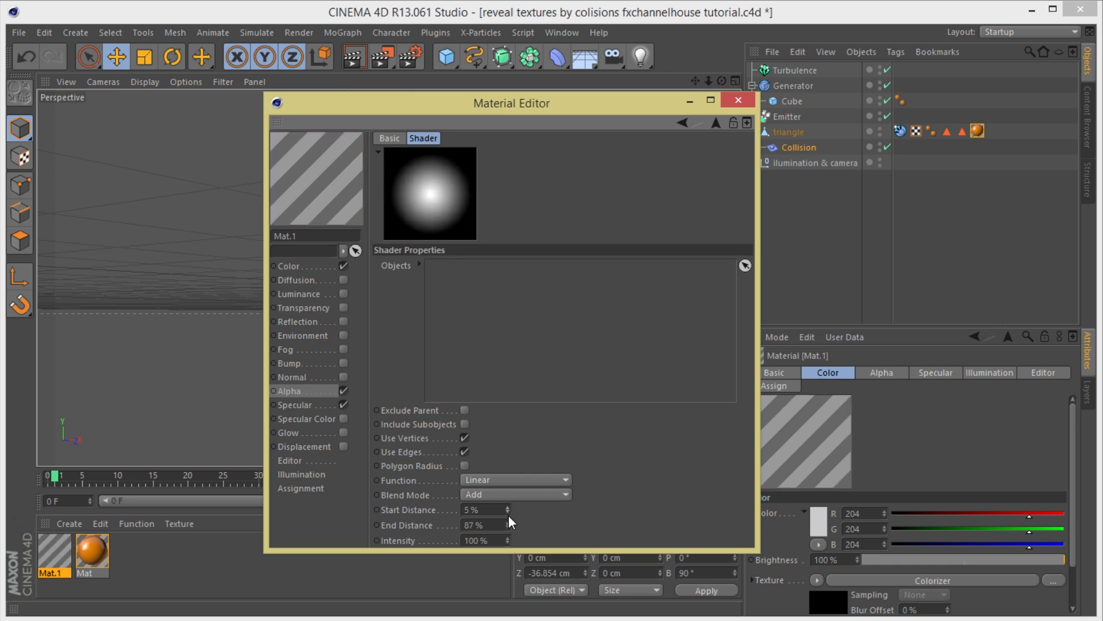
{"action": "mouse_move", "coordinate": [594, 142]}
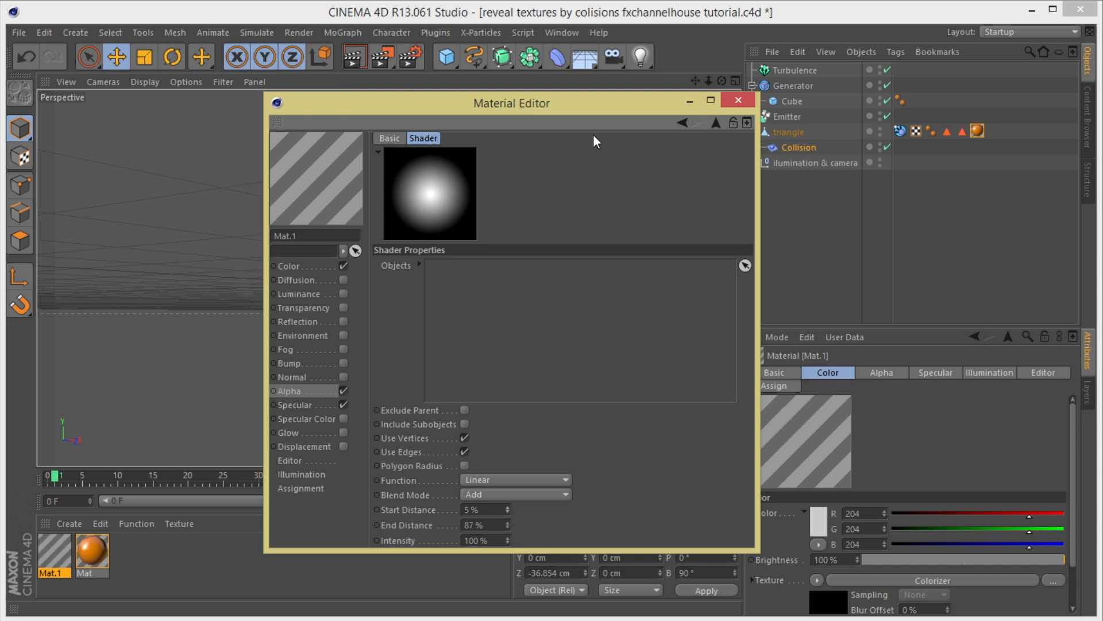
{"action": "left_click_drag", "start_coordinate": [511, 103], "coordinate": [456, 98]}
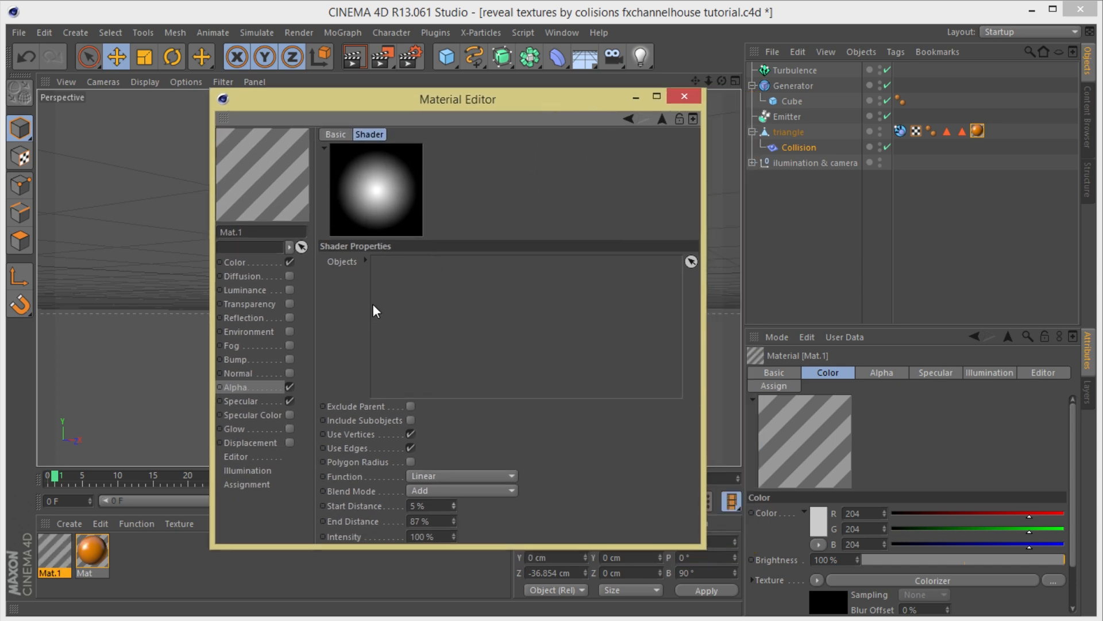
{"action": "mouse_move", "coordinate": [351, 275]}
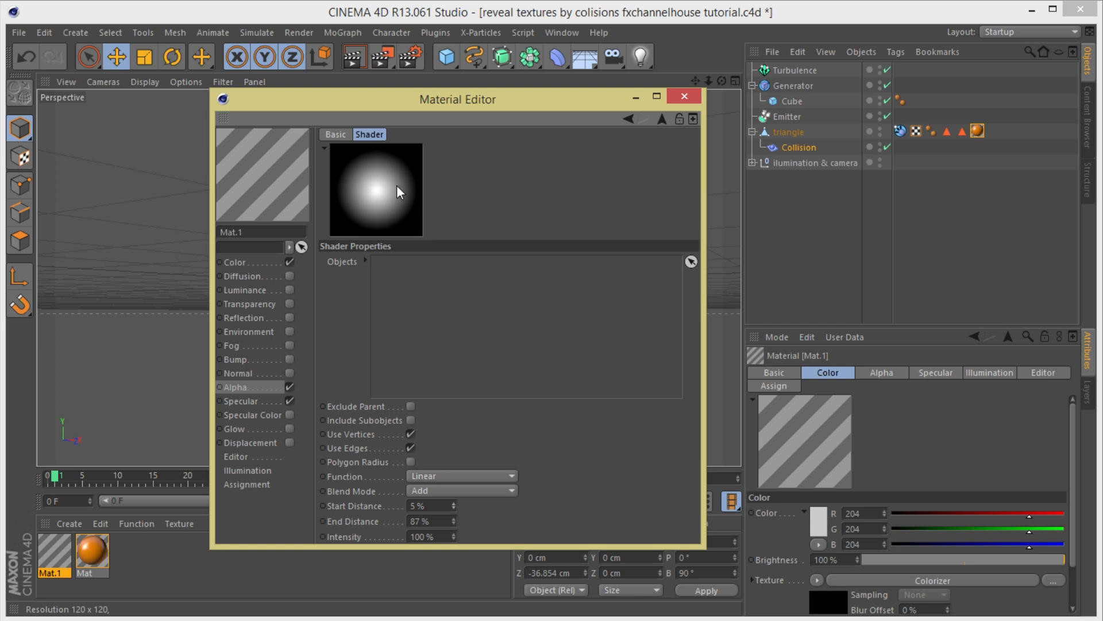
{"action": "mouse_move", "coordinate": [274, 382]}
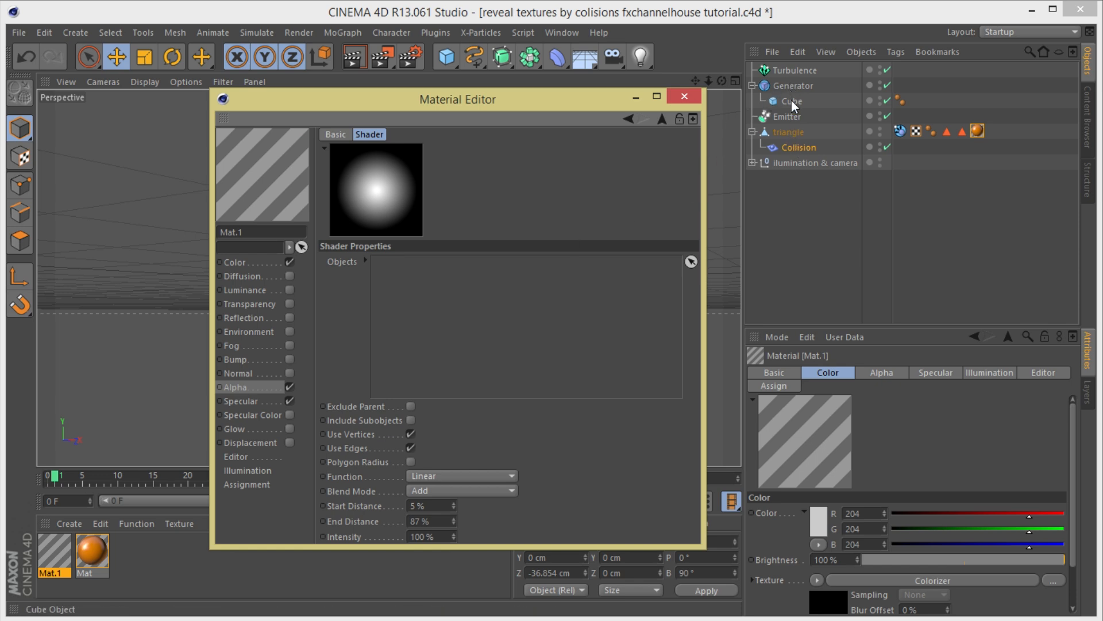
- Add a Particle Geometry object and a new Thinking Particles group
{"action": "left_click_drag", "start_coordinate": [457, 98], "coordinate": [416, 105]}
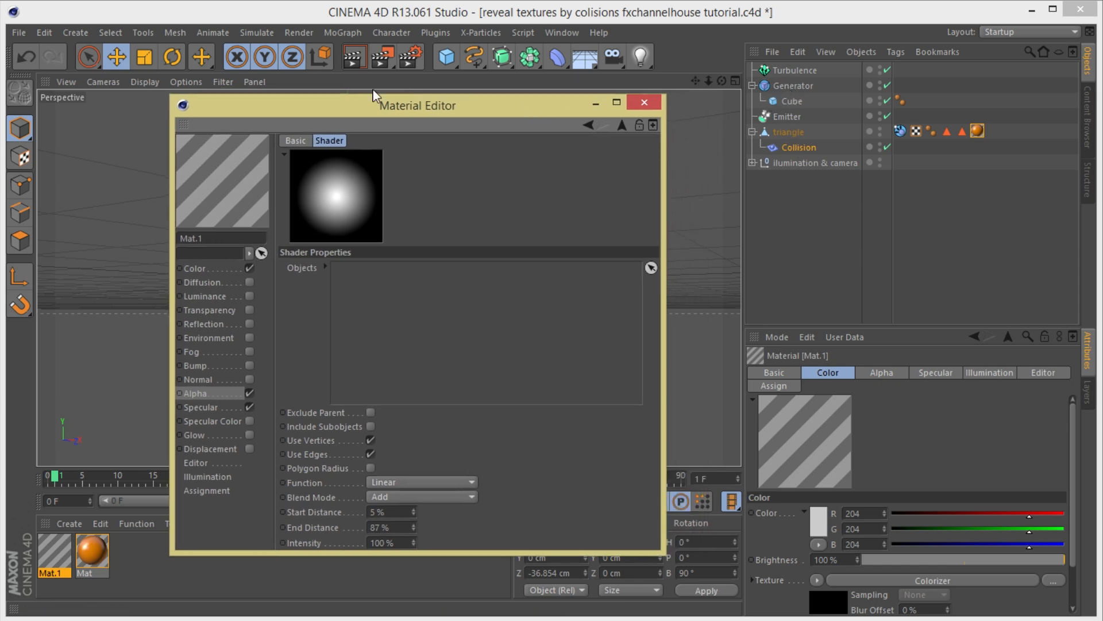
{"action": "left_click", "coordinate": [256, 32]}
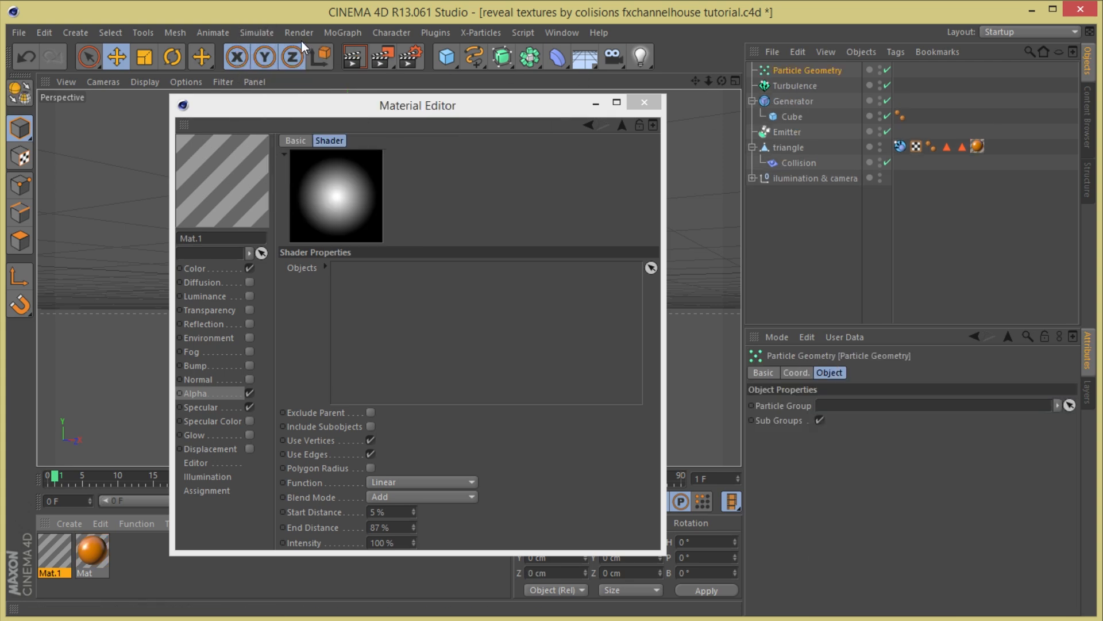
{"action": "left_click", "coordinate": [256, 33]}
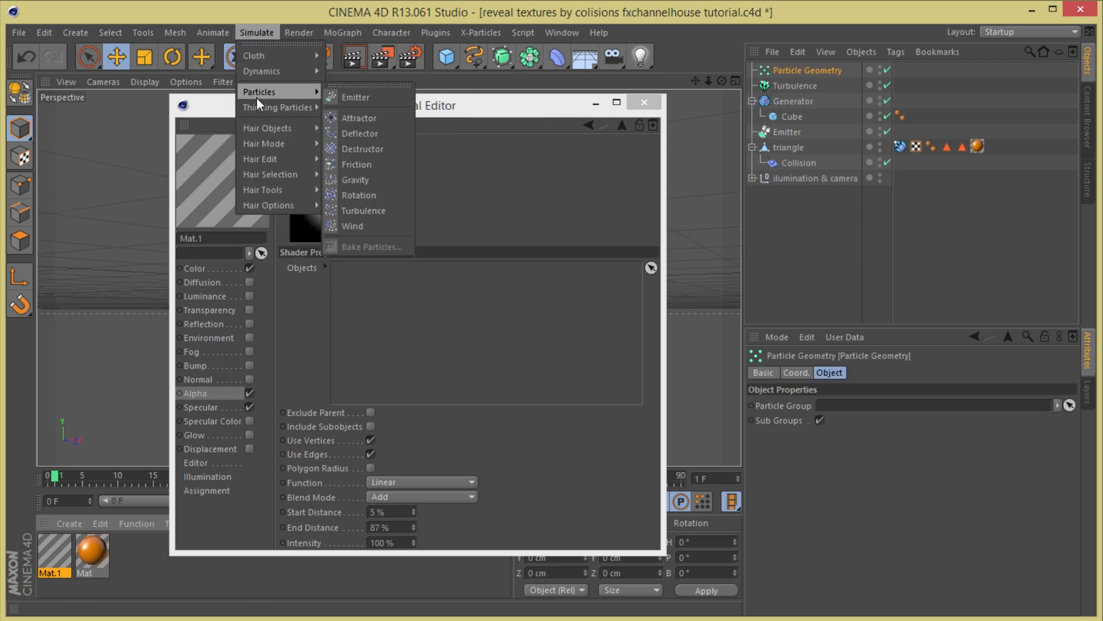
{"action": "left_click", "coordinate": [269, 107]}
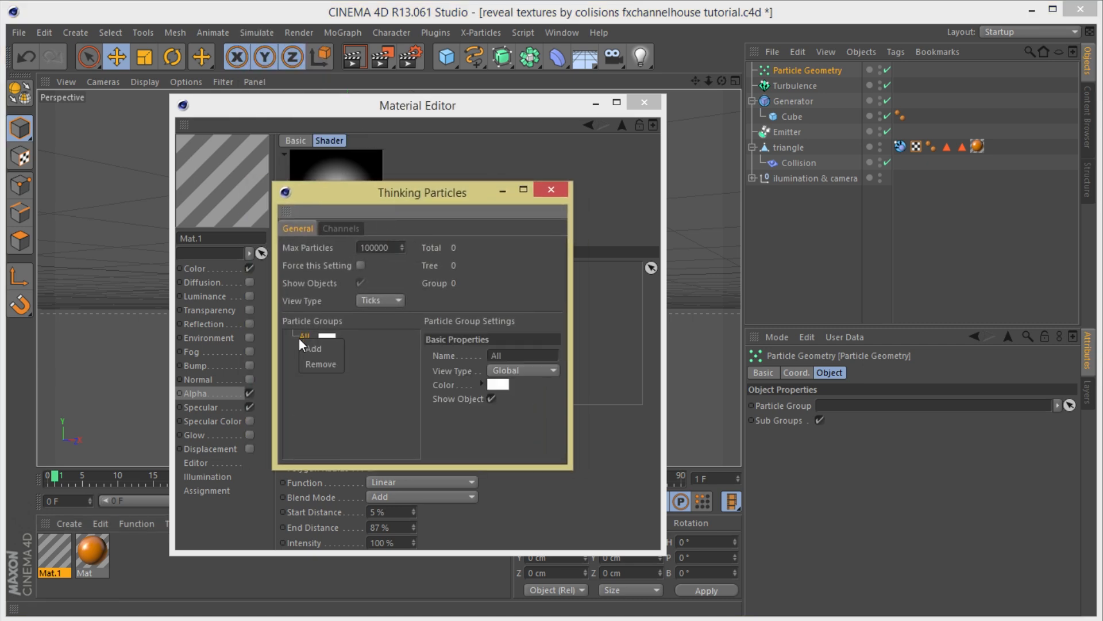
{"action": "left_click", "coordinate": [313, 348]}
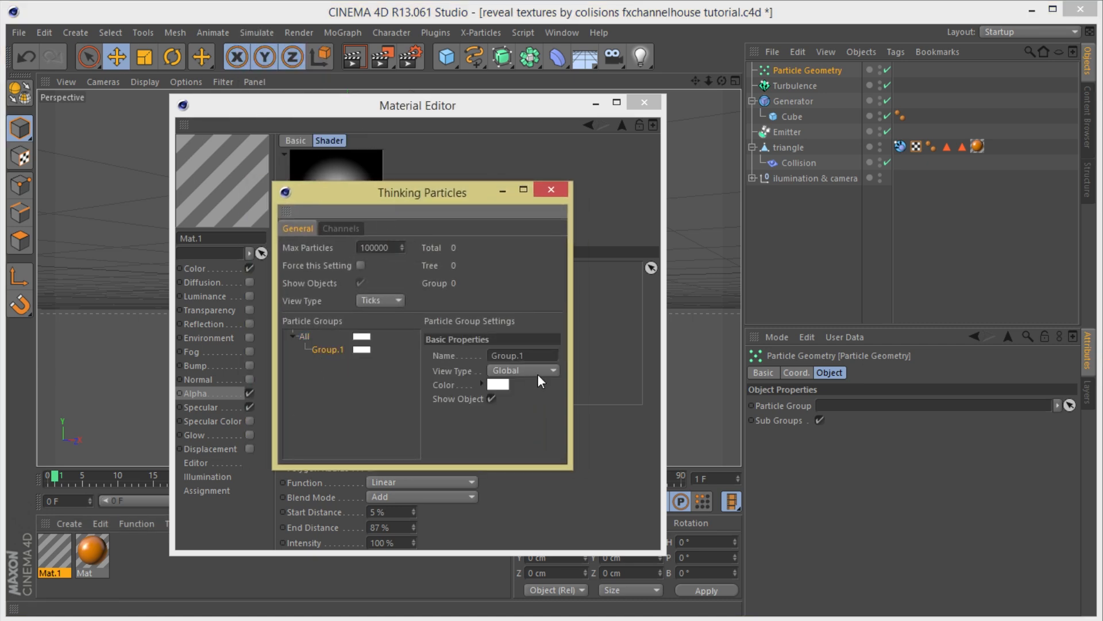
{"action": "left_click", "coordinate": [520, 355]}
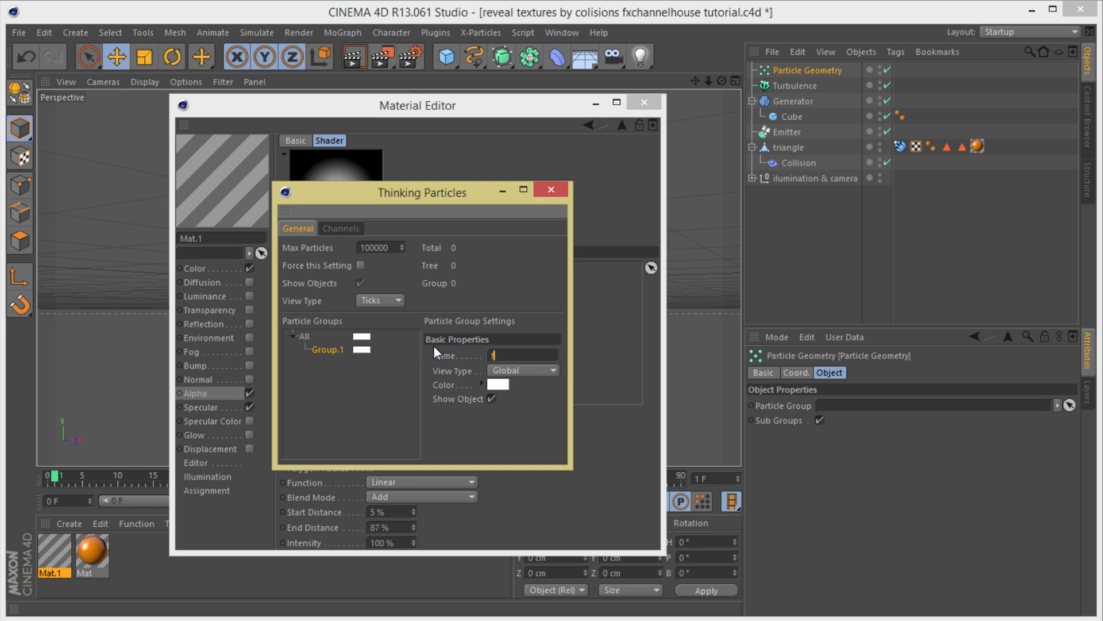
- Name the group fxparticles, colour it cyan, and assign it to Particle Geometry
{"action": "type", "text": "fxp"}
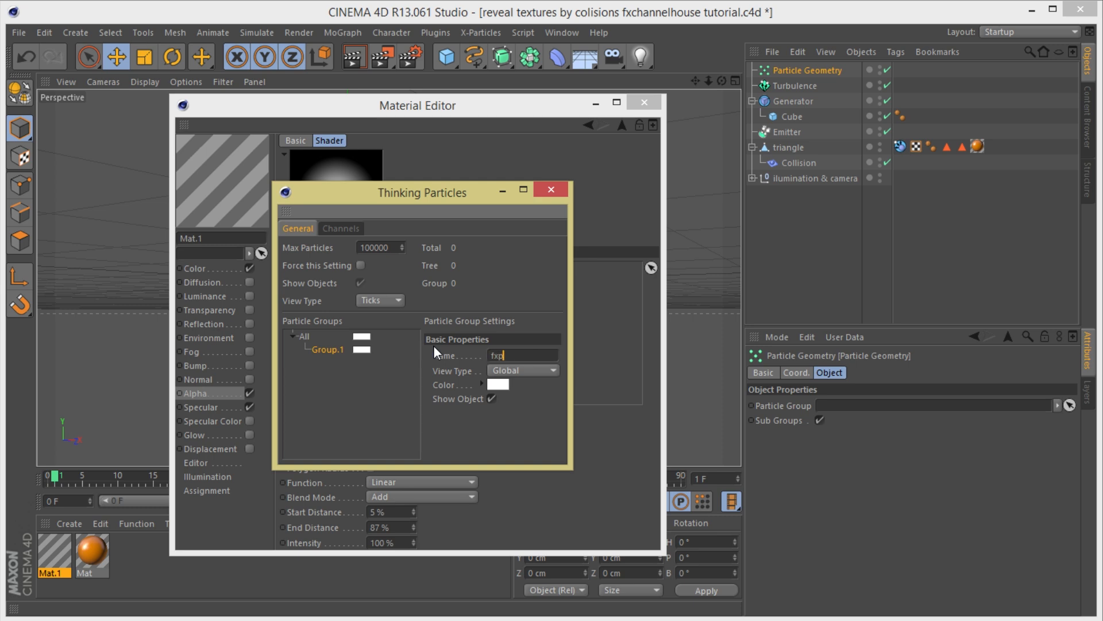
{"action": "type", "text": "articles"}
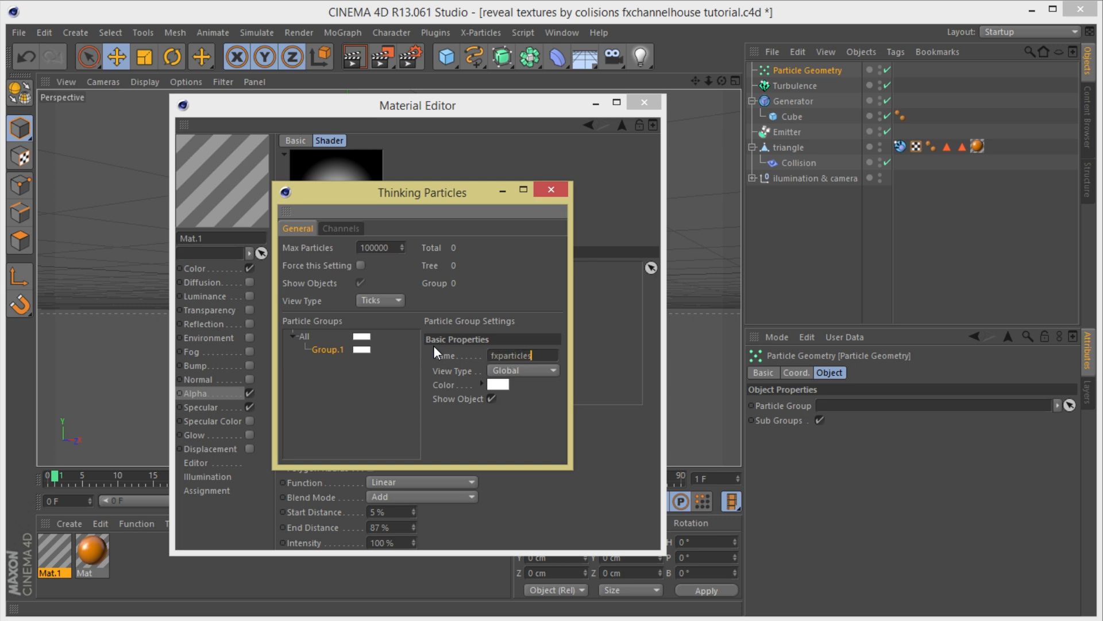
{"action": "left_click", "coordinate": [497, 385]}
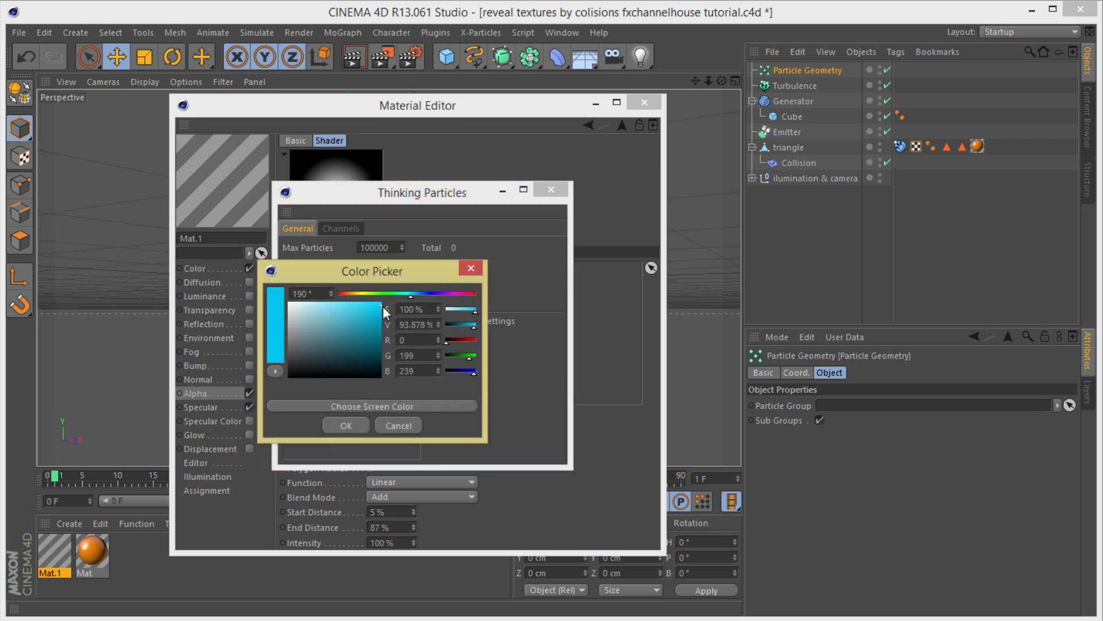
{"action": "left_click", "coordinate": [345, 425]}
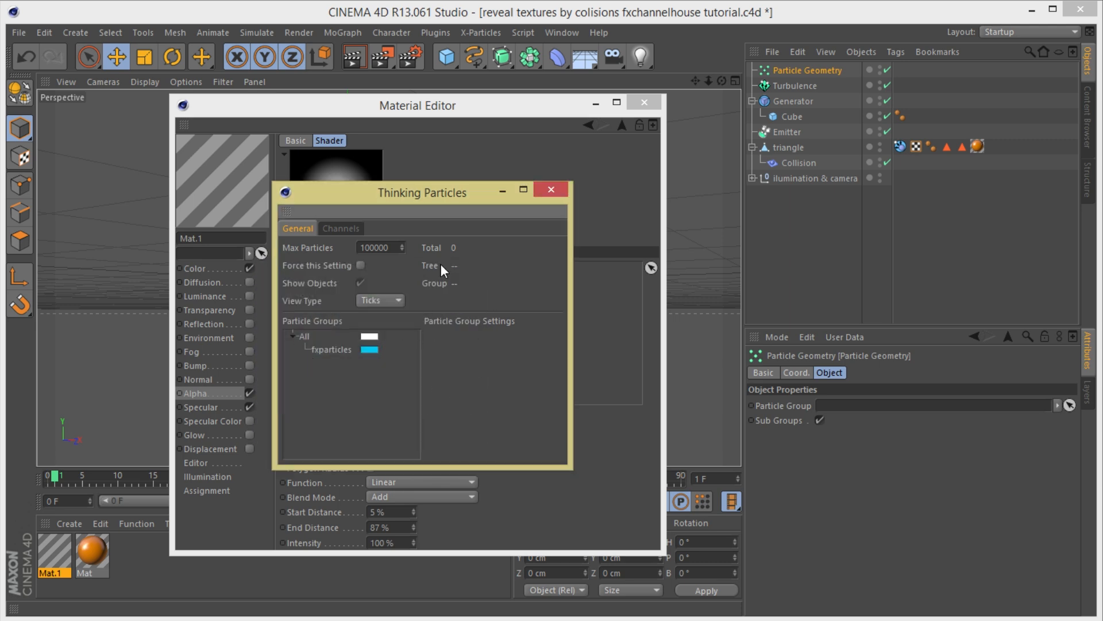
{"action": "mouse_move", "coordinate": [330, 367]}
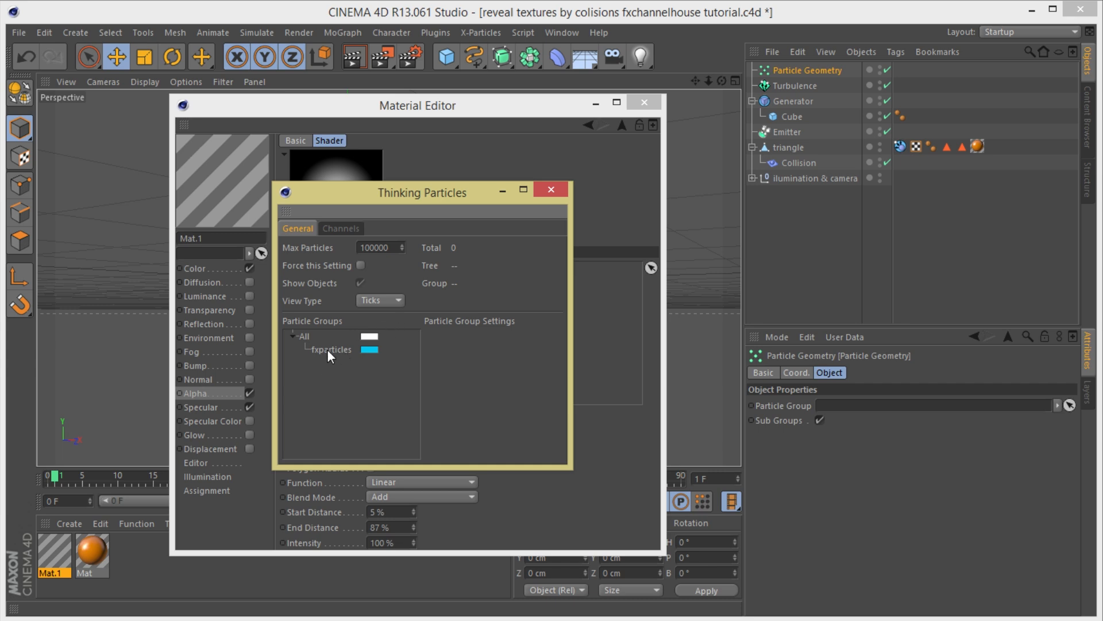
{"action": "left_click", "coordinate": [331, 350]}
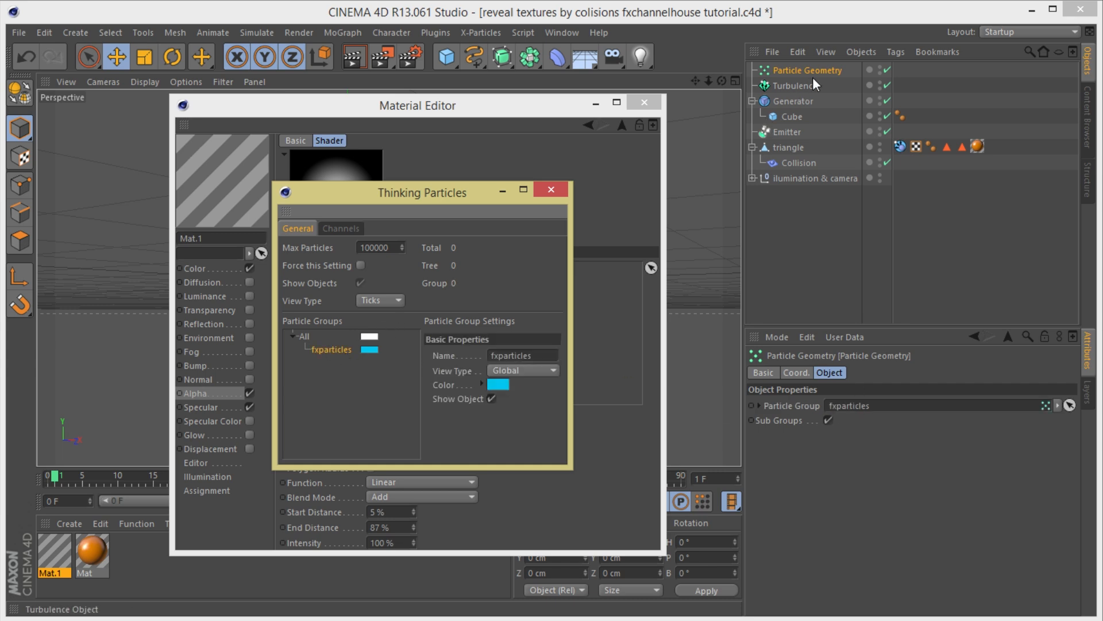
{"action": "left_click", "coordinate": [787, 131]}
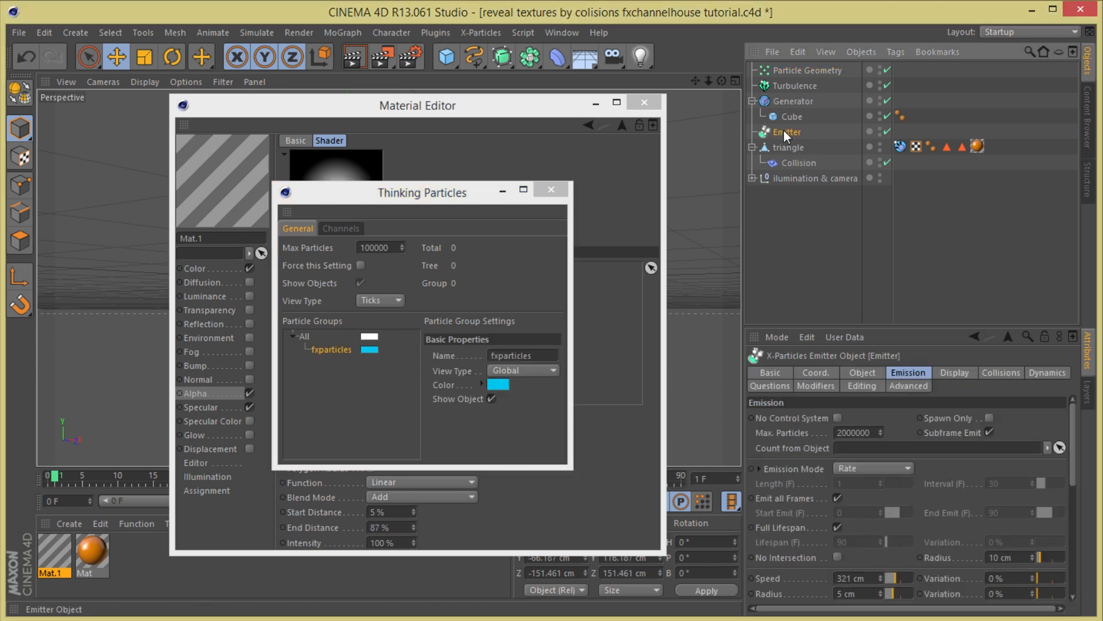
- Make the Emitter generate Thinking Particles into the fxparticles group
{"action": "scroll", "scroll_direction": "down", "scroll_amount": 3}
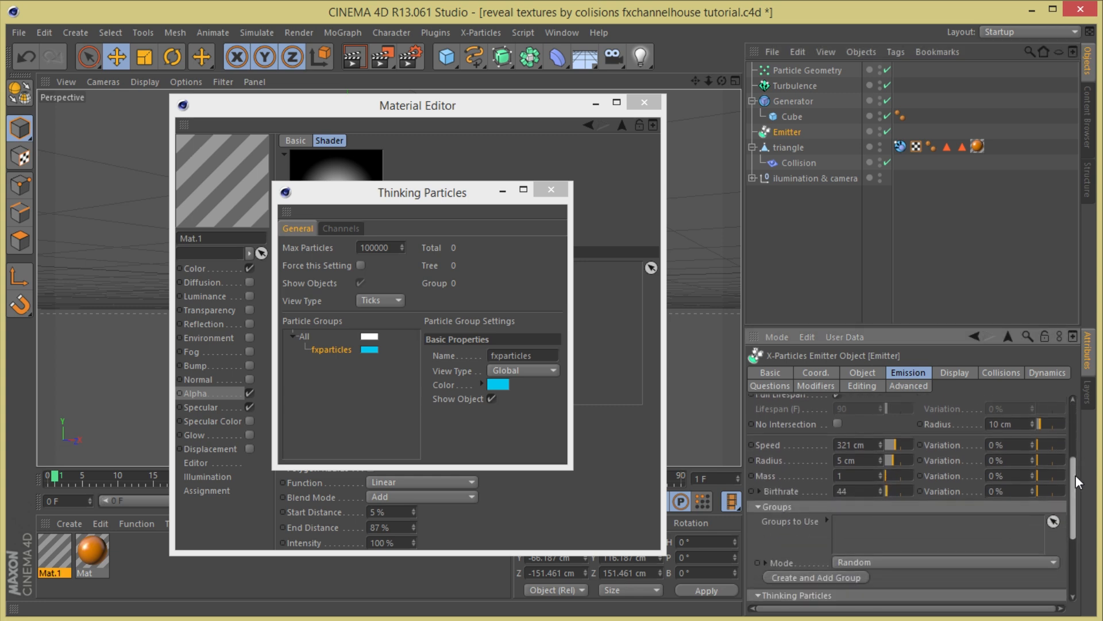
{"action": "scroll", "scroll_direction": "down", "scroll_amount": 3}
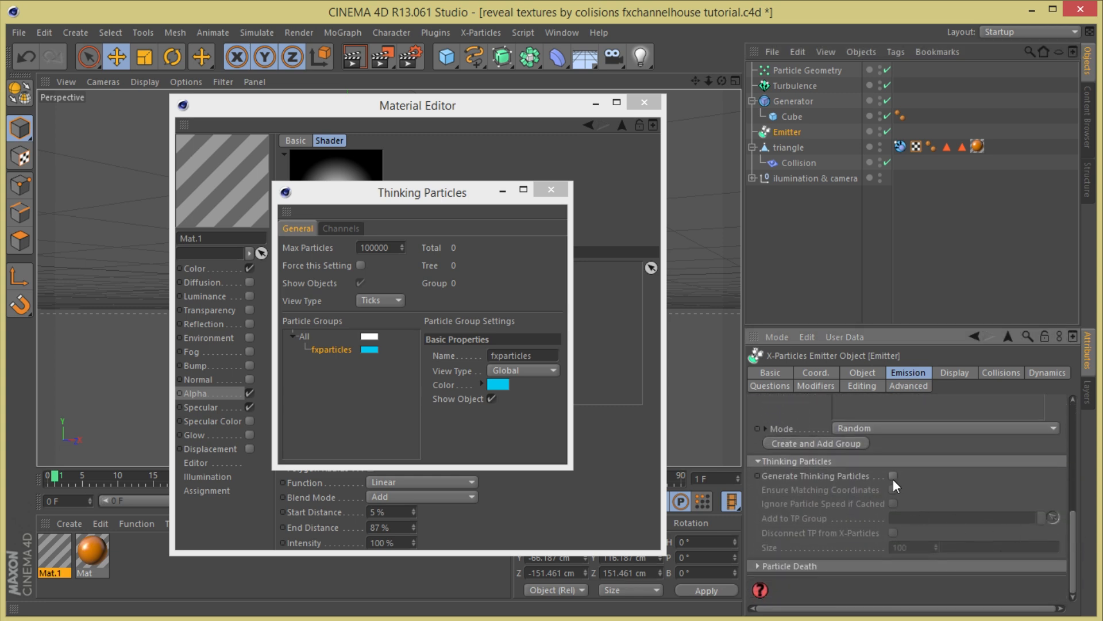
{"action": "left_click", "coordinate": [894, 476]}
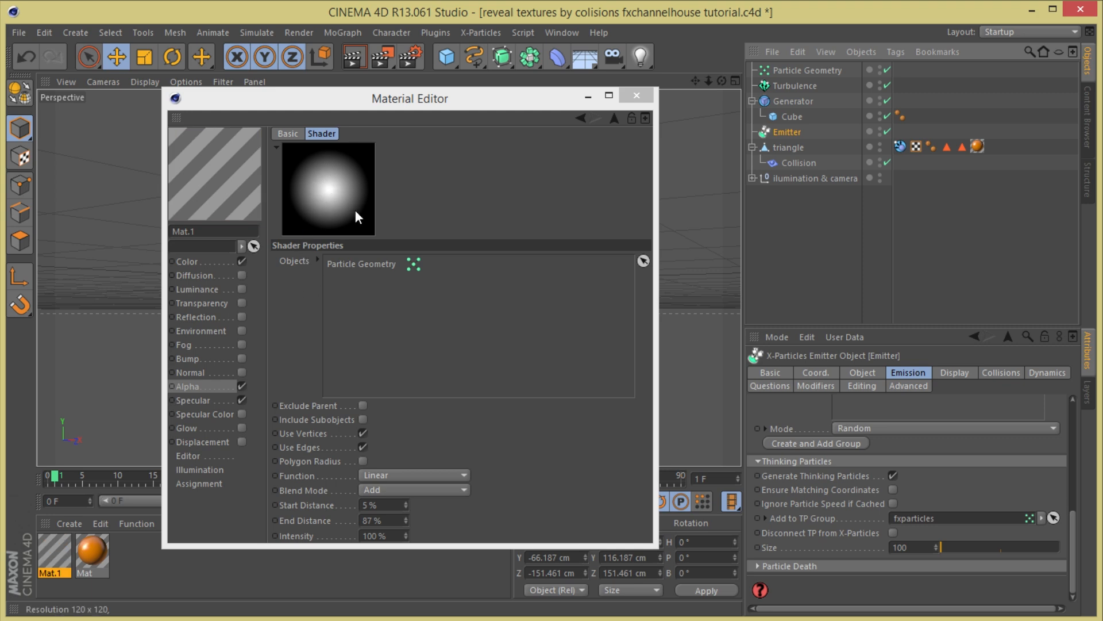
{"action": "mouse_move", "coordinate": [336, 348]}
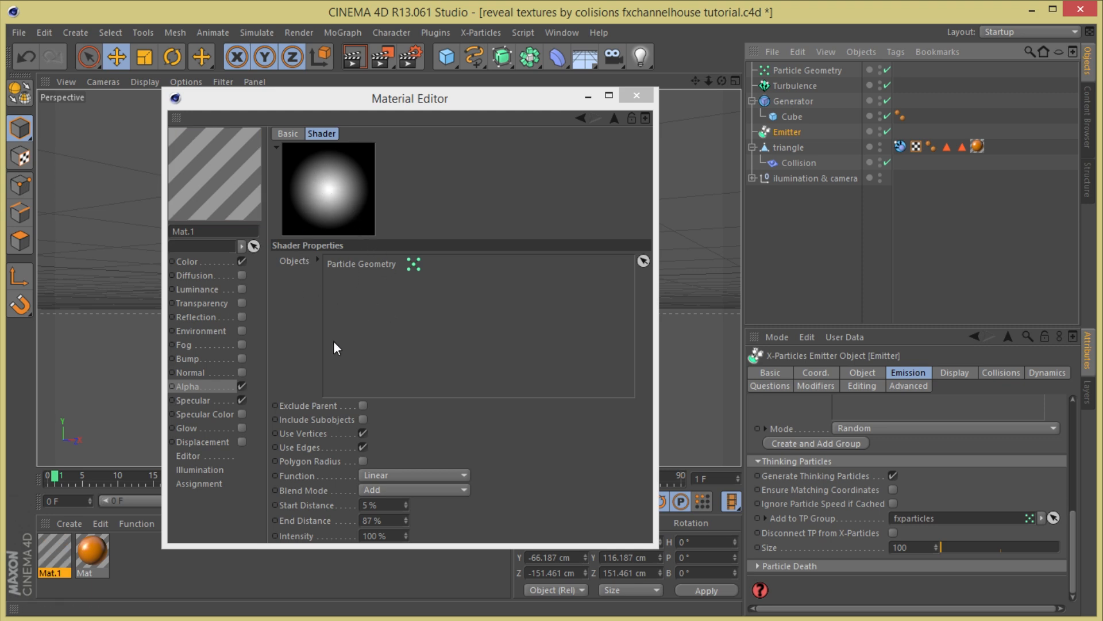
- Preview the particle collisions from frame 0, stopping mid-collision, then return to the start
{"action": "left_click", "coordinate": [636, 95]}
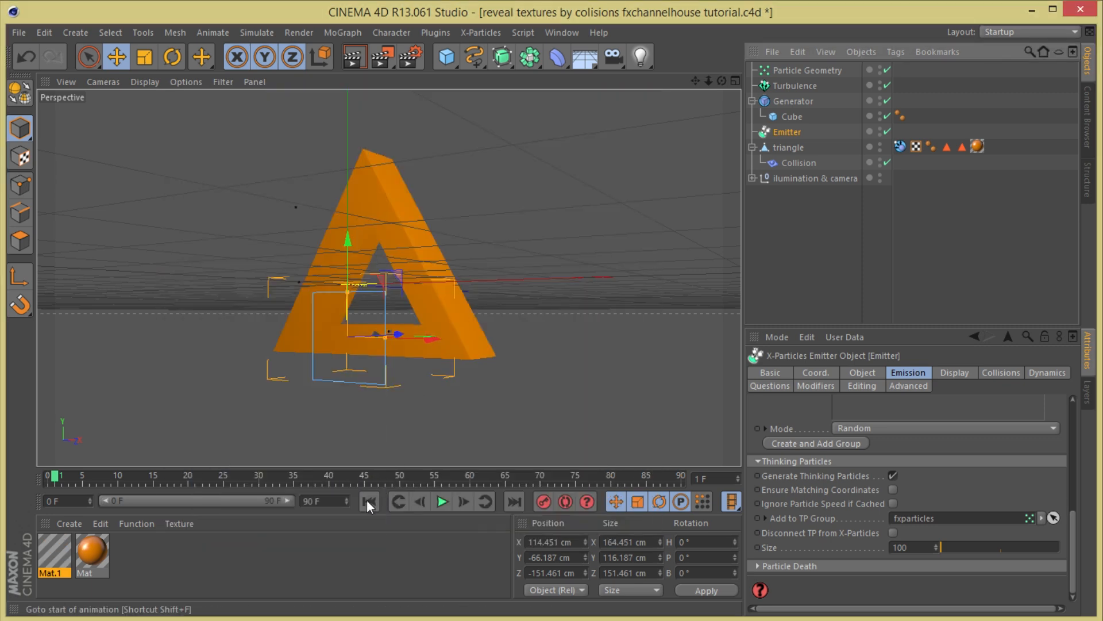
{"action": "left_click", "coordinate": [442, 501]}
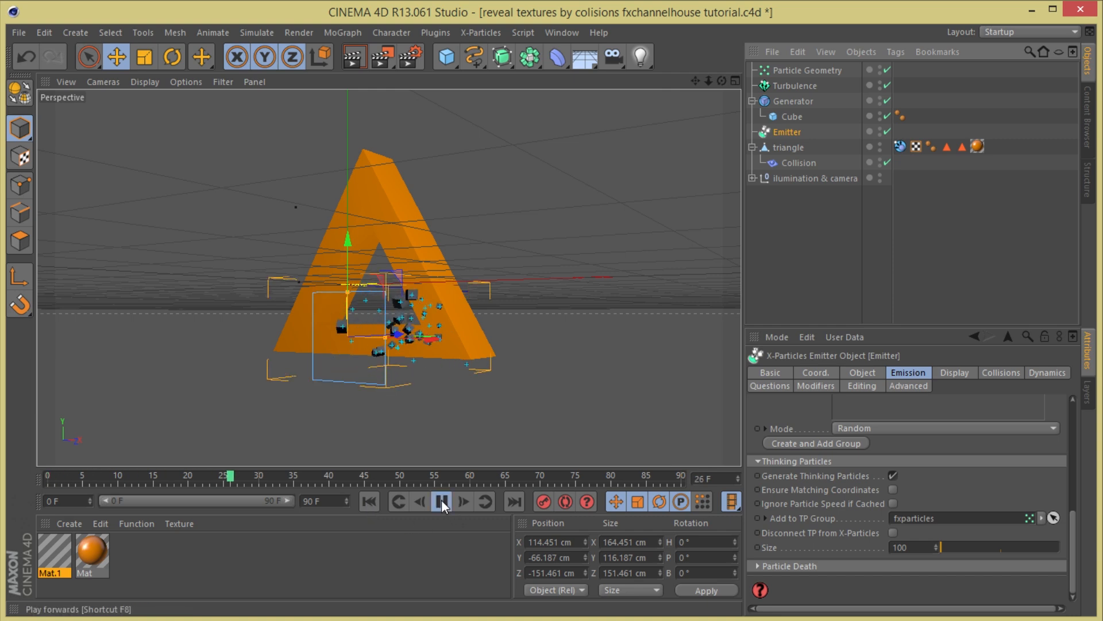
{"action": "left_click", "coordinate": [442, 501]}
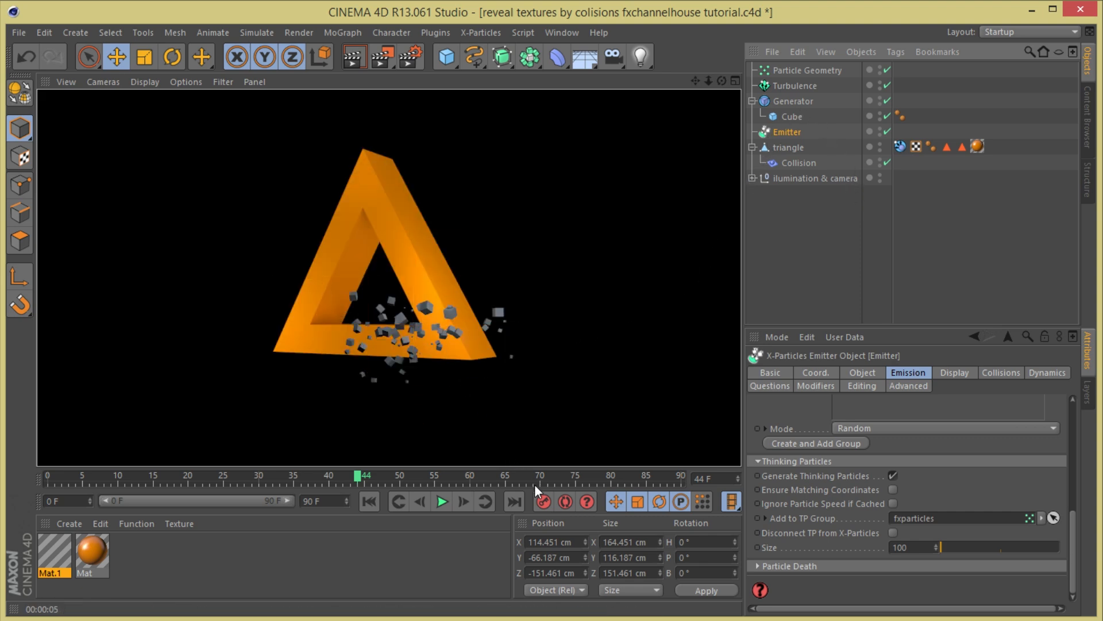
{"action": "left_click", "coordinate": [370, 502]}
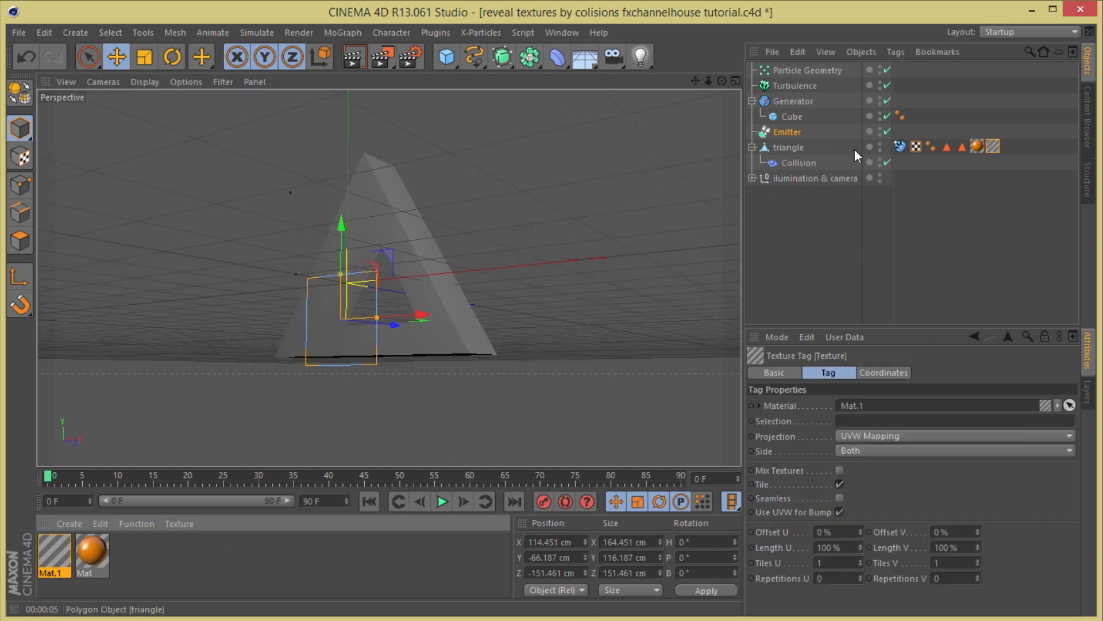
- Render at frame 0, then play to frame 42 and render again to check the reveal
{"action": "left_click", "coordinate": [351, 62]}
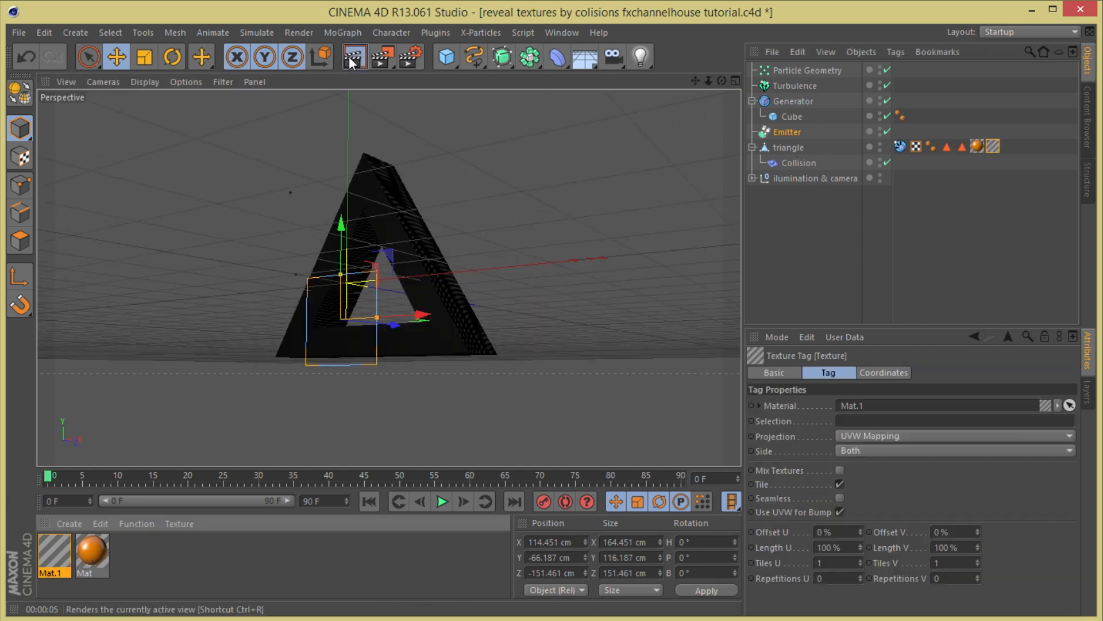
{"action": "left_click", "coordinate": [351, 55]}
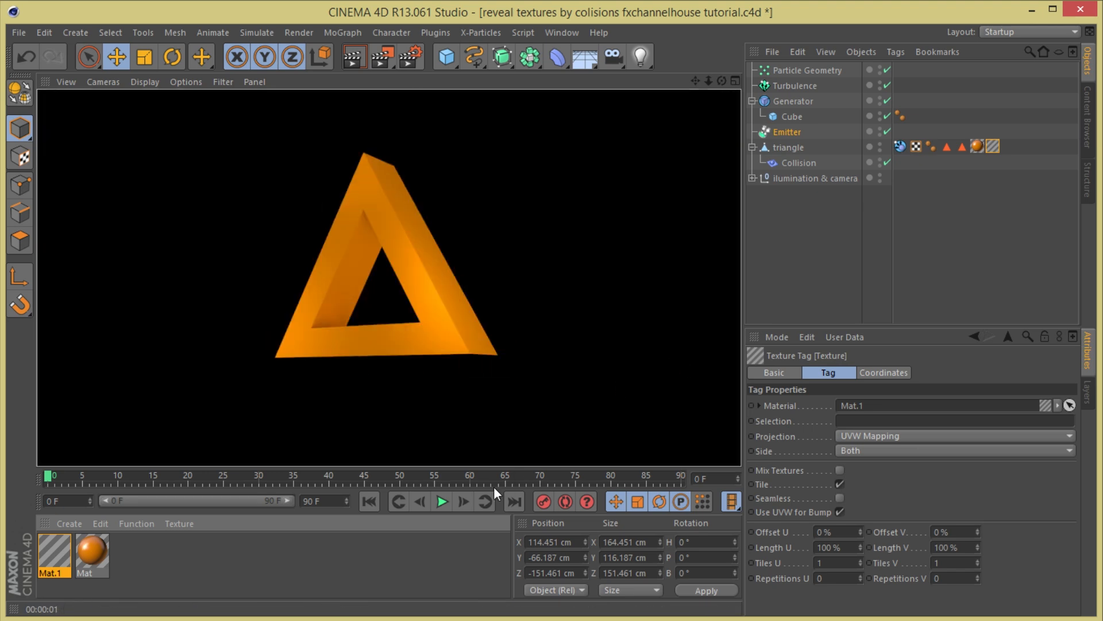
{"action": "left_click", "coordinate": [441, 501]}
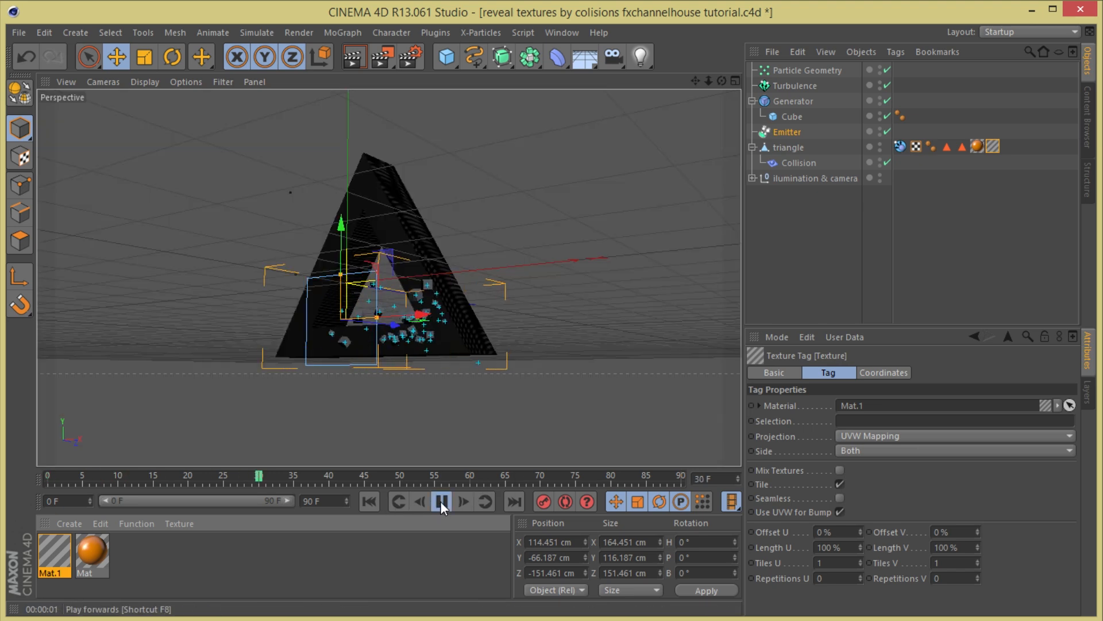
{"action": "left_click", "coordinate": [441, 502]}
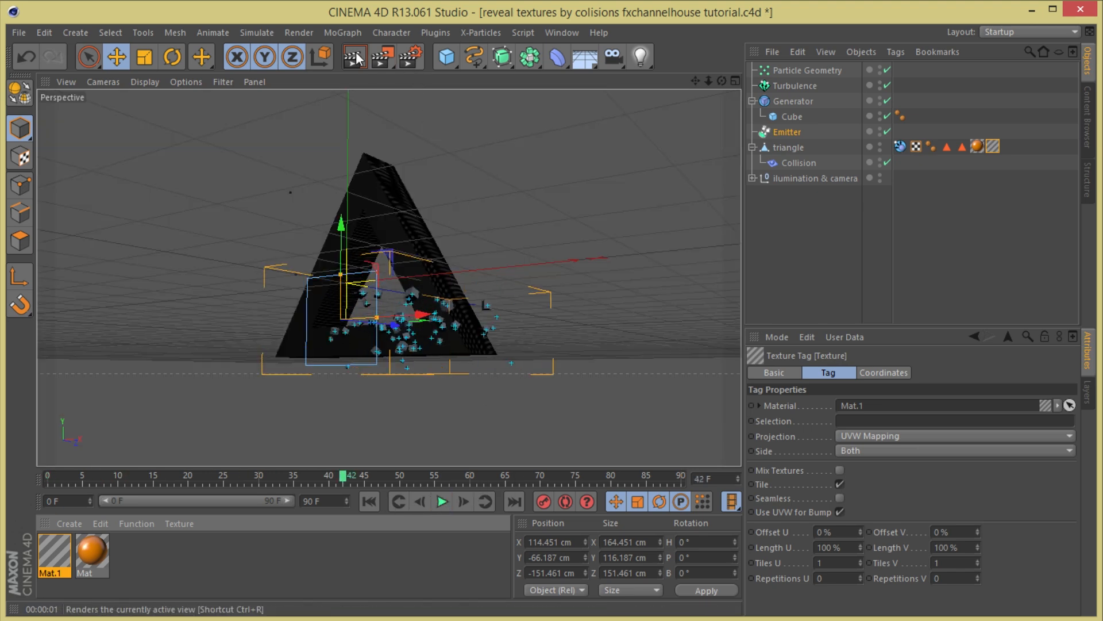
{"action": "left_click", "coordinate": [355, 55]}
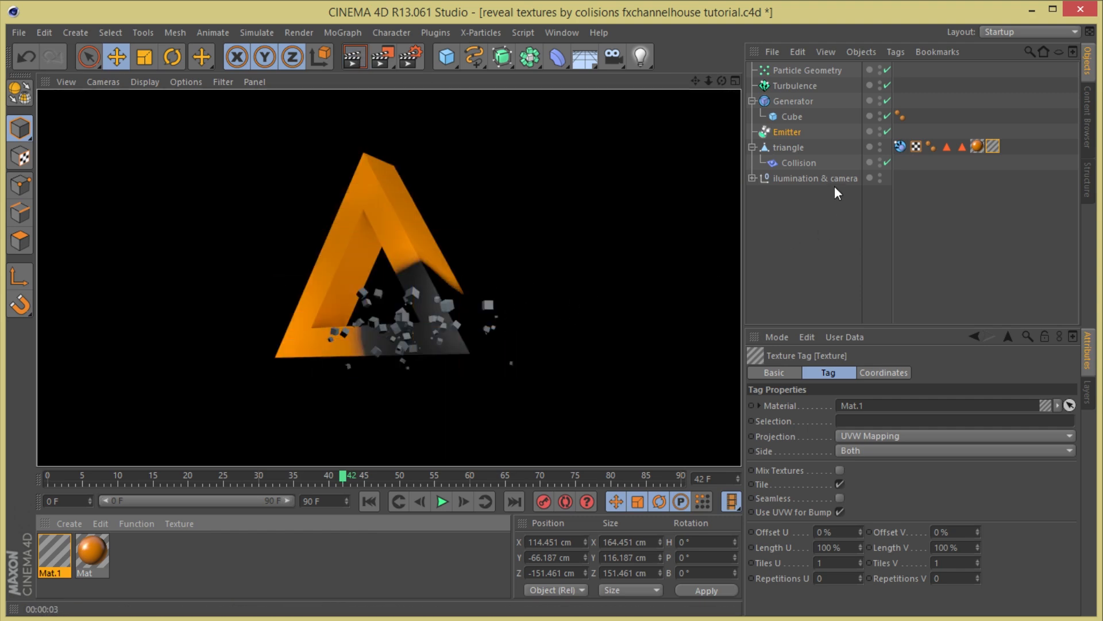
{"action": "mouse_move", "coordinate": [433, 342]}
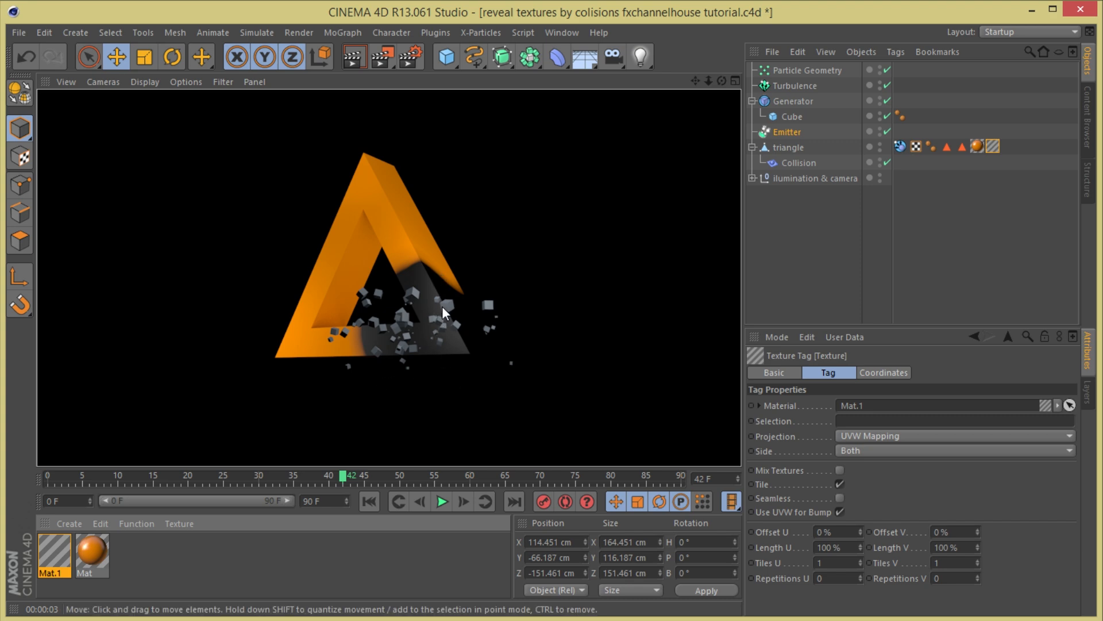
{"action": "mouse_move", "coordinate": [433, 307]}
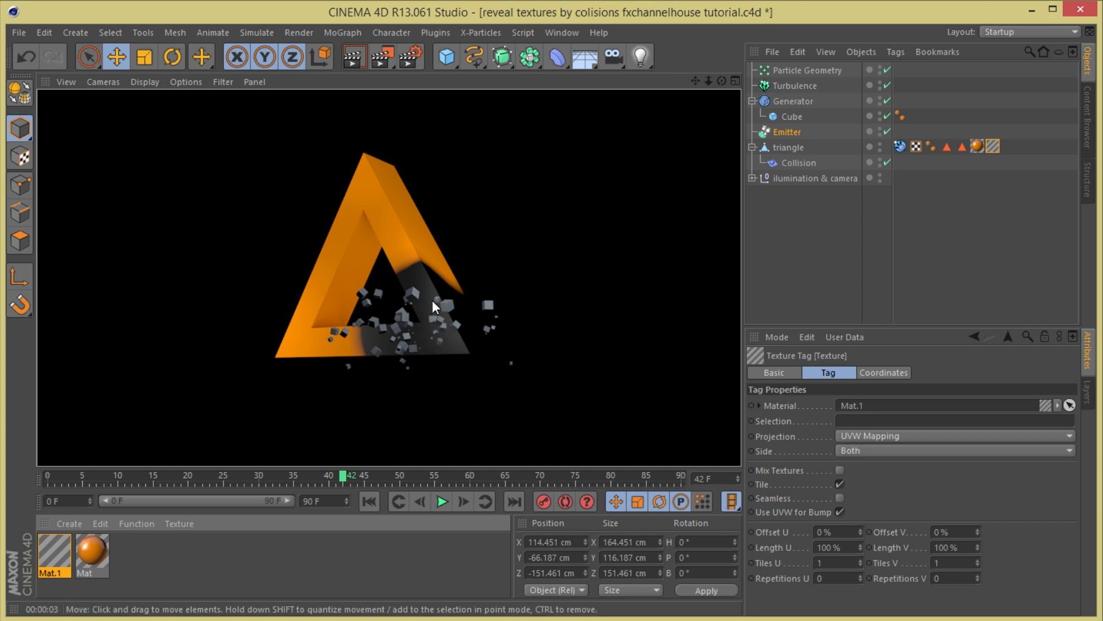
{"action": "mouse_move", "coordinate": [452, 354]}
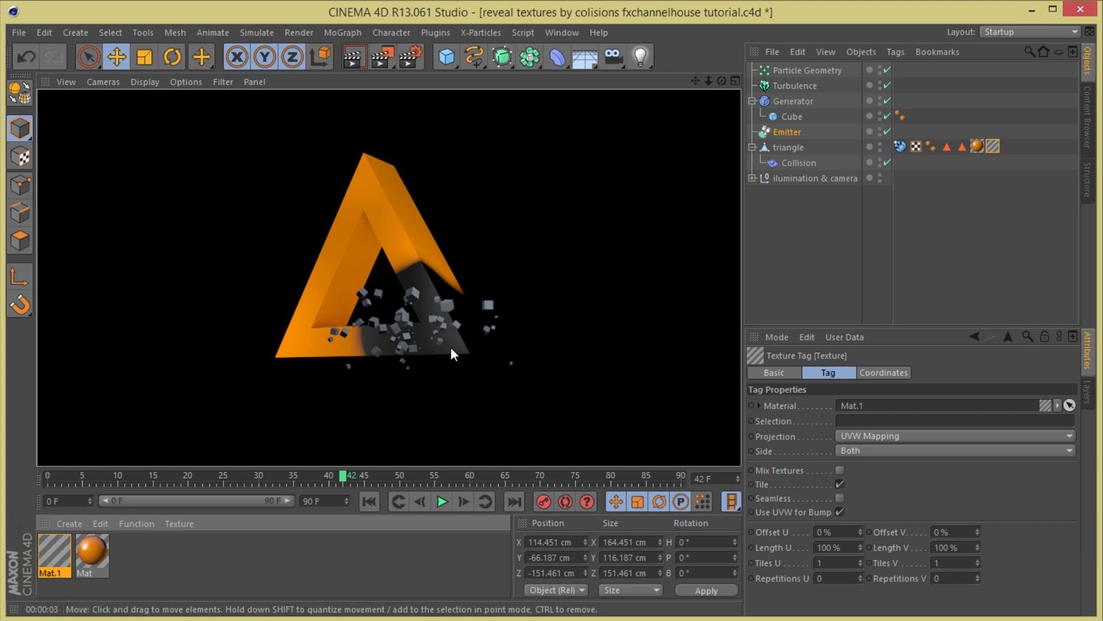
{"action": "mouse_move", "coordinate": [572, 279]}
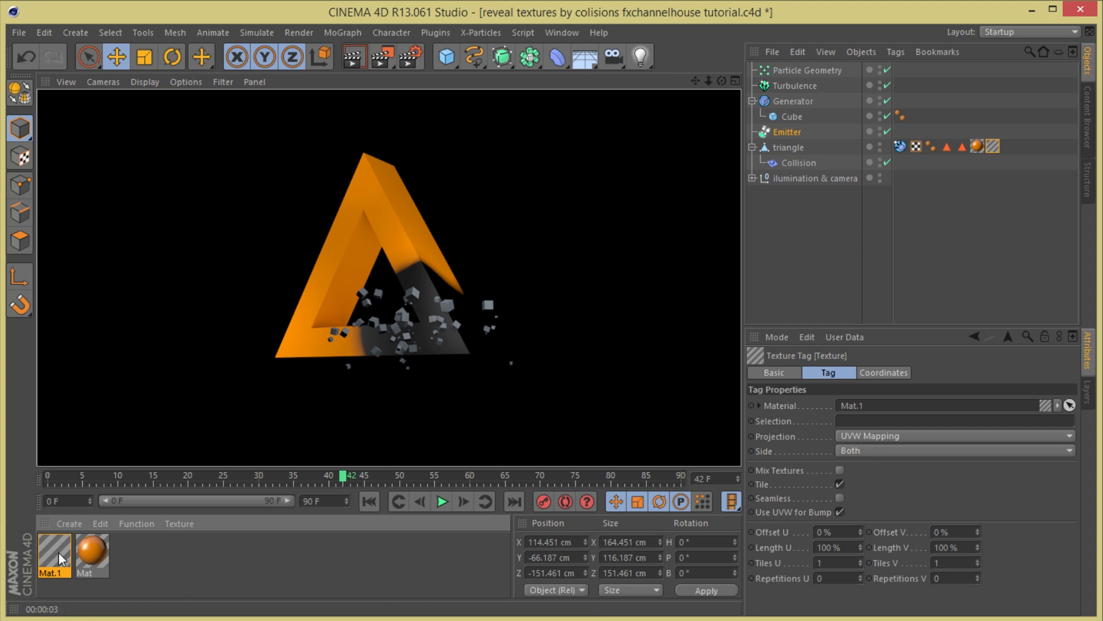
- Load a Noise shader into Mat.1's Colorizer and switch it to Nutous noise at 419% scale
{"action": "double_click", "coordinate": [51, 558]}
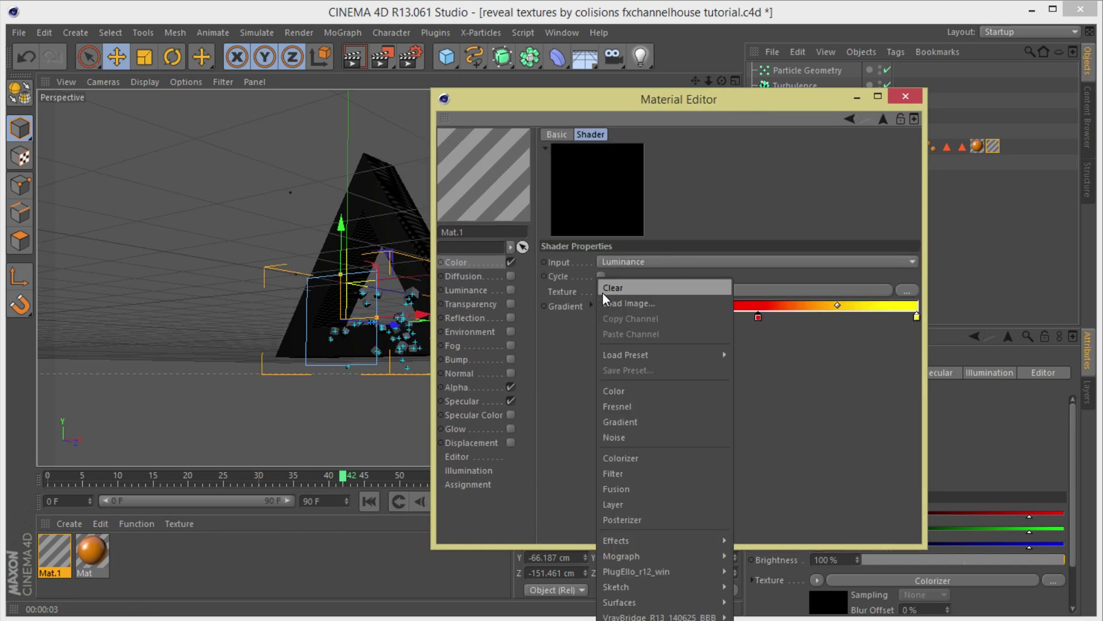
{"action": "left_click", "coordinate": [613, 437]}
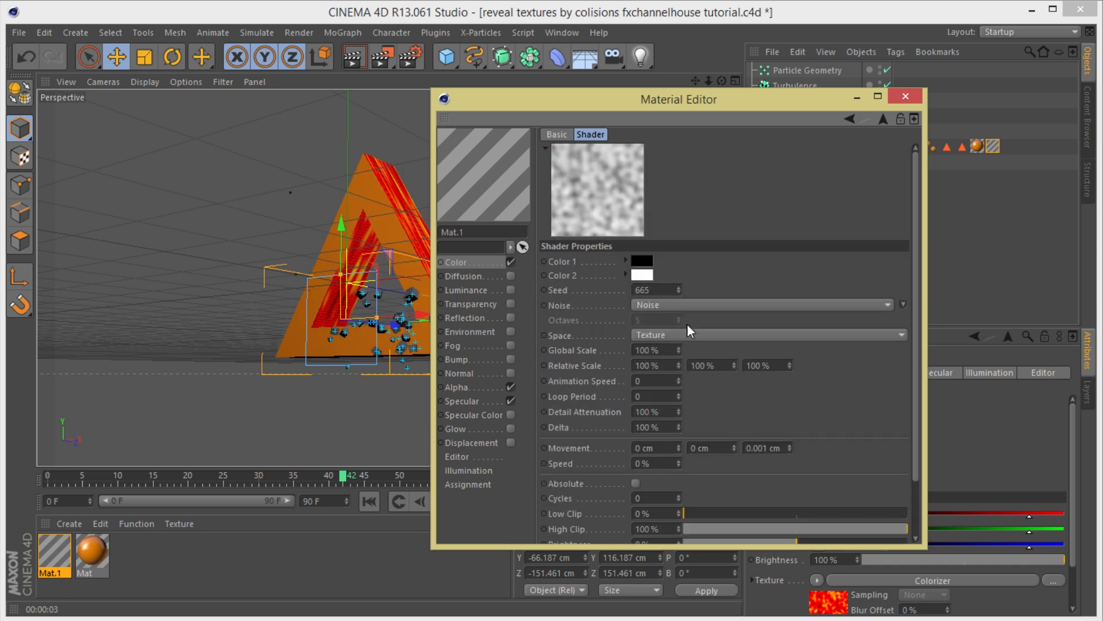
{"action": "left_click", "coordinate": [760, 305]}
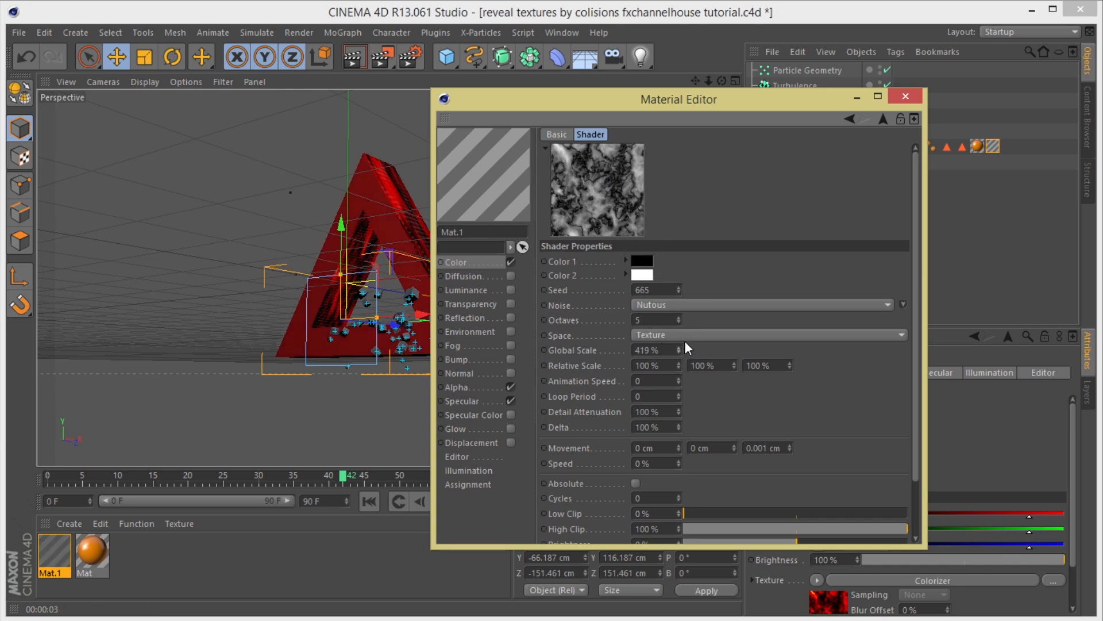
{"action": "mouse_move", "coordinate": [892, 127]}
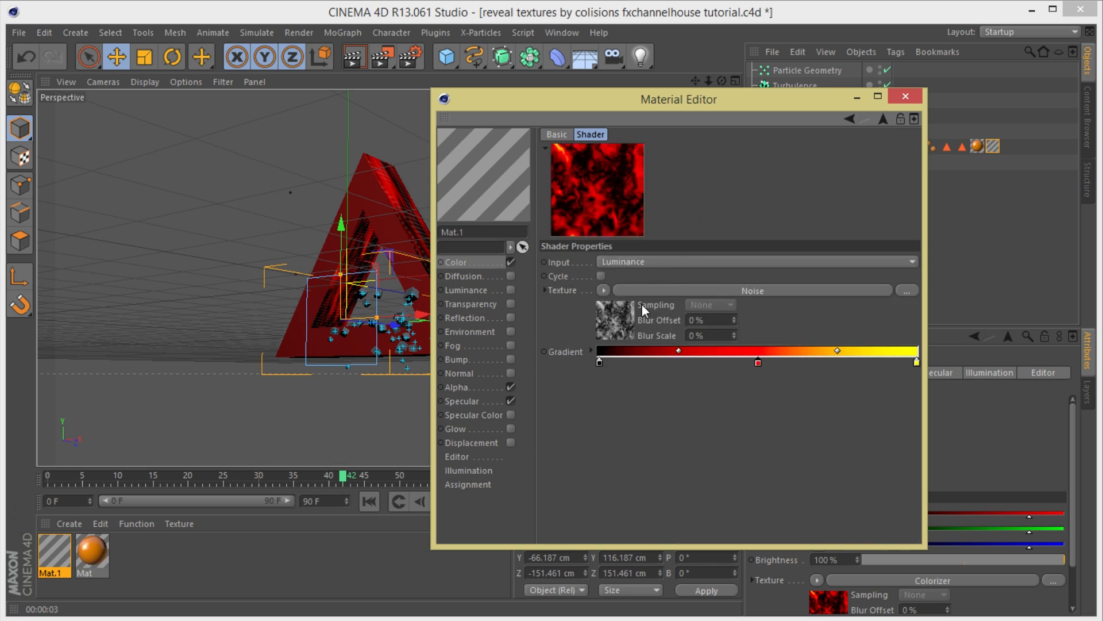
{"action": "mouse_move", "coordinate": [576, 165]}
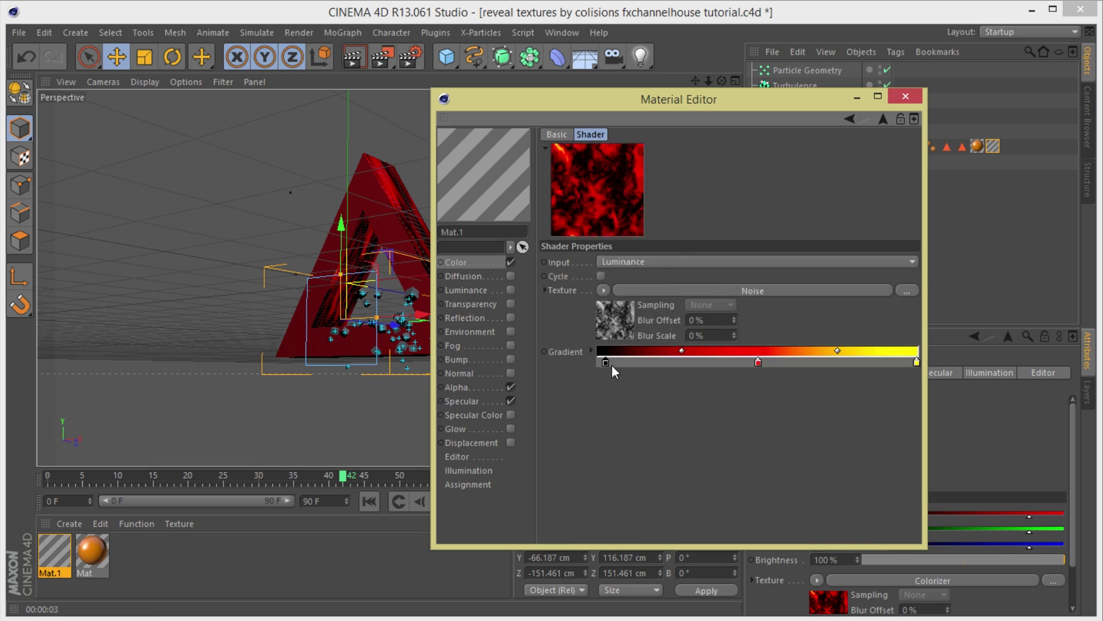
- Shift the Colorizer gradient's black and red knots so red forms tight patches on black
{"action": "left_click_drag", "start_coordinate": [606, 361], "coordinate": [676, 364]}
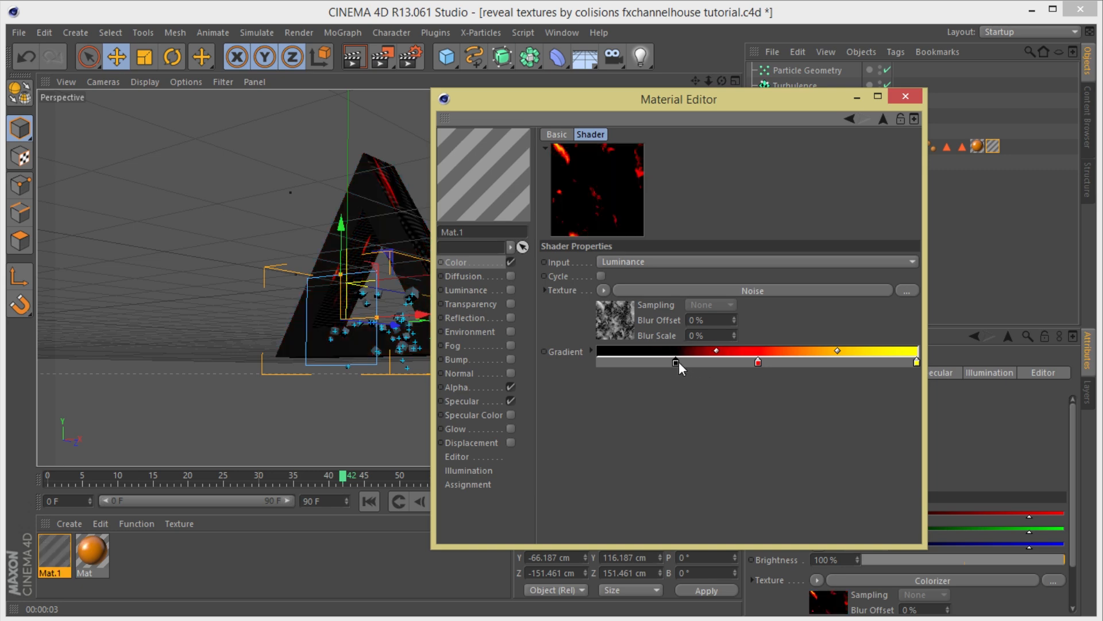
{"action": "left_click_drag", "start_coordinate": [676, 362], "coordinate": [699, 361]}
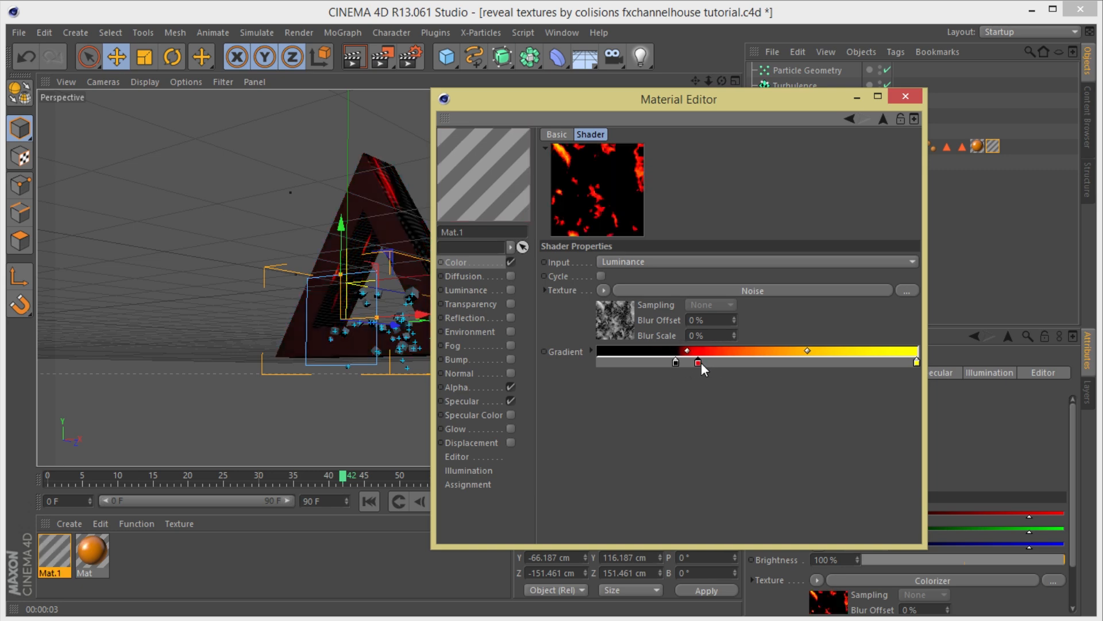
{"action": "left_click_drag", "start_coordinate": [699, 363], "coordinate": [802, 363]}
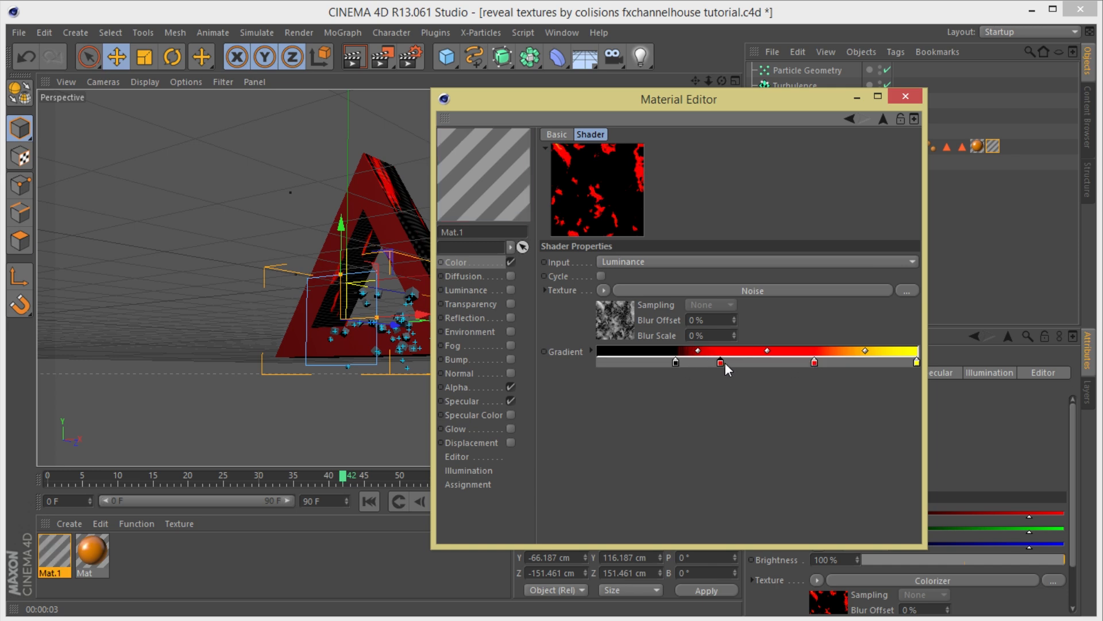
{"action": "left_click_drag", "start_coordinate": [719, 363], "coordinate": [693, 365]}
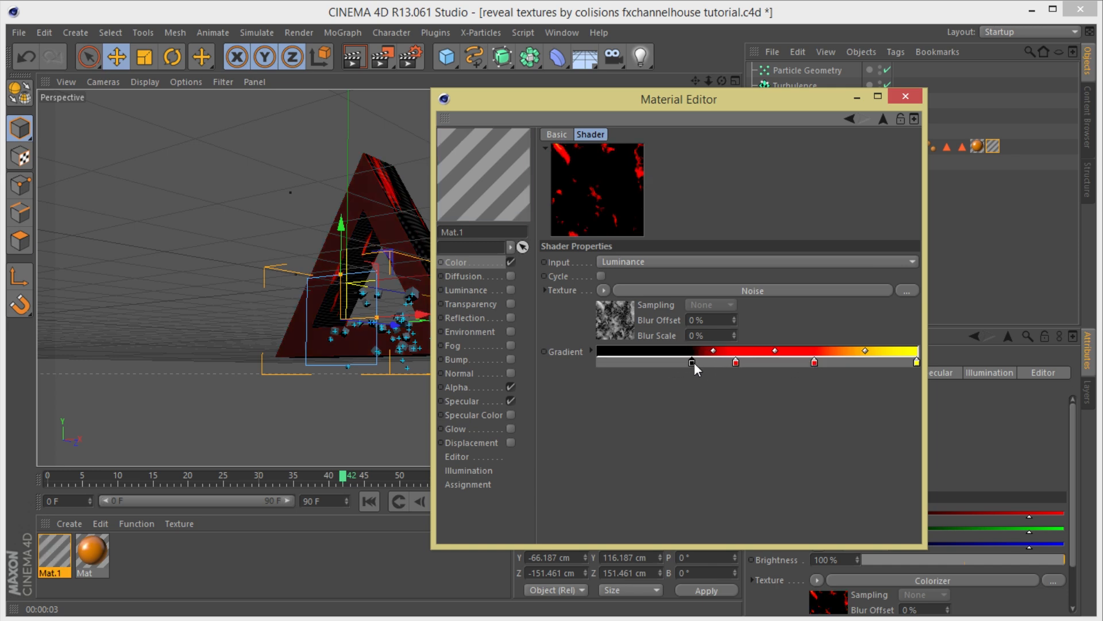
{"action": "left_click_drag", "start_coordinate": [693, 364], "coordinate": [669, 363]}
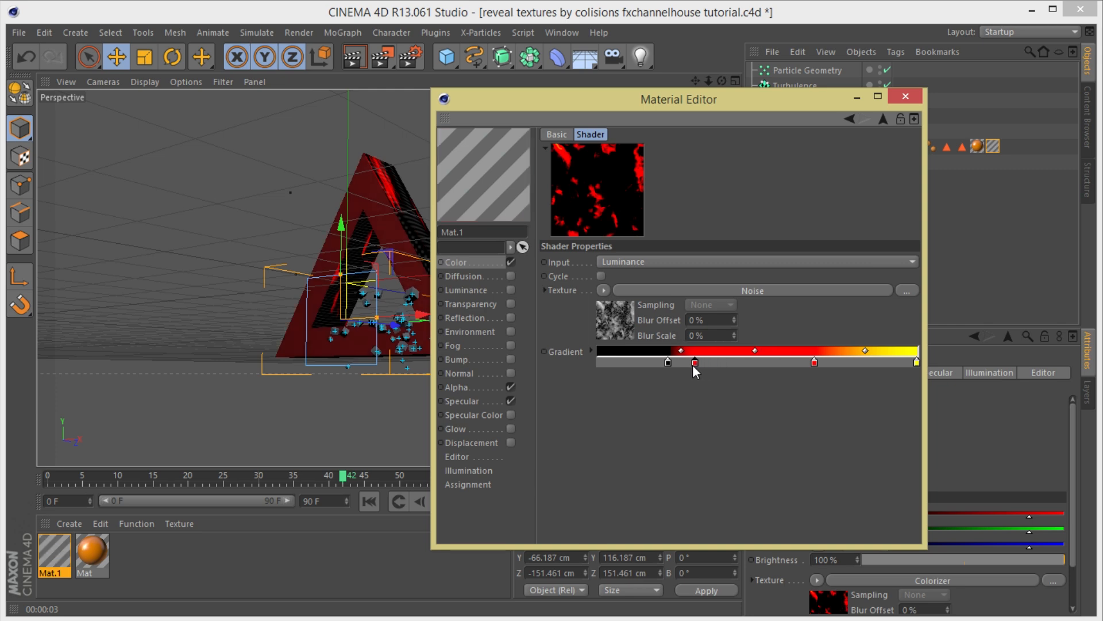
{"action": "left_click_drag", "start_coordinate": [695, 361], "coordinate": [661, 363]}
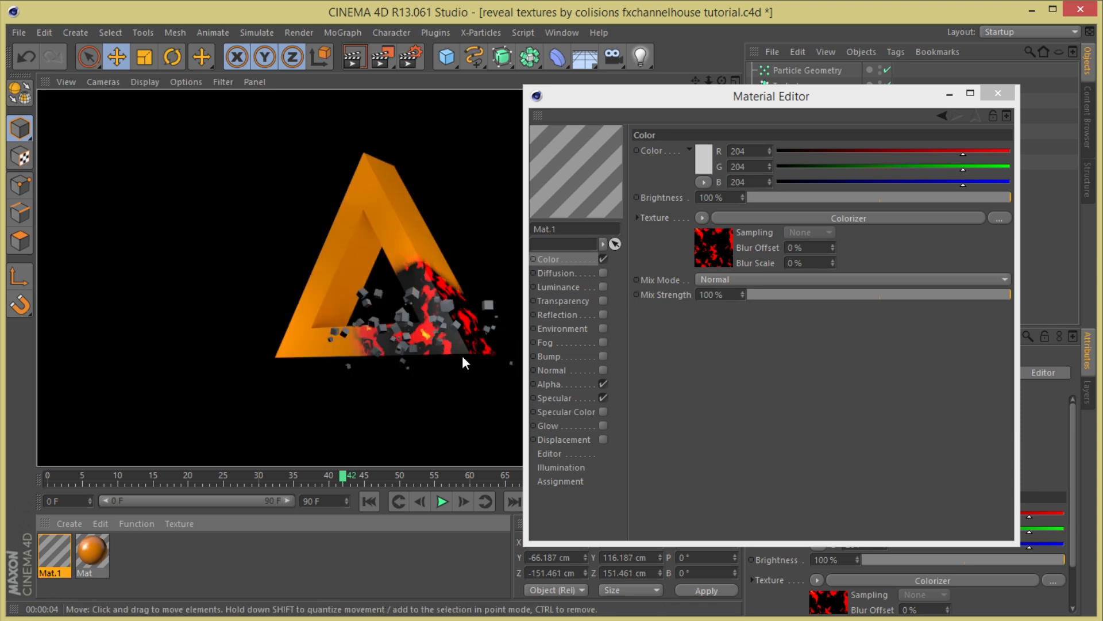
{"action": "mouse_move", "coordinate": [446, 305]}
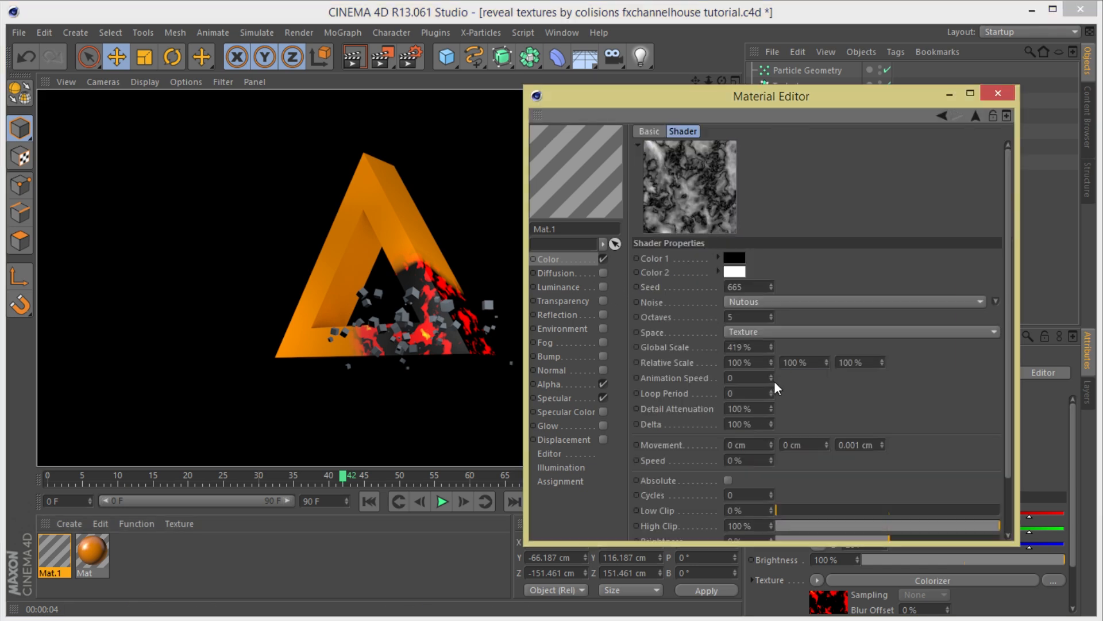
{"action": "mouse_move", "coordinate": [713, 364]}
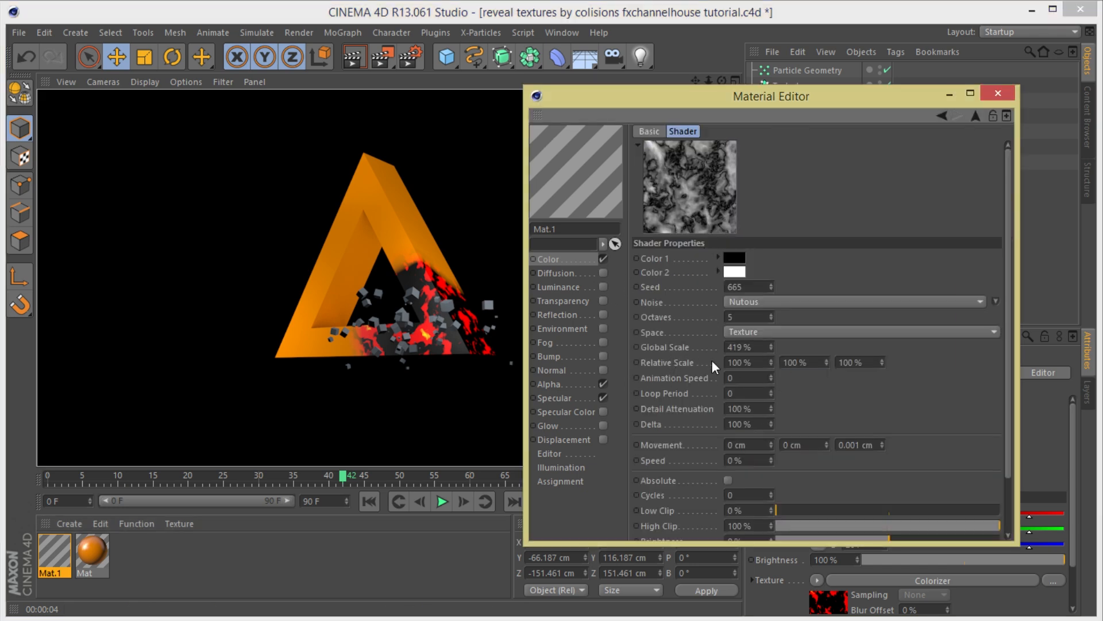
{"action": "mouse_move", "coordinate": [771, 388]}
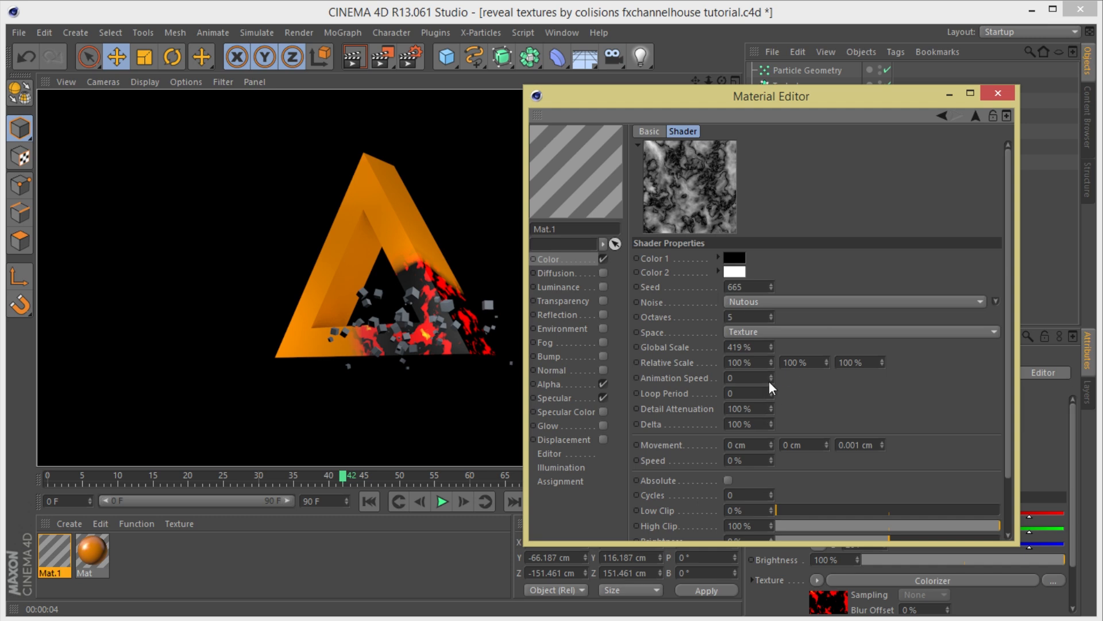
{"action": "mouse_move", "coordinate": [557, 273]}
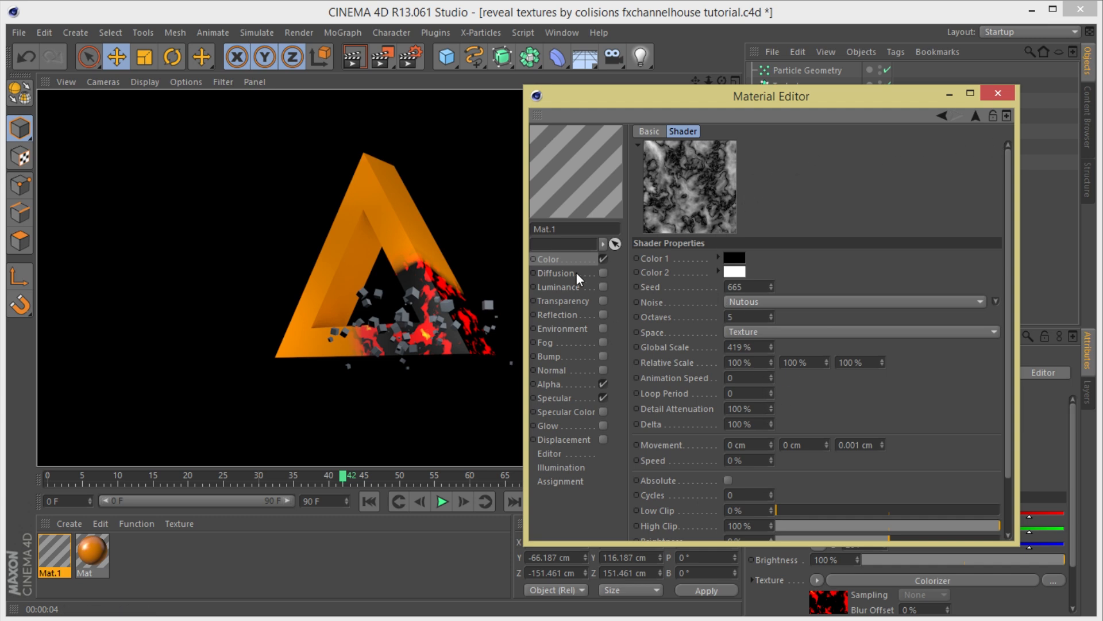
- Copy the Color channel's noise texture and set Bump Strength to 29%
{"action": "left_click", "coordinate": [549, 259]}
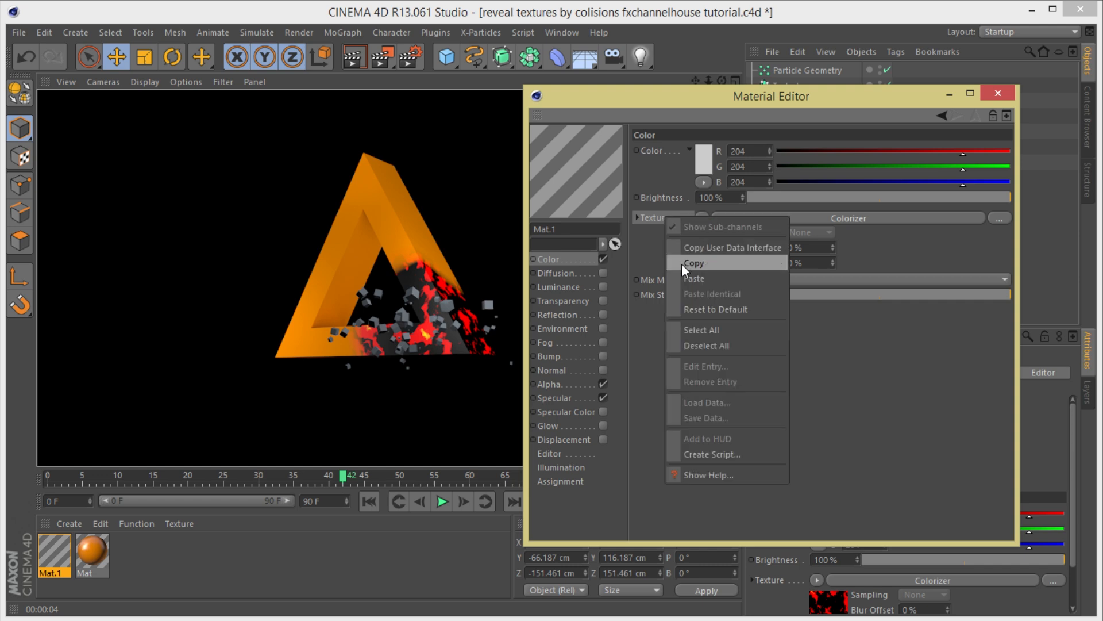
{"action": "left_click", "coordinate": [549, 356]}
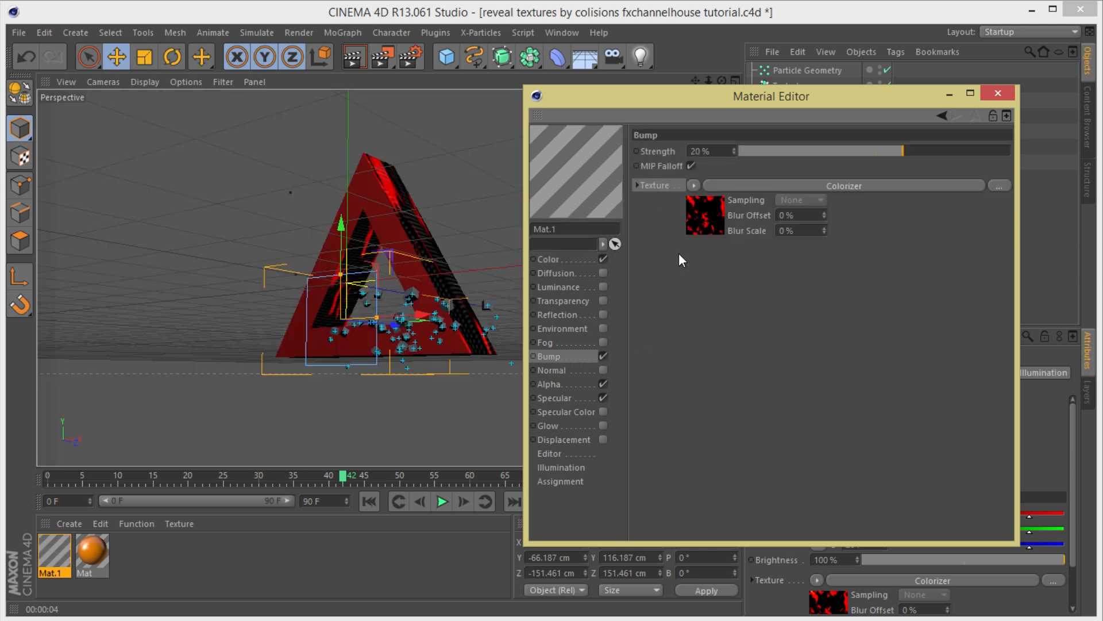
{"action": "left_click_drag", "start_coordinate": [899, 150], "coordinate": [915, 151]}
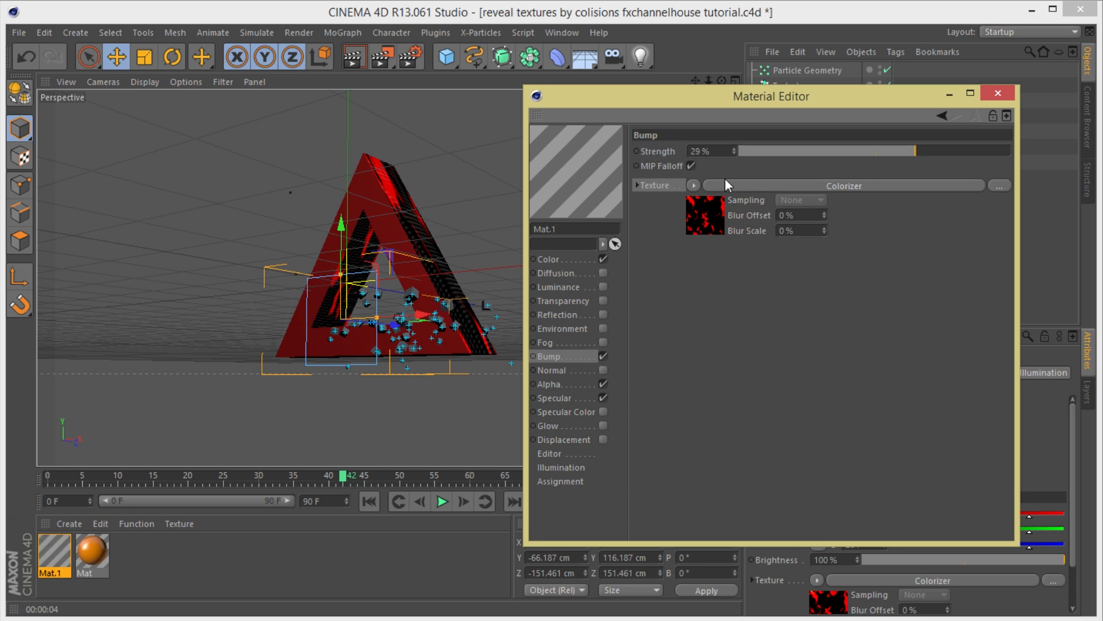
{"action": "mouse_move", "coordinate": [546, 395]}
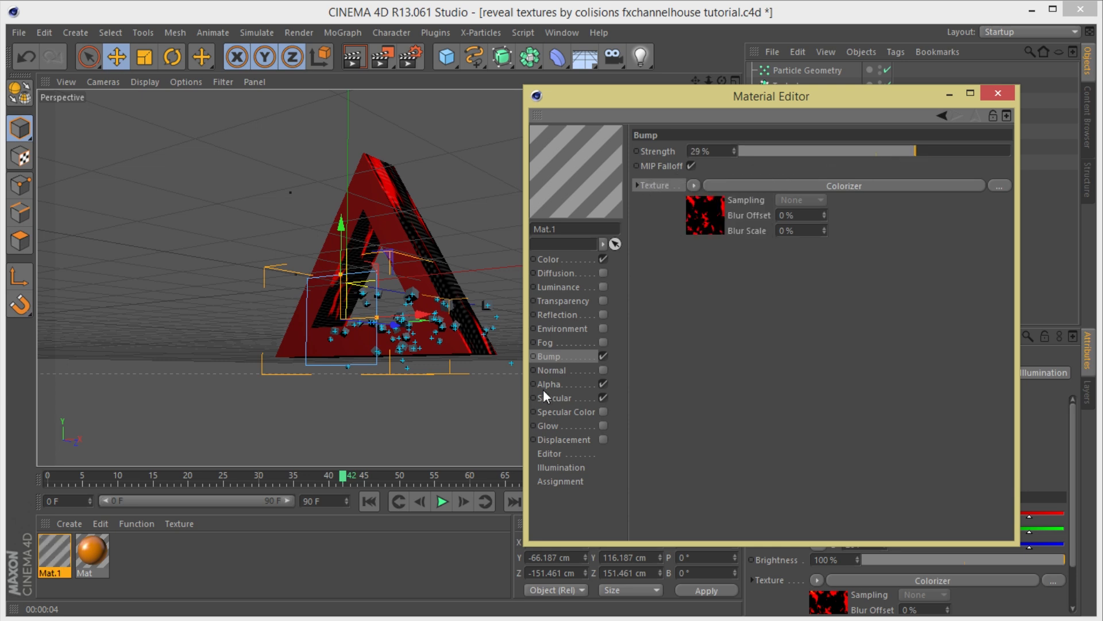
- Enable Displacement using the copied noise texture and close the Material Editor
{"action": "left_click", "coordinate": [564, 439]}
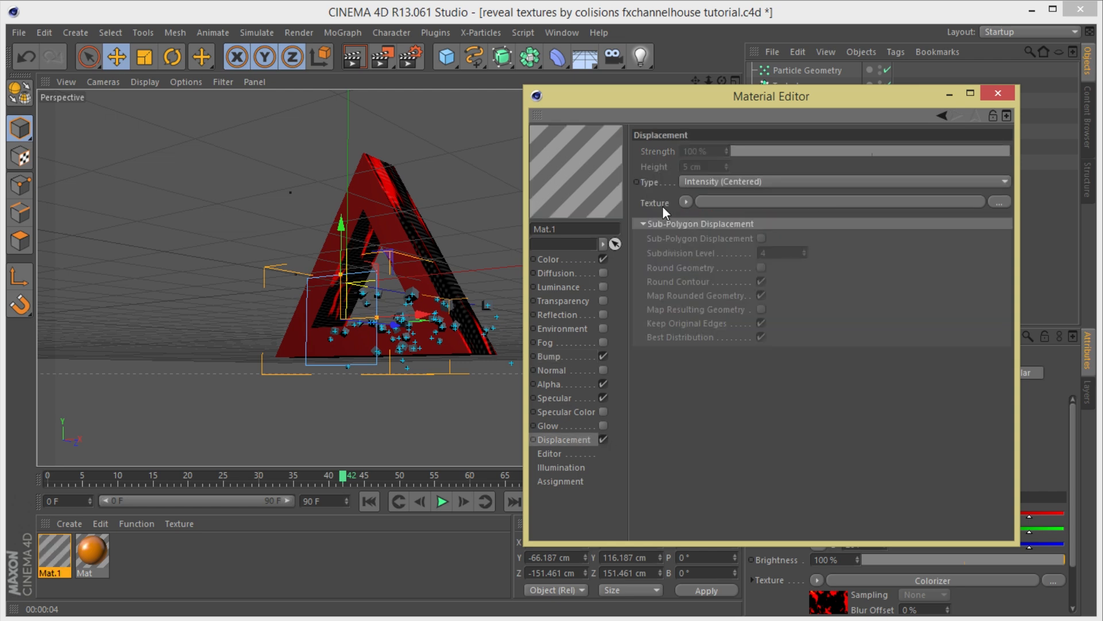
{"action": "left_click", "coordinate": [686, 202]}
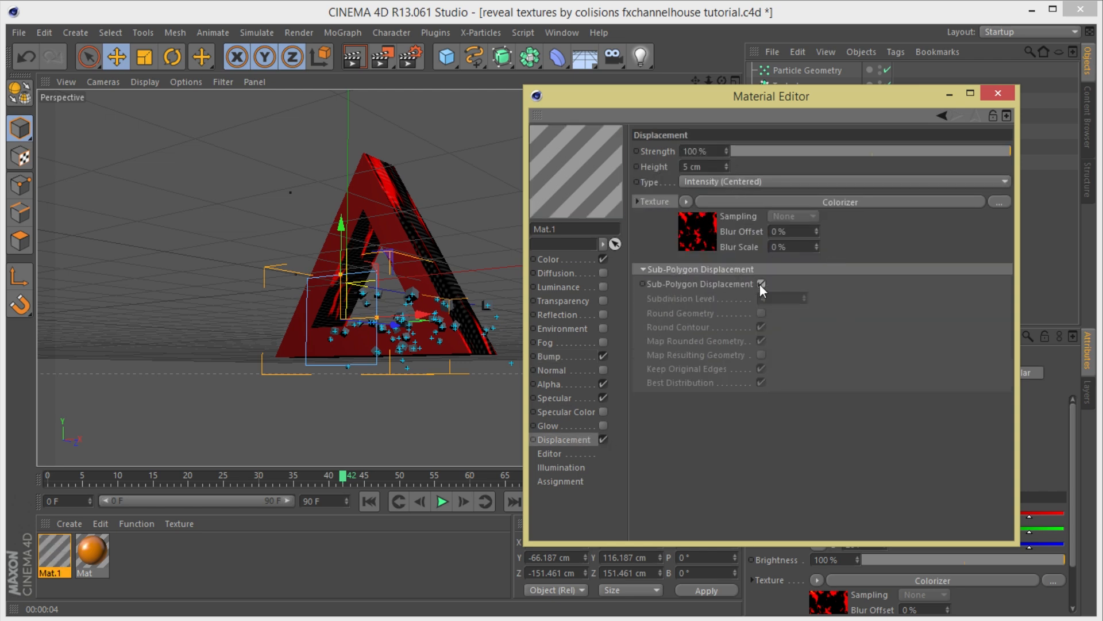
{"action": "left_click", "coordinate": [999, 92]}
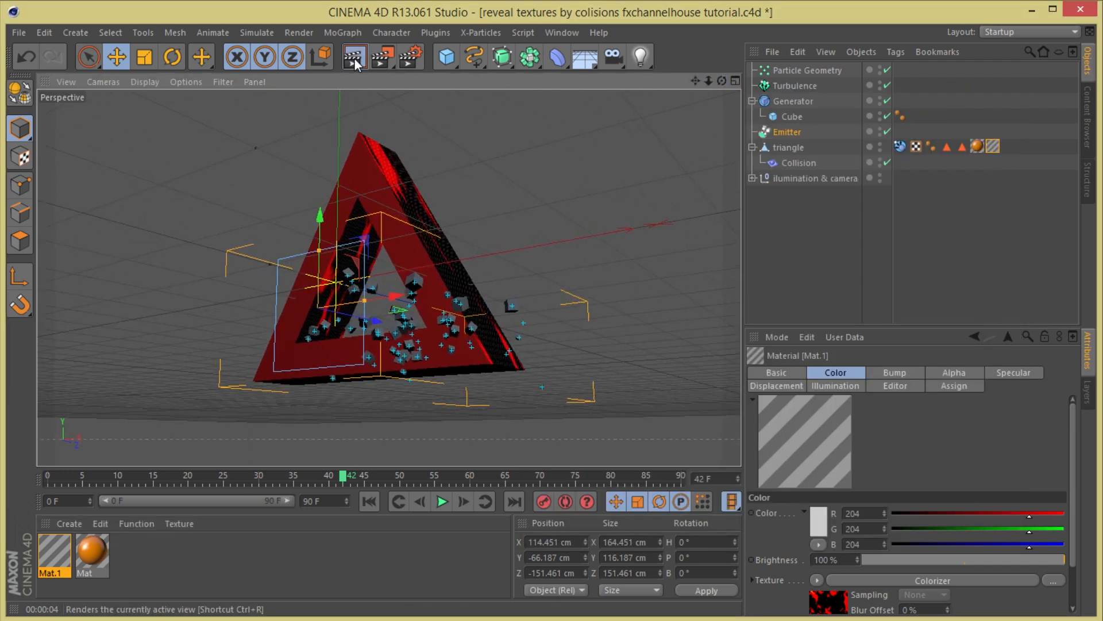
{"action": "left_click", "coordinate": [353, 56]}
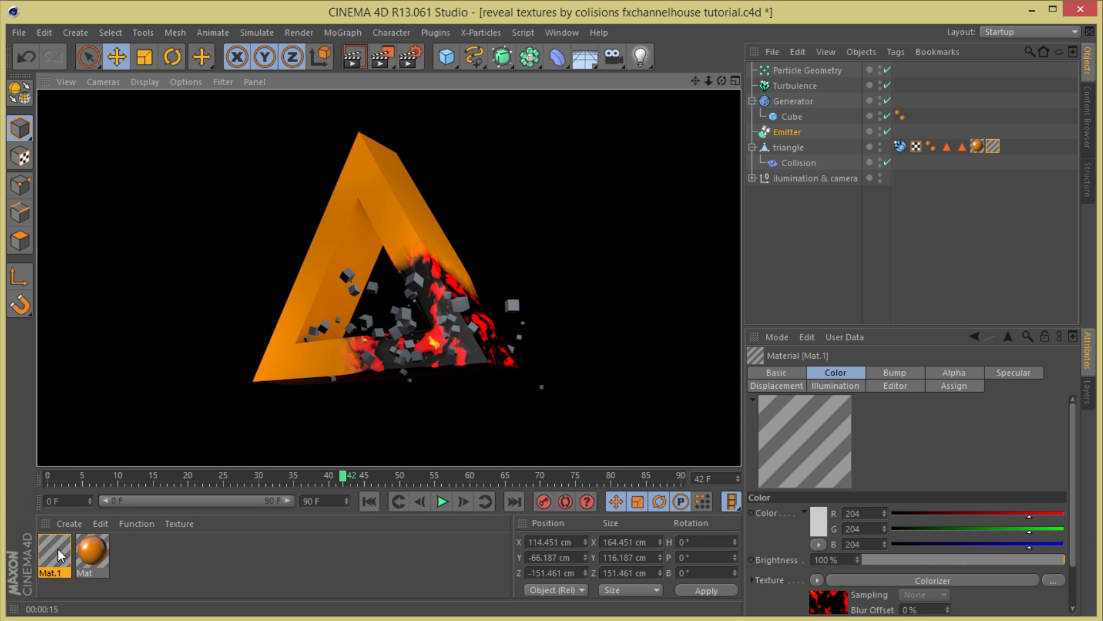
{"action": "mouse_move", "coordinate": [208, 580]}
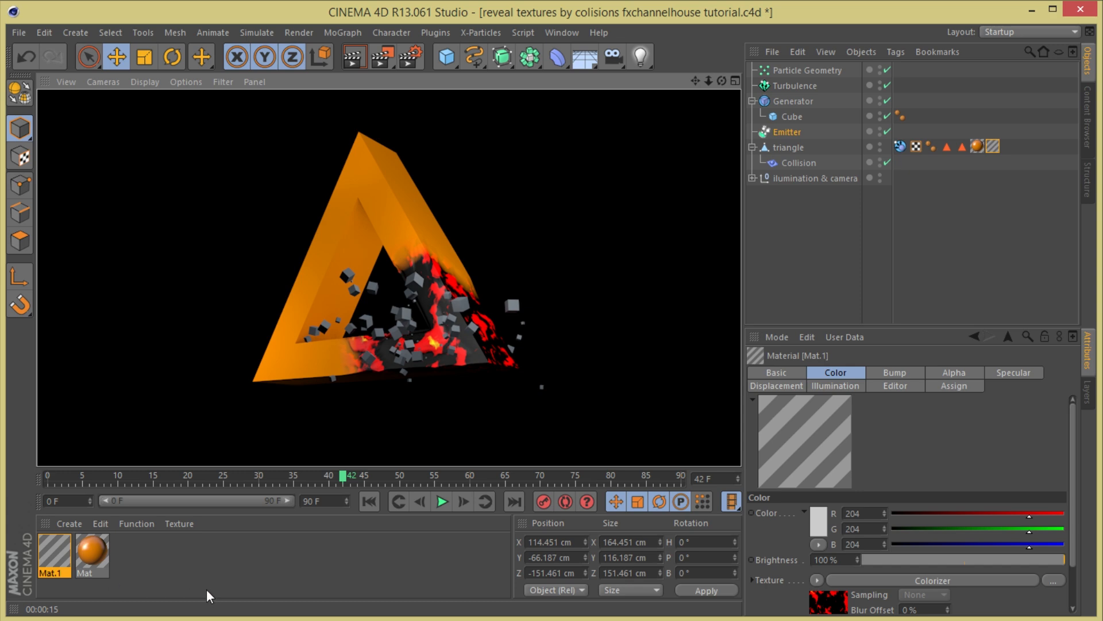
{"action": "mouse_move", "coordinate": [418, 504]}
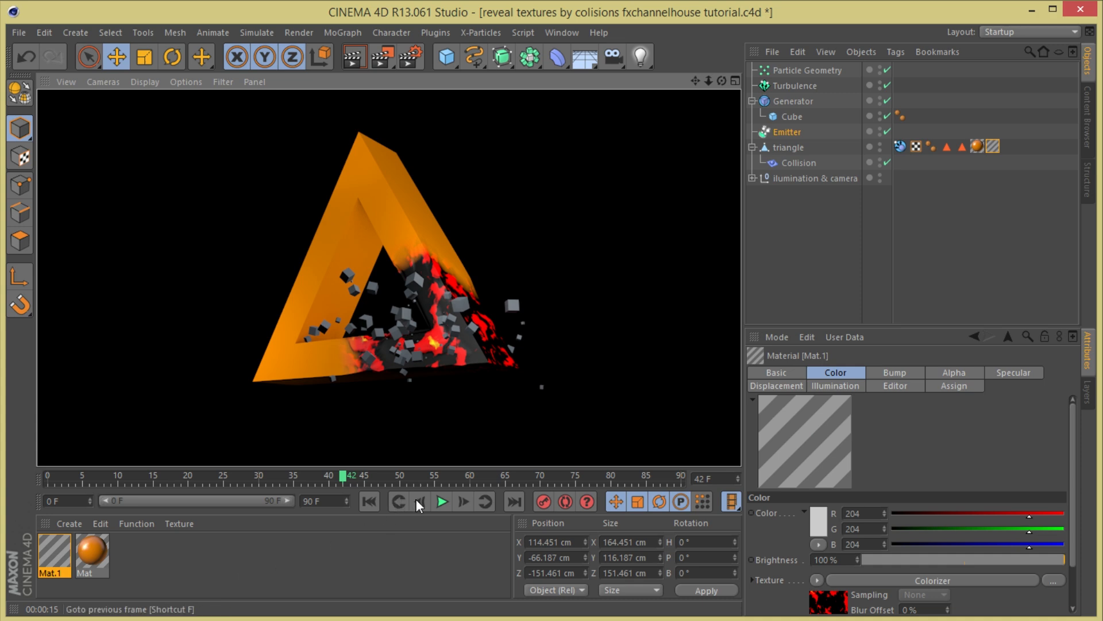
{"action": "mouse_move", "coordinate": [454, 366]}
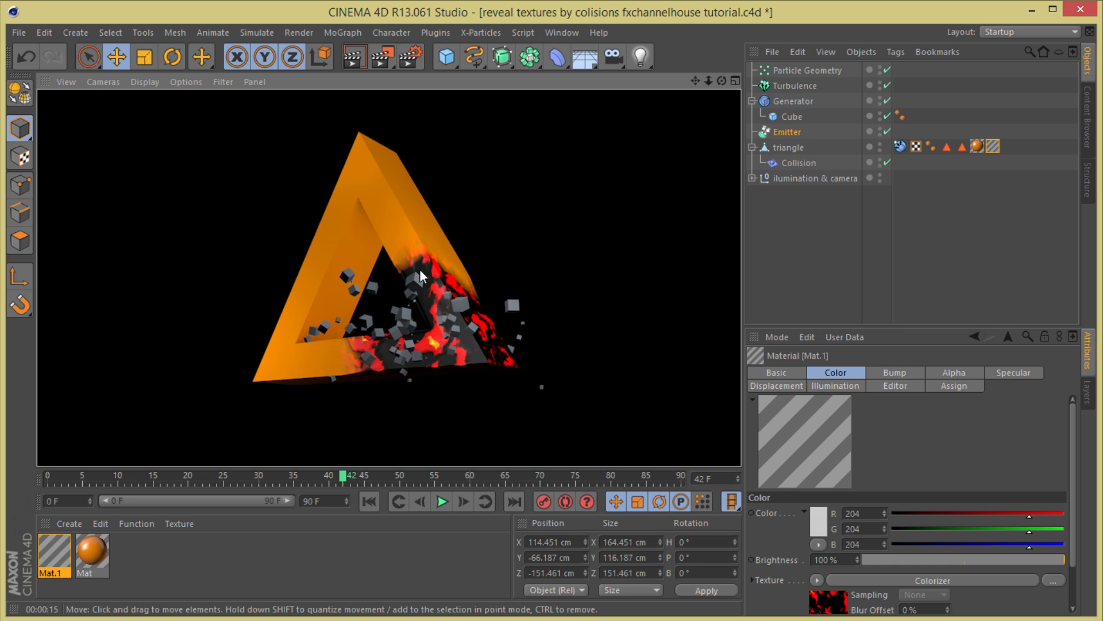
{"action": "mouse_move", "coordinate": [460, 293]}
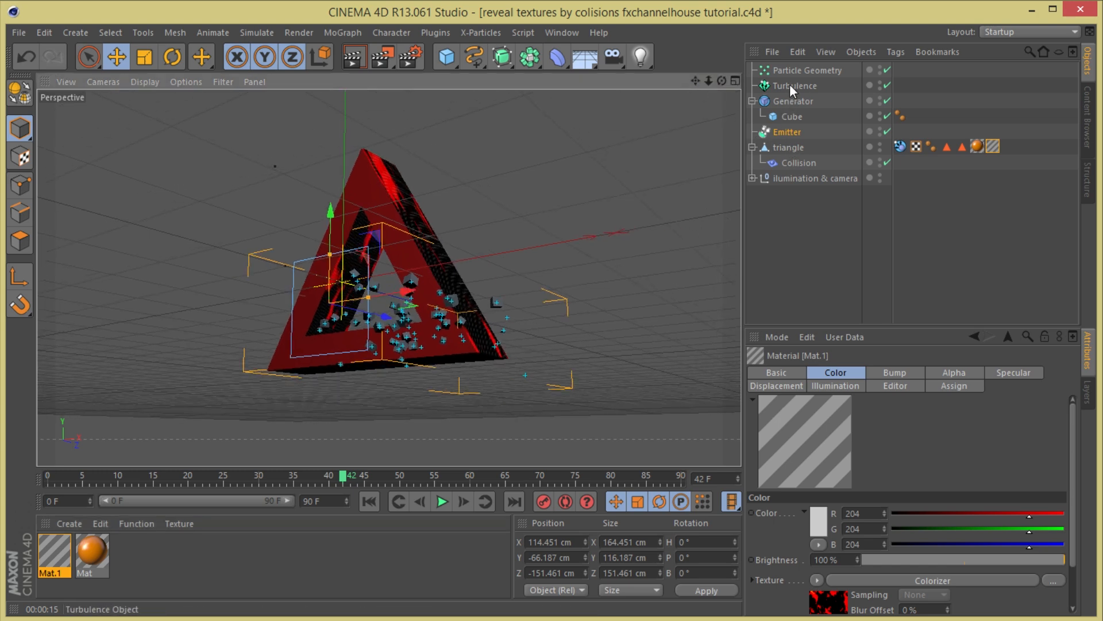
- Review the Emitter settings and preview the particle animation
{"action": "left_click", "coordinate": [787, 131]}
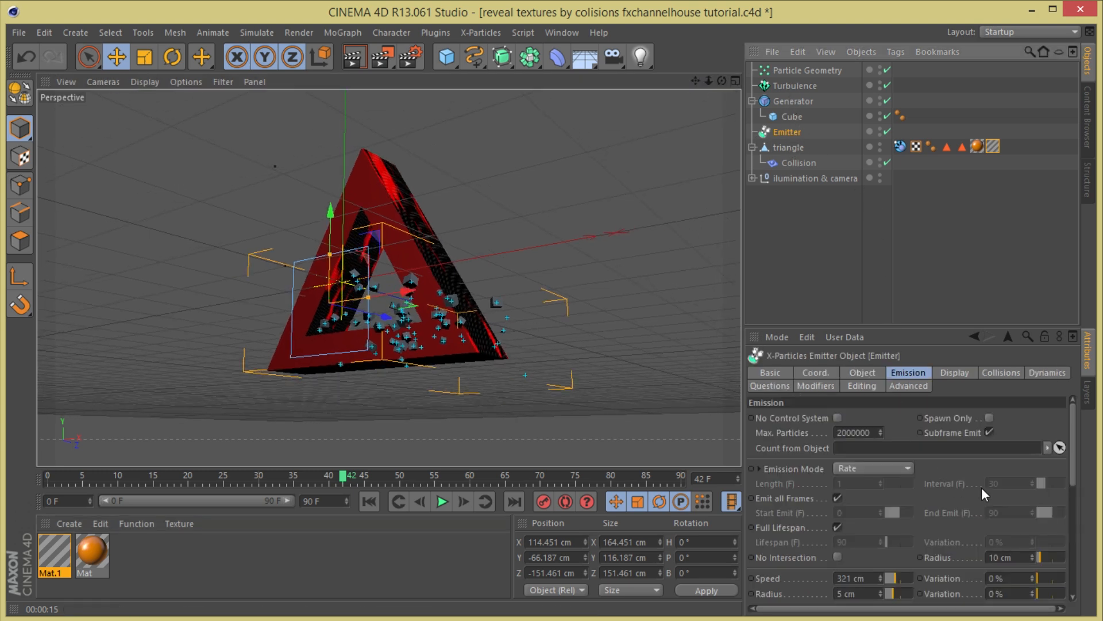
{"action": "scroll", "scroll_direction": "down", "scroll_amount": 3}
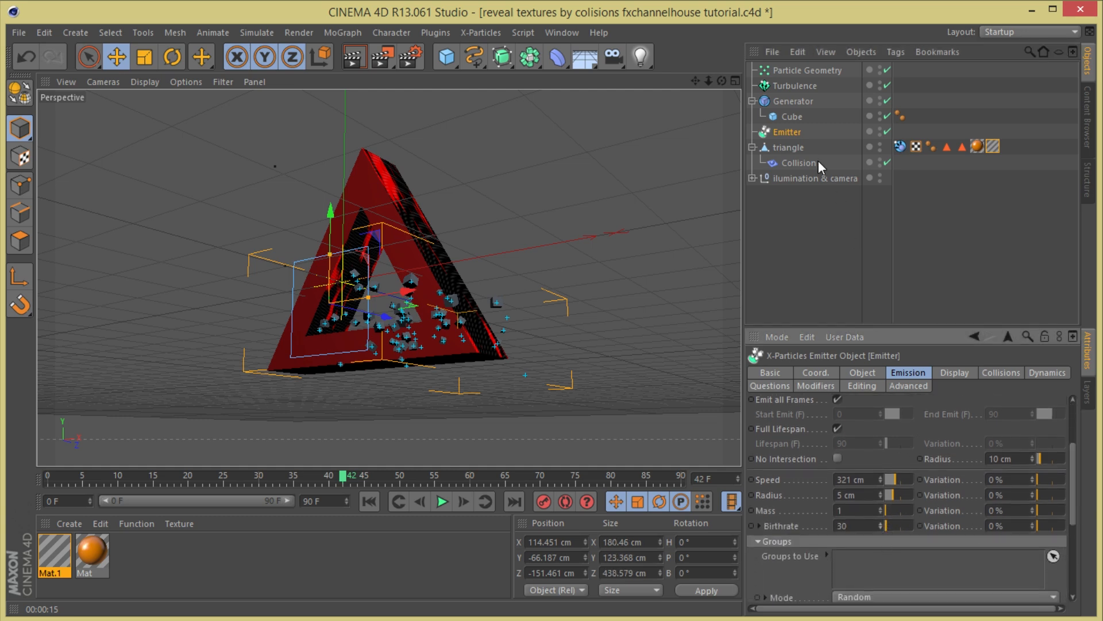
{"action": "mouse_move", "coordinate": [790, 118]}
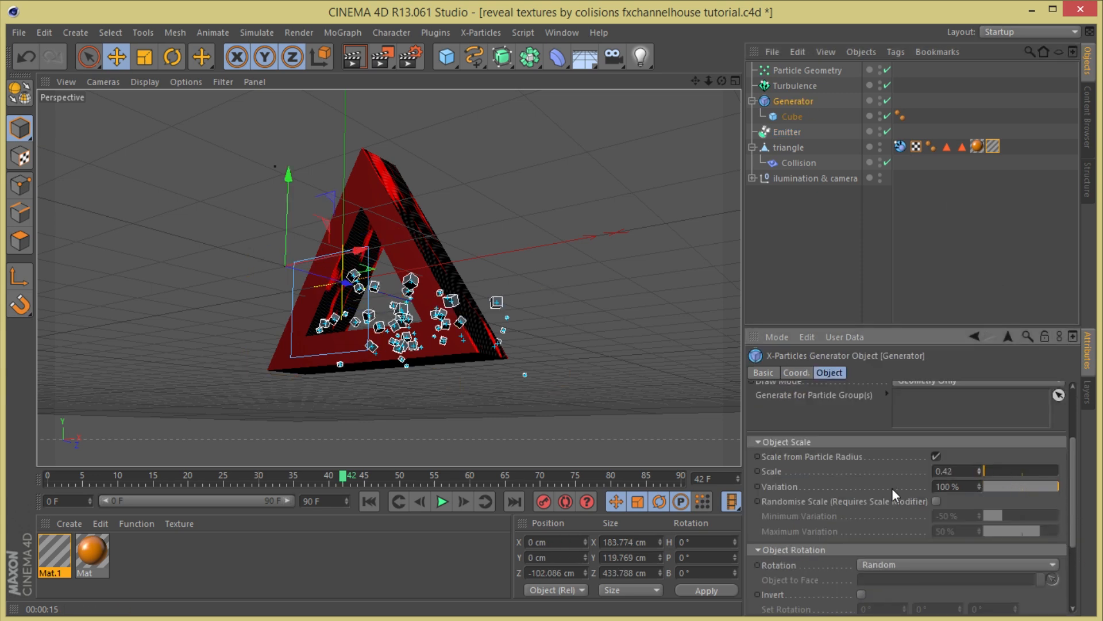
{"action": "left_click", "coordinate": [441, 501]}
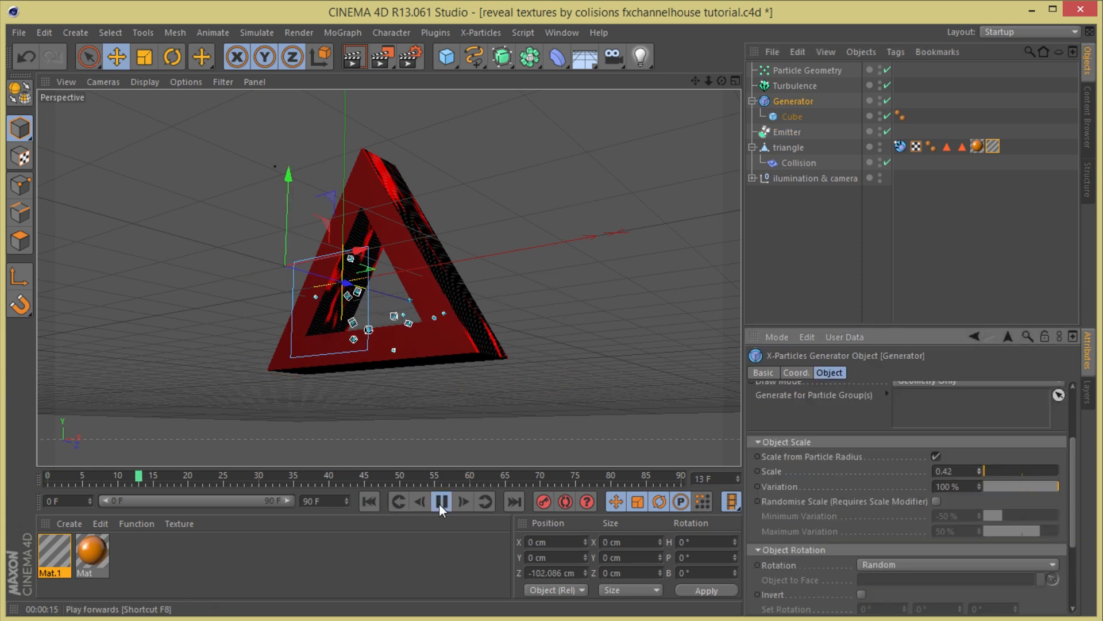
{"action": "left_click", "coordinate": [441, 501]}
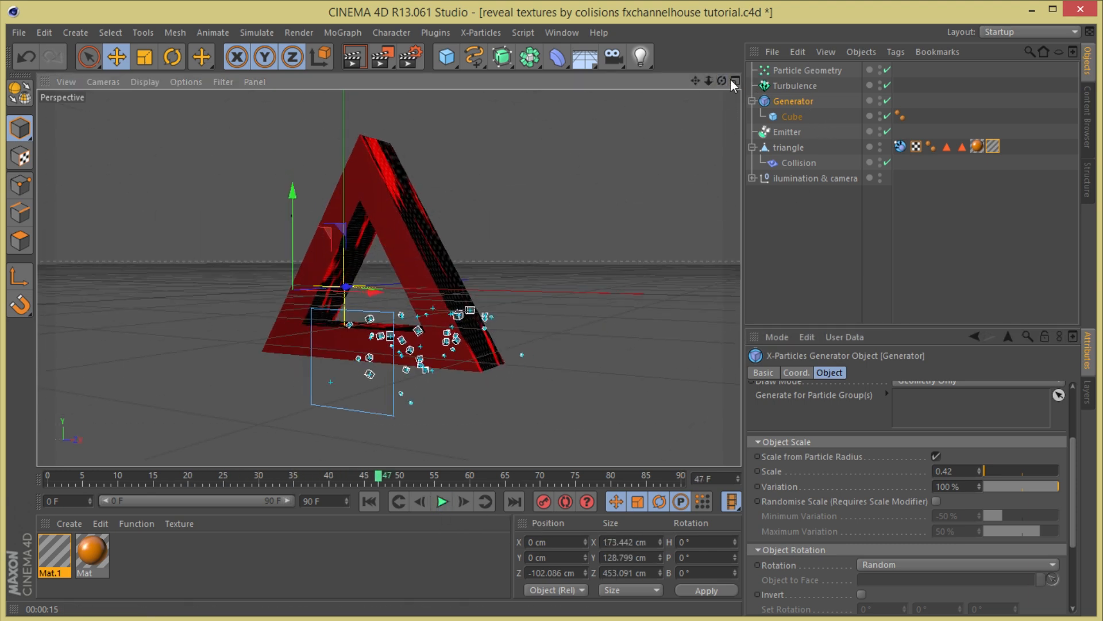
{"action": "left_click", "coordinate": [786, 132]}
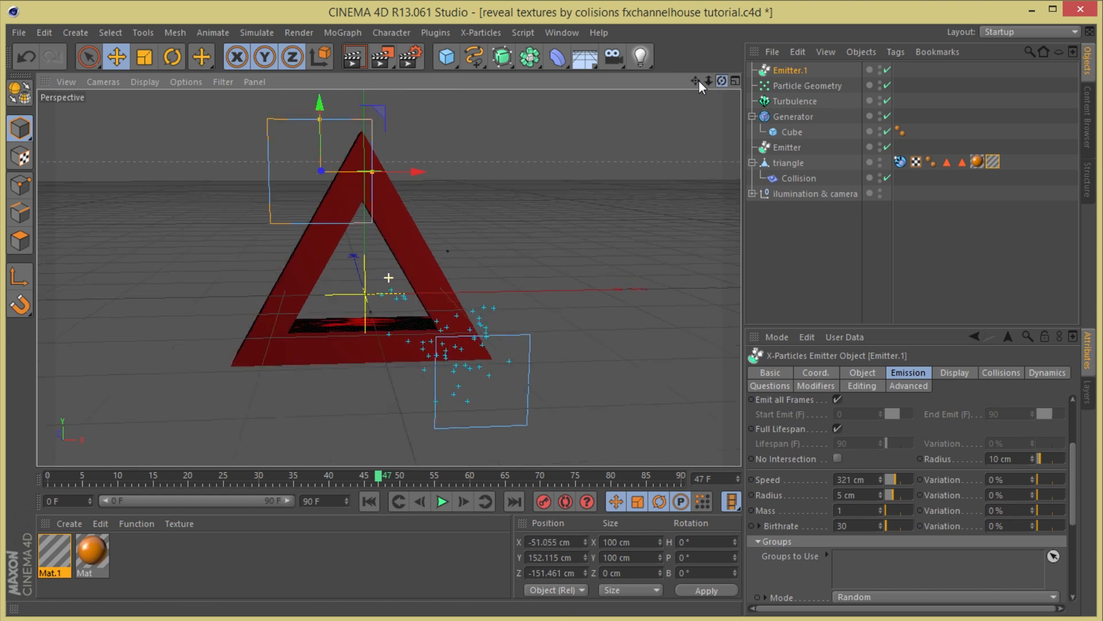
- Play the animation with both emitters up to frame 85
{"action": "left_click", "coordinate": [440, 502]}
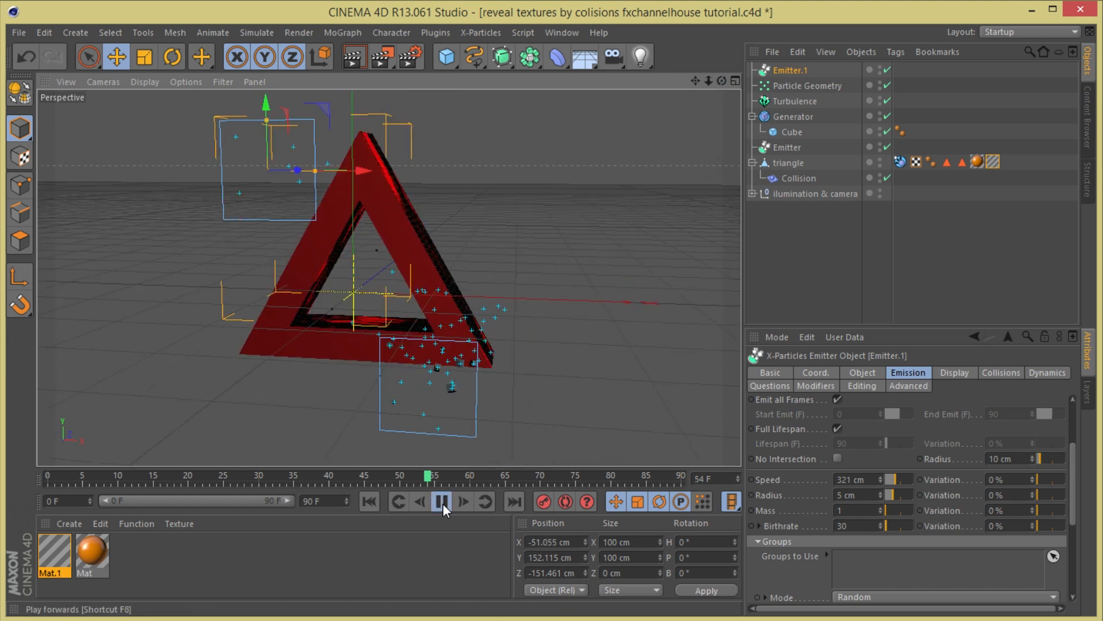
{"action": "left_click", "coordinate": [442, 501]}
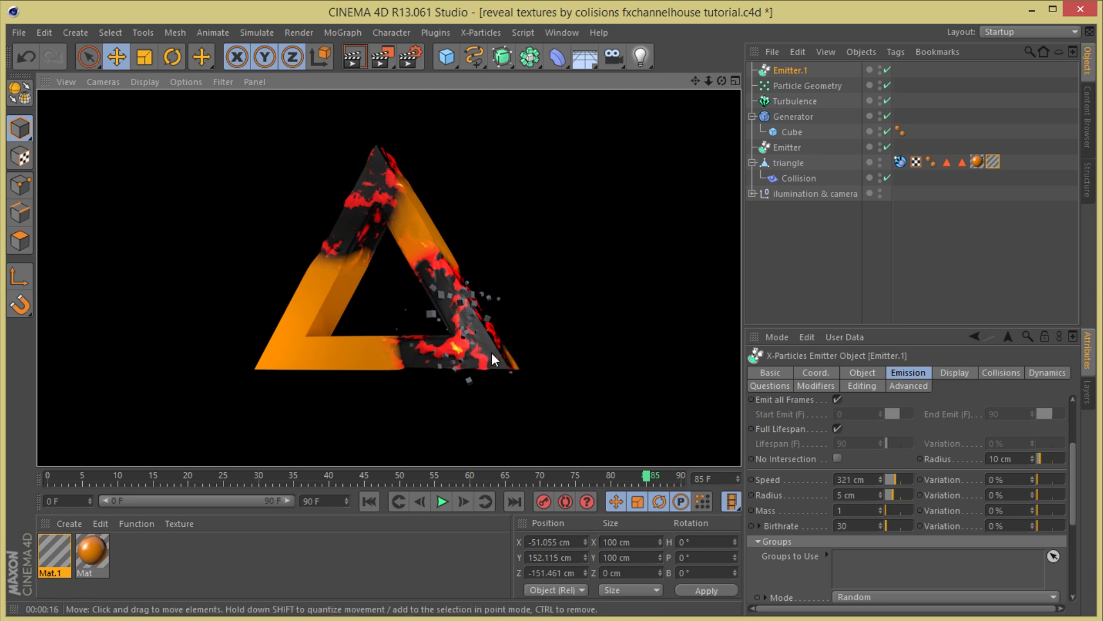
{"action": "mouse_move", "coordinate": [477, 334]}
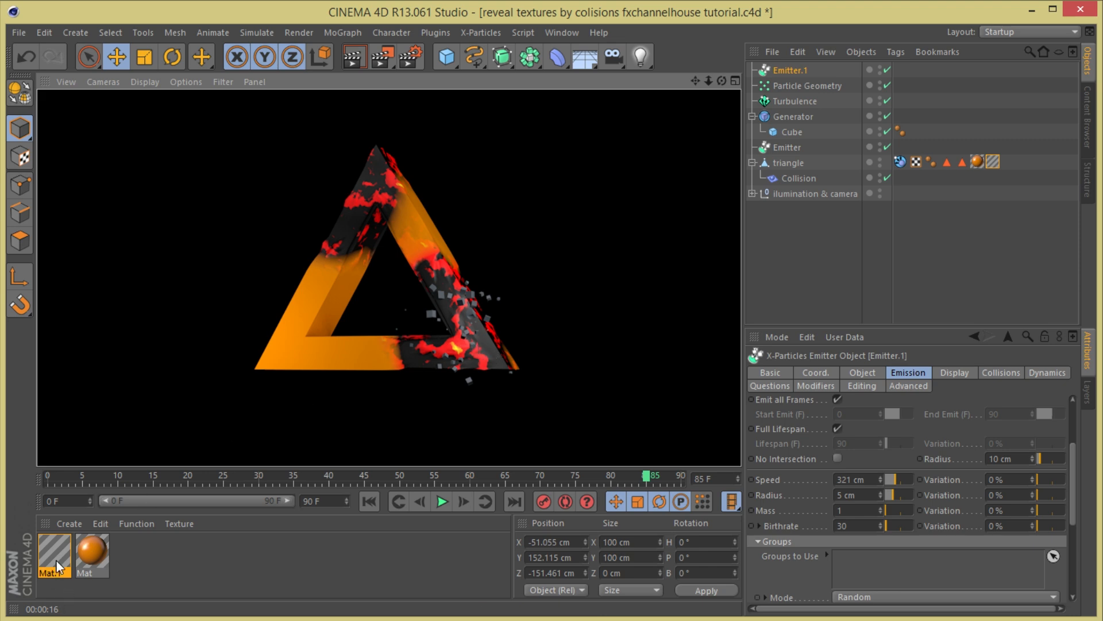
- Review Mat.1's Nutous noise shader, go back to the Color channel, and close the editor
{"action": "double_click", "coordinate": [53, 554]}
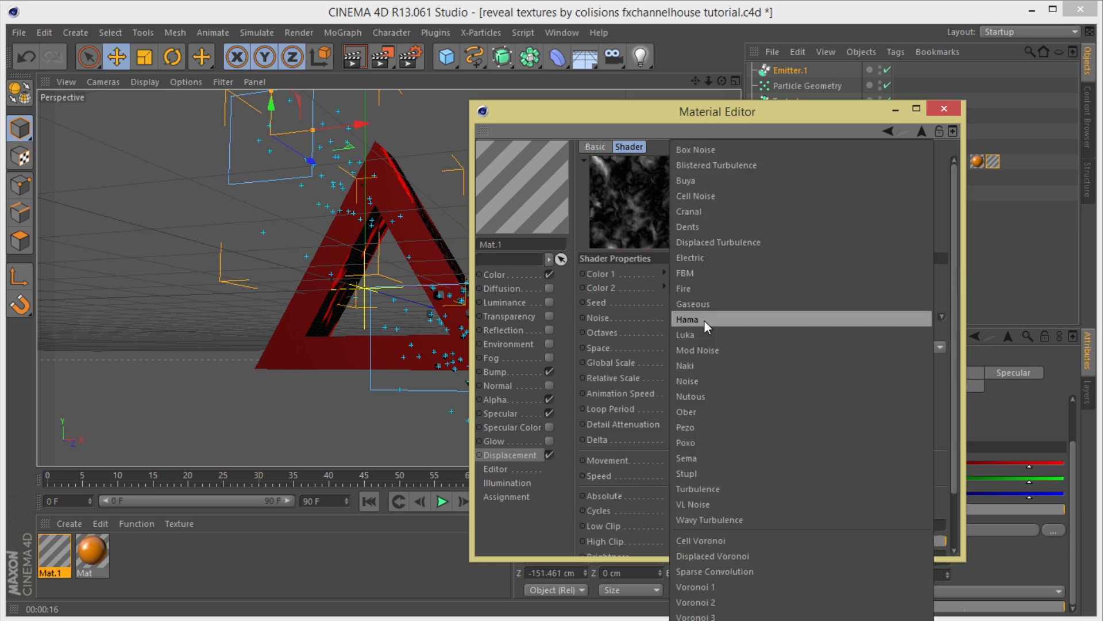
{"action": "mouse_move", "coordinate": [770, 523]}
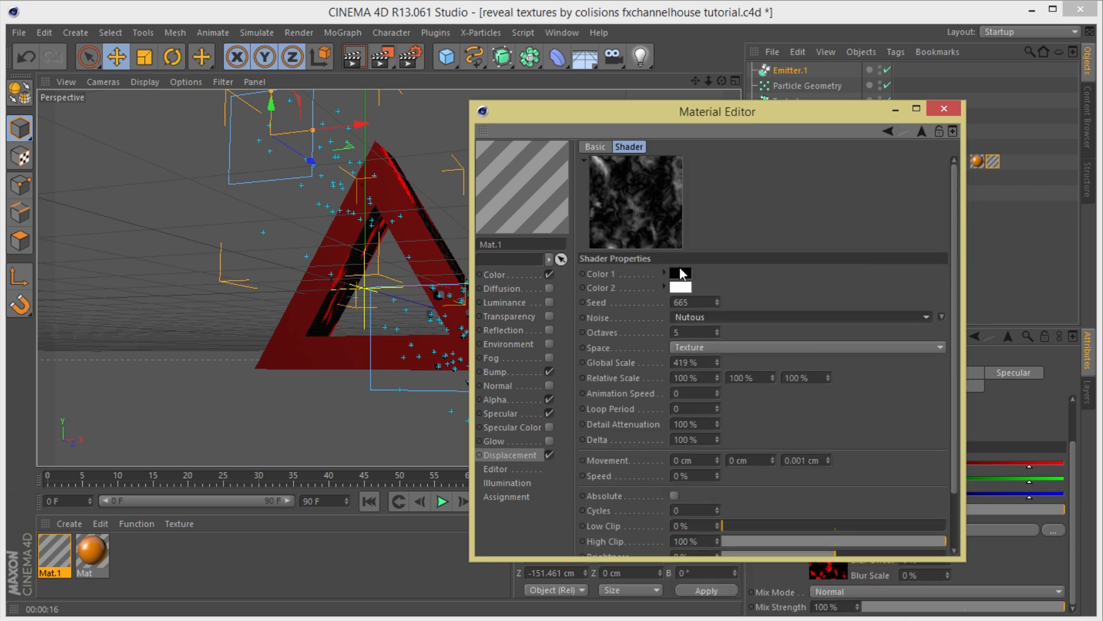
{"action": "left_click", "coordinate": [494, 275]}
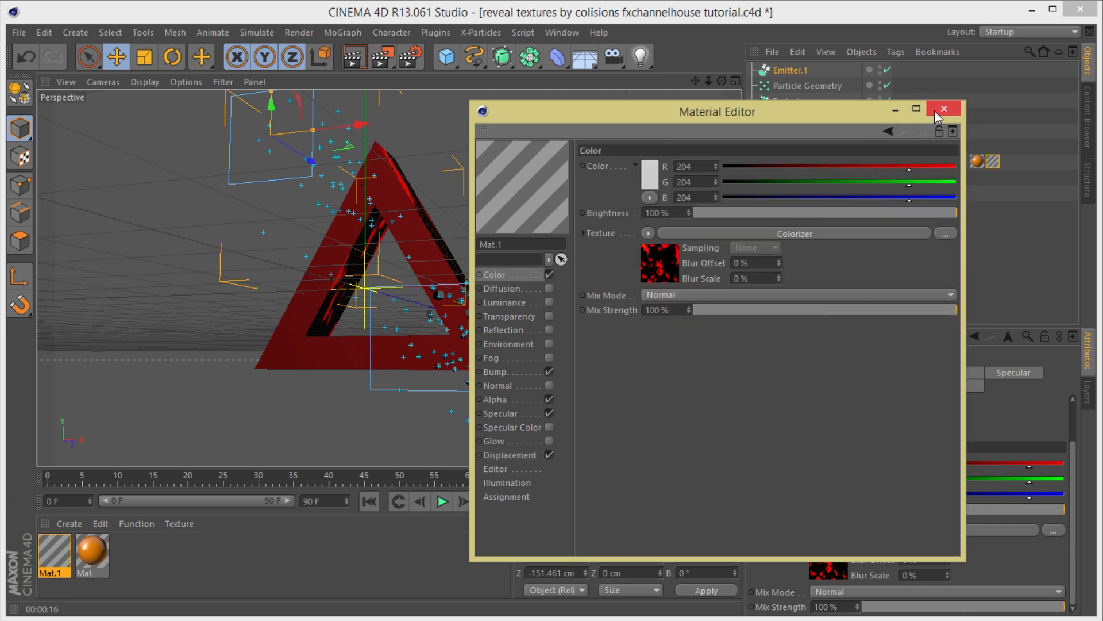
{"action": "left_click", "coordinate": [944, 108]}
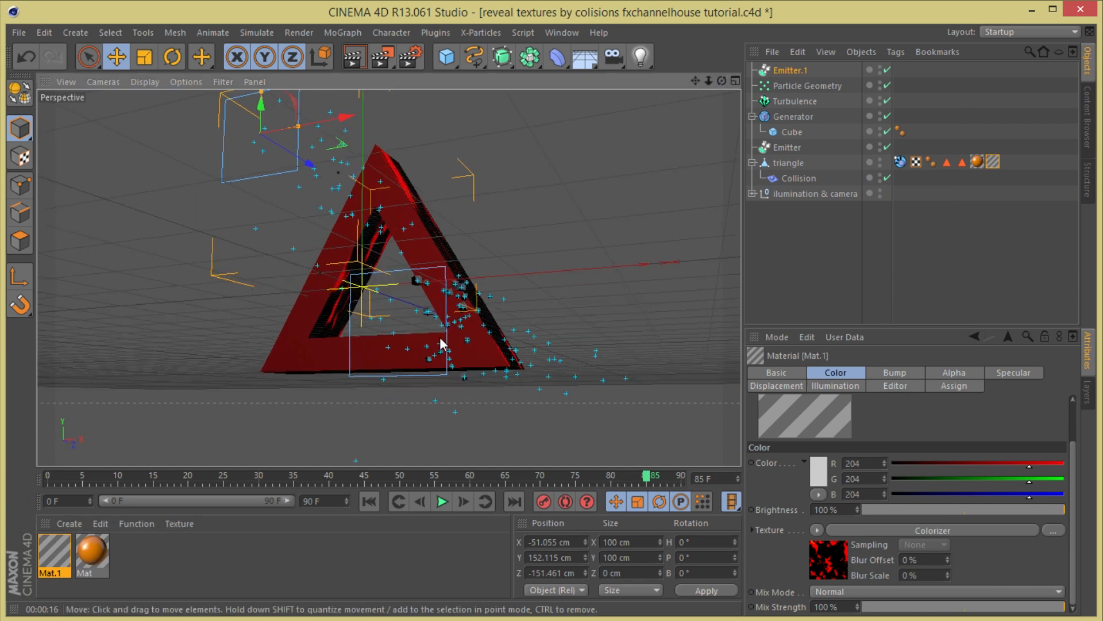
{"action": "mouse_move", "coordinate": [450, 355]}
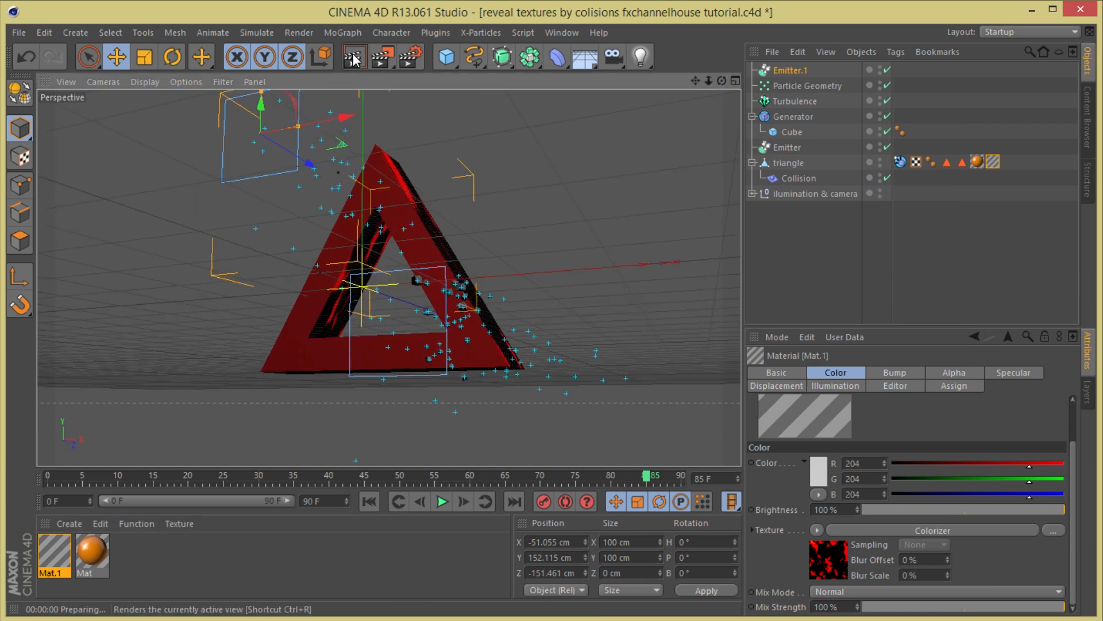
- Render the active view at frame 85 to see the bumpy red-black reveal
{"action": "left_click", "coordinate": [354, 56]}
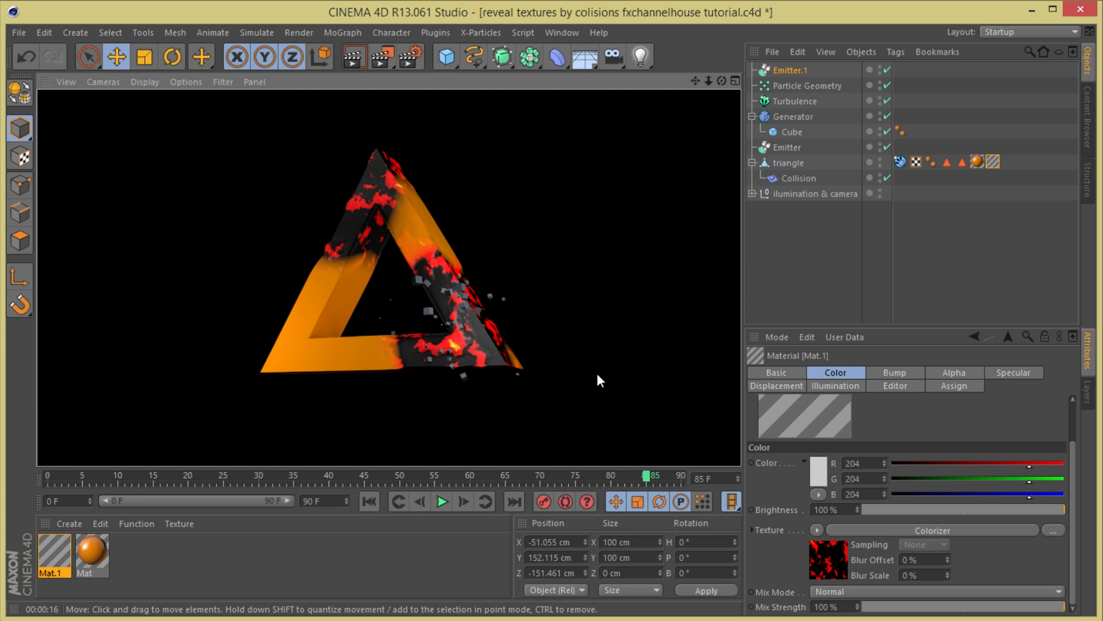
{"action": "mouse_move", "coordinate": [597, 374]}
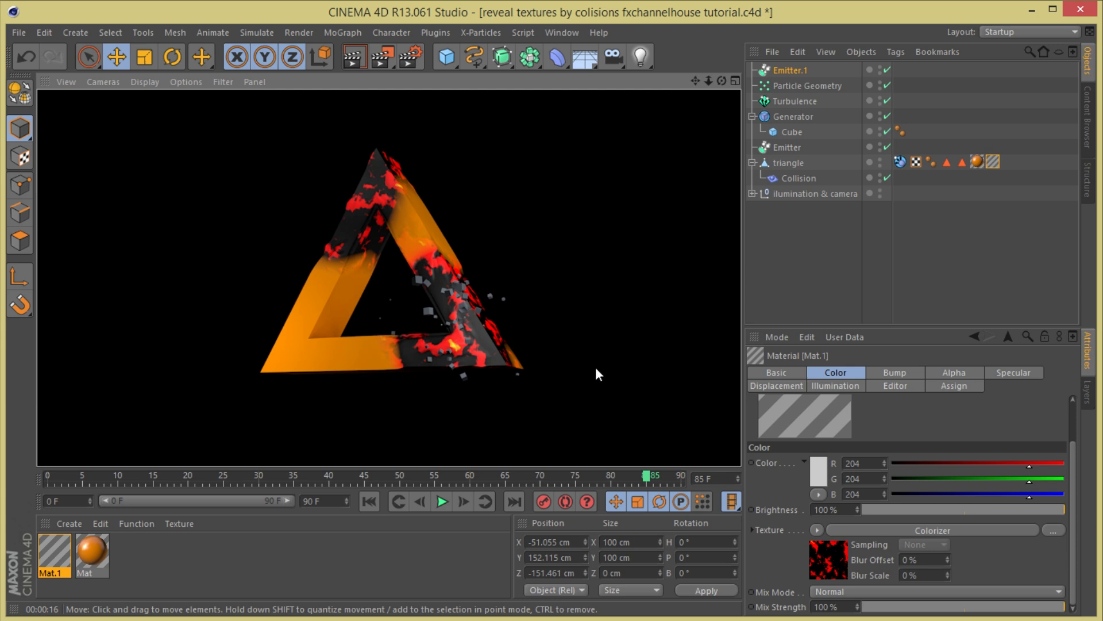